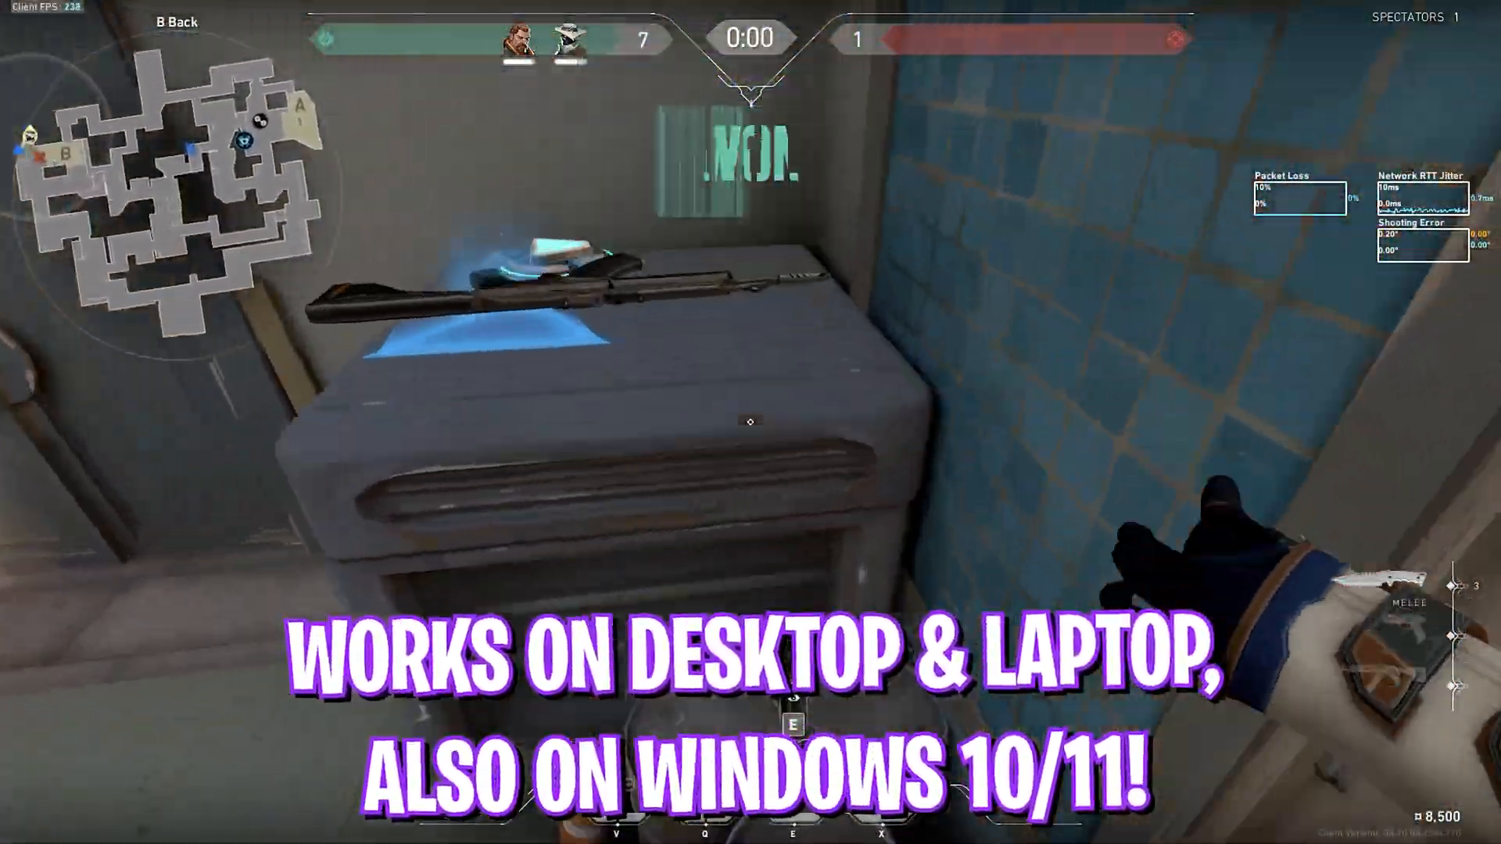
# Scroll the AMD Ryzen Master product page down to its Download Now section
pyautogui.press('b')
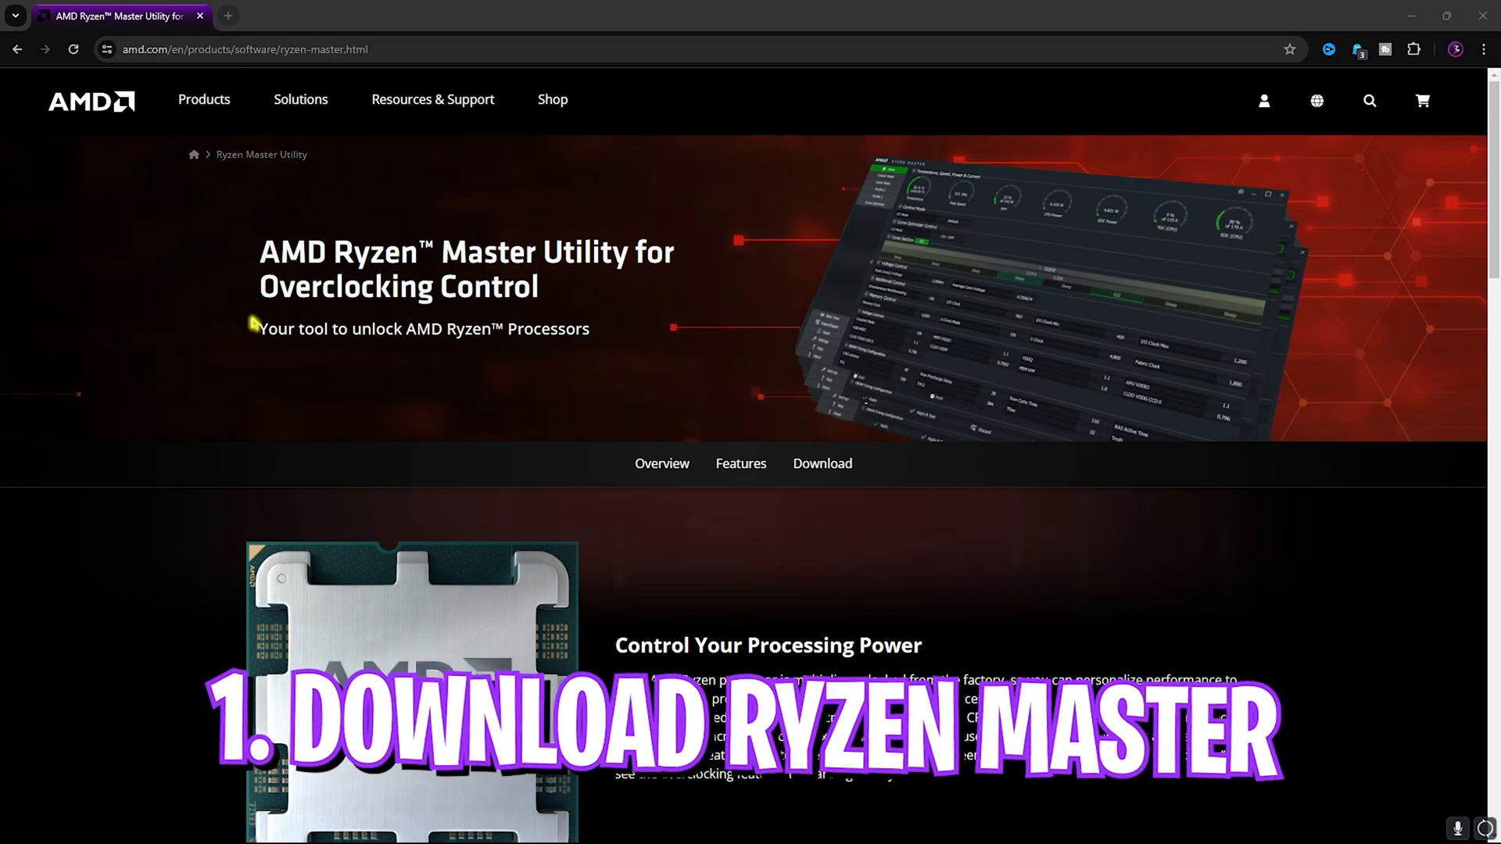
pyautogui.scroll(-3)
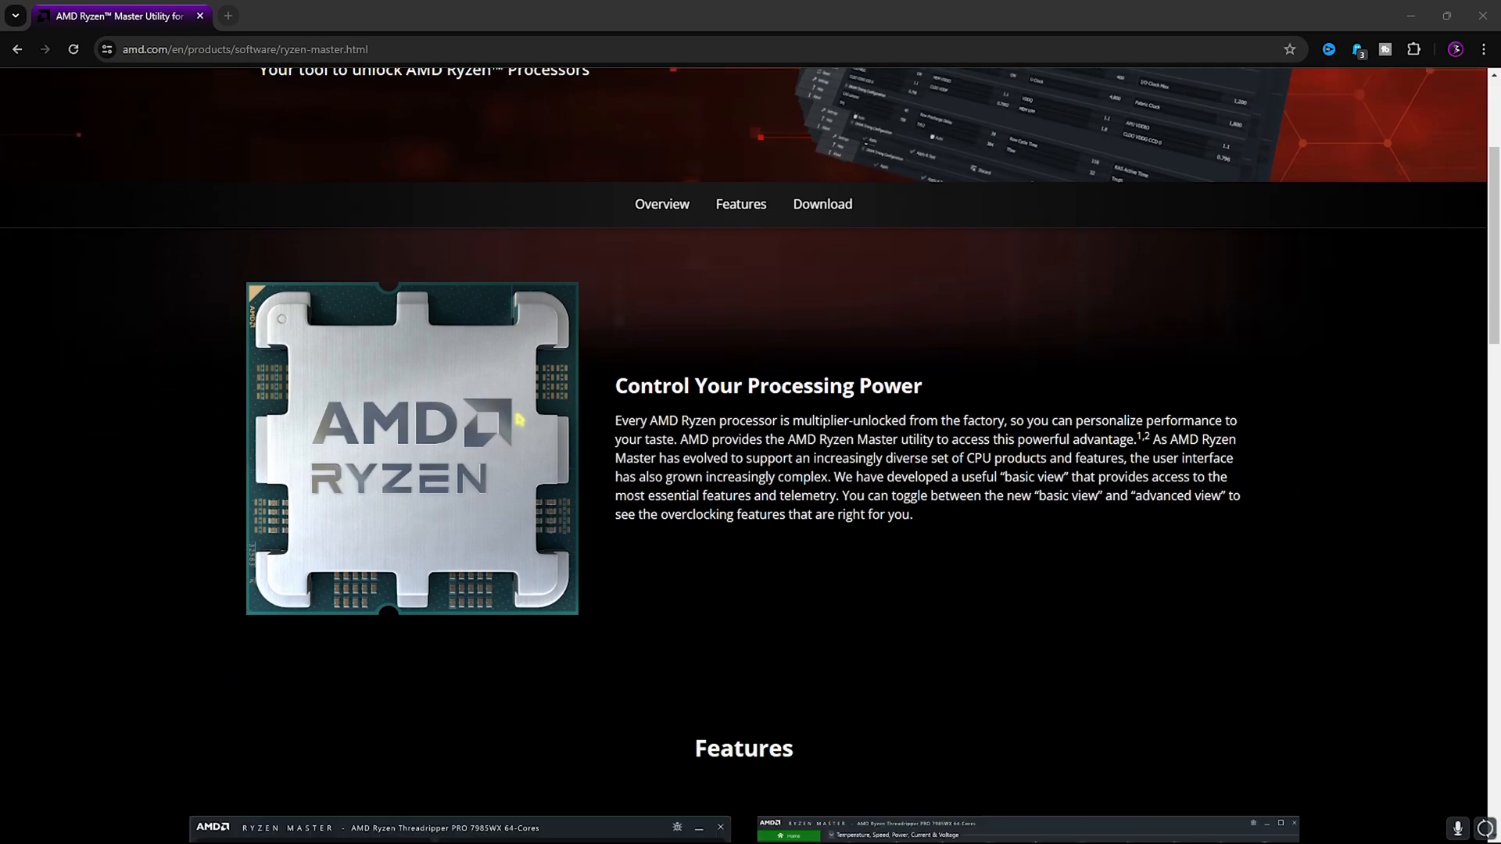
pyautogui.scroll(-3)
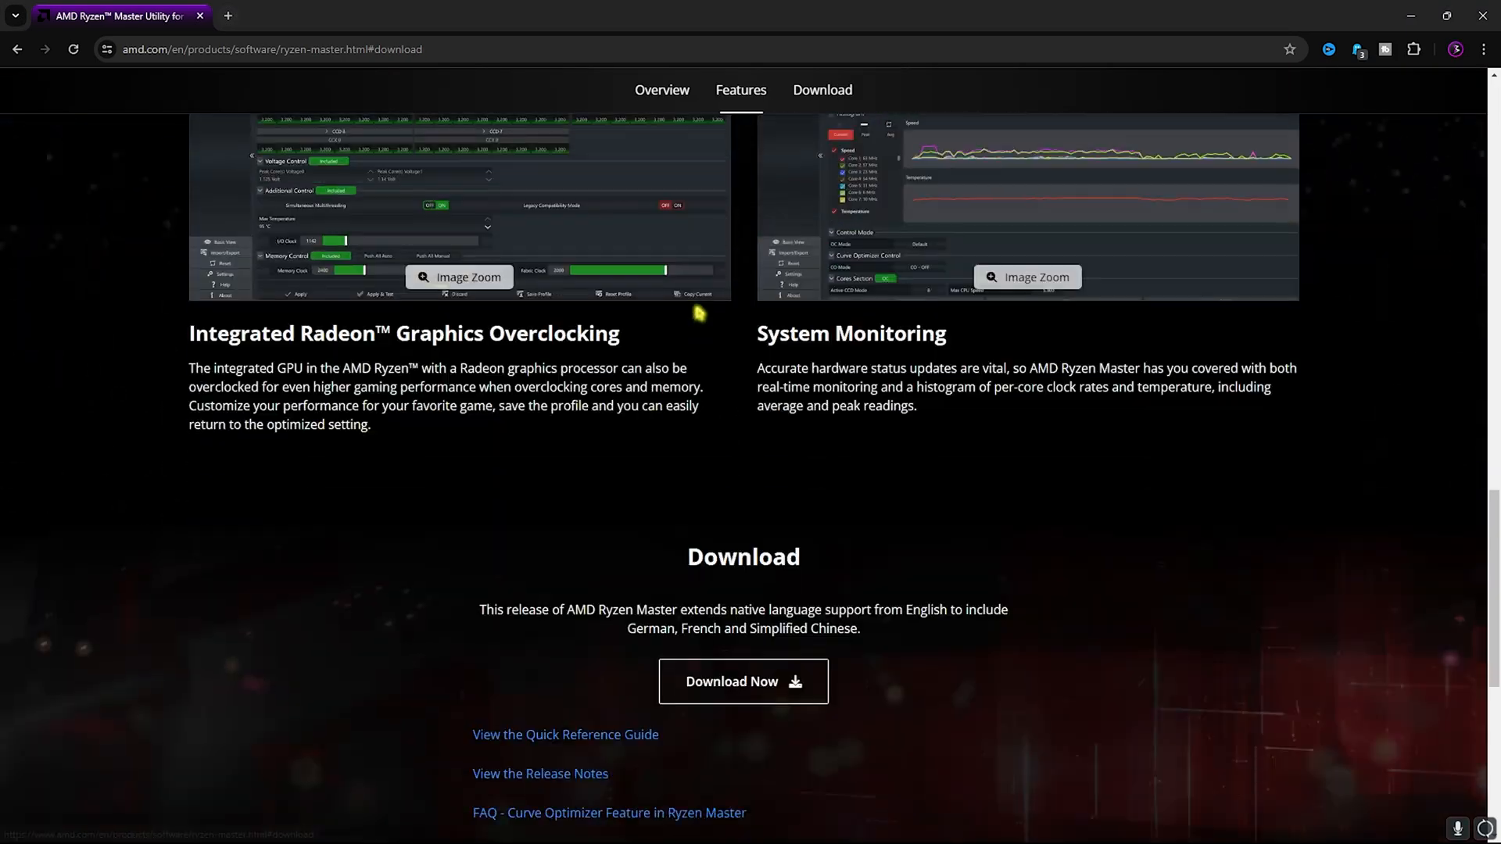
pyautogui.scroll(-3)
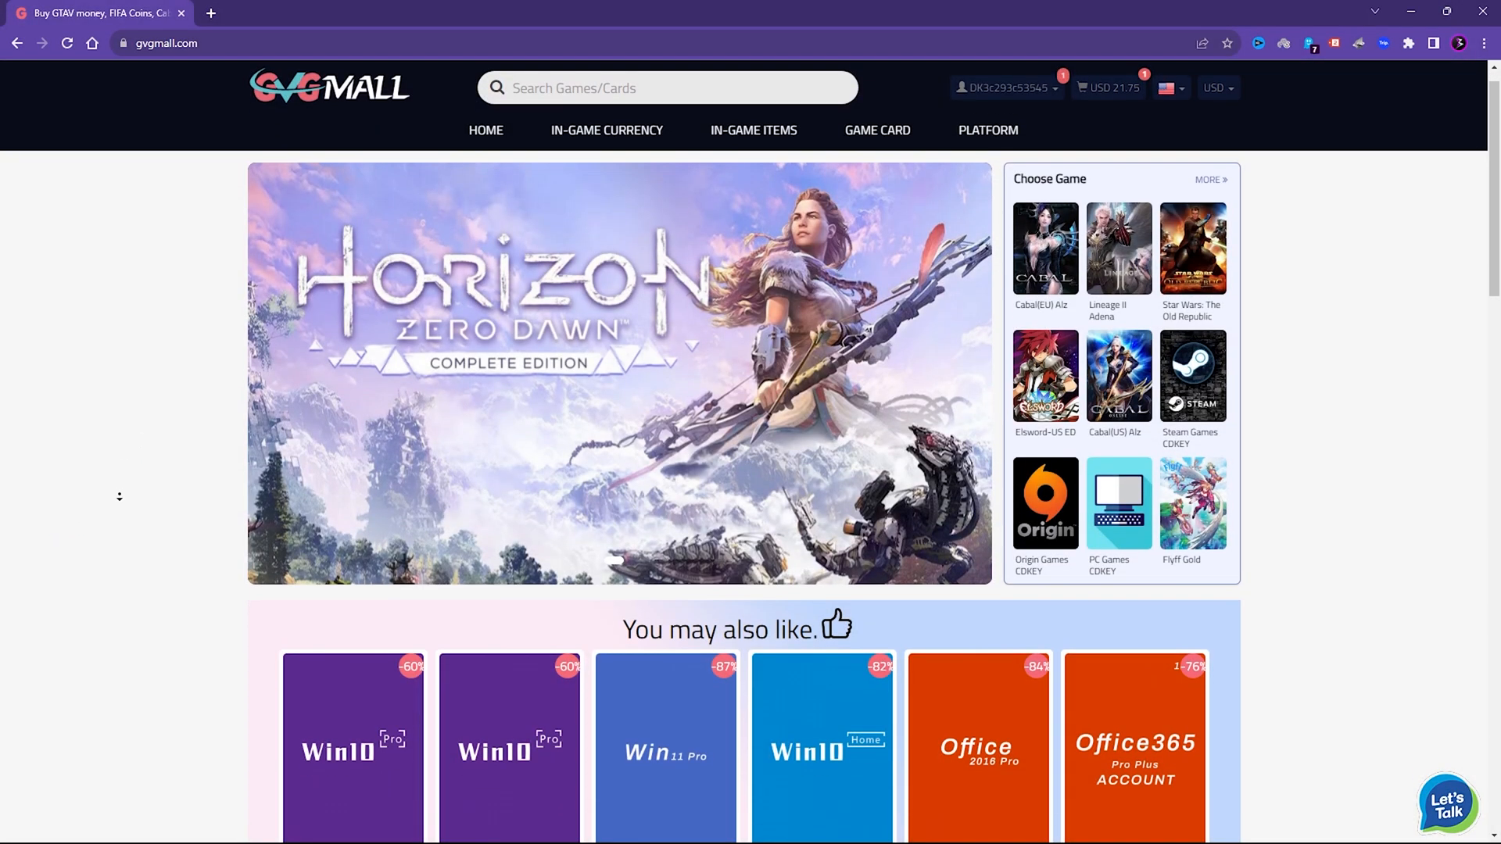
pyautogui.scroll(-3)
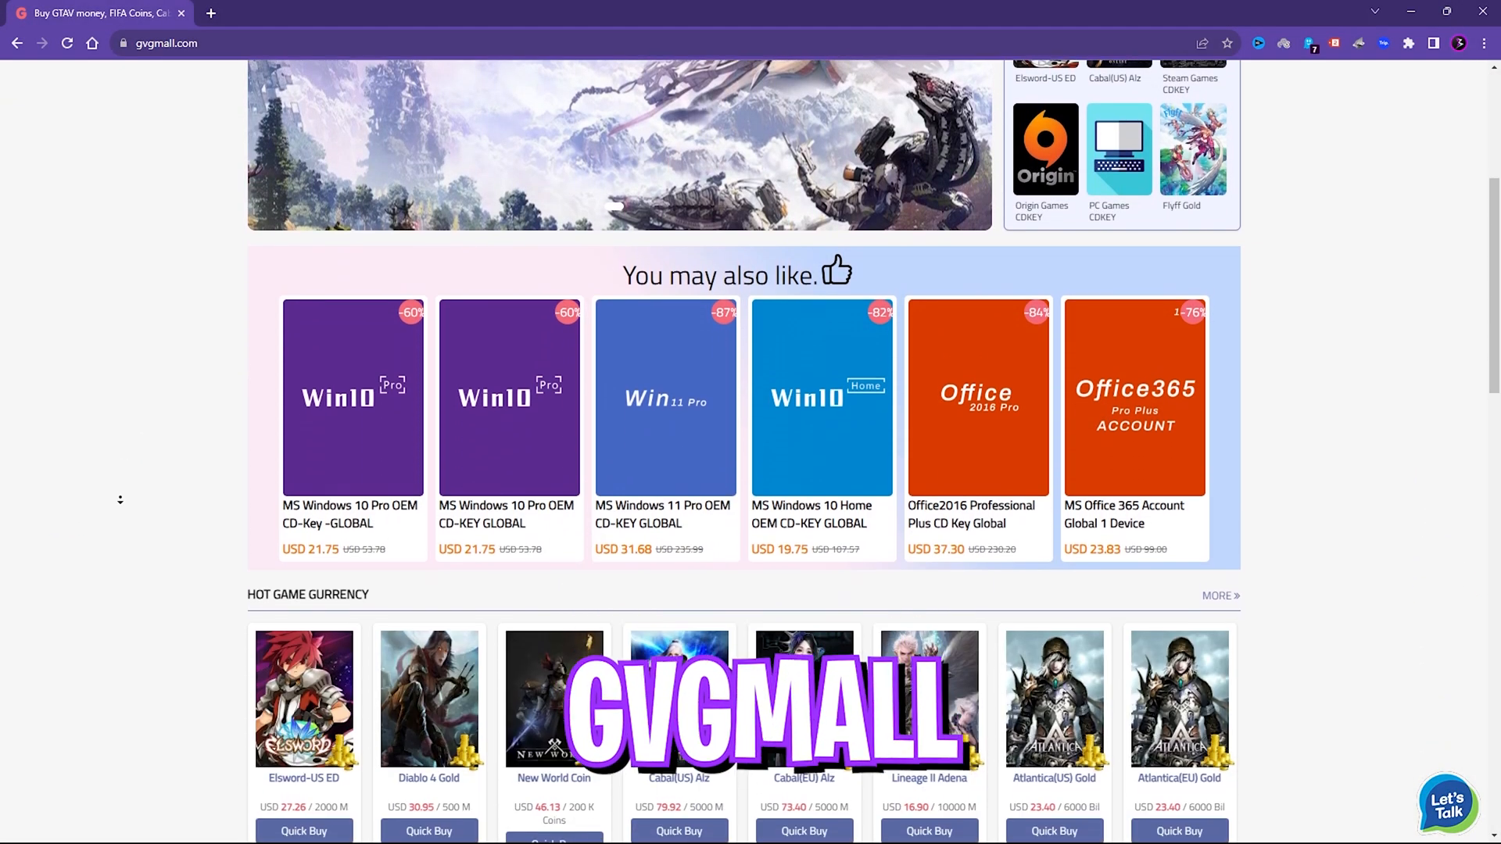
pyautogui.scroll(-3)
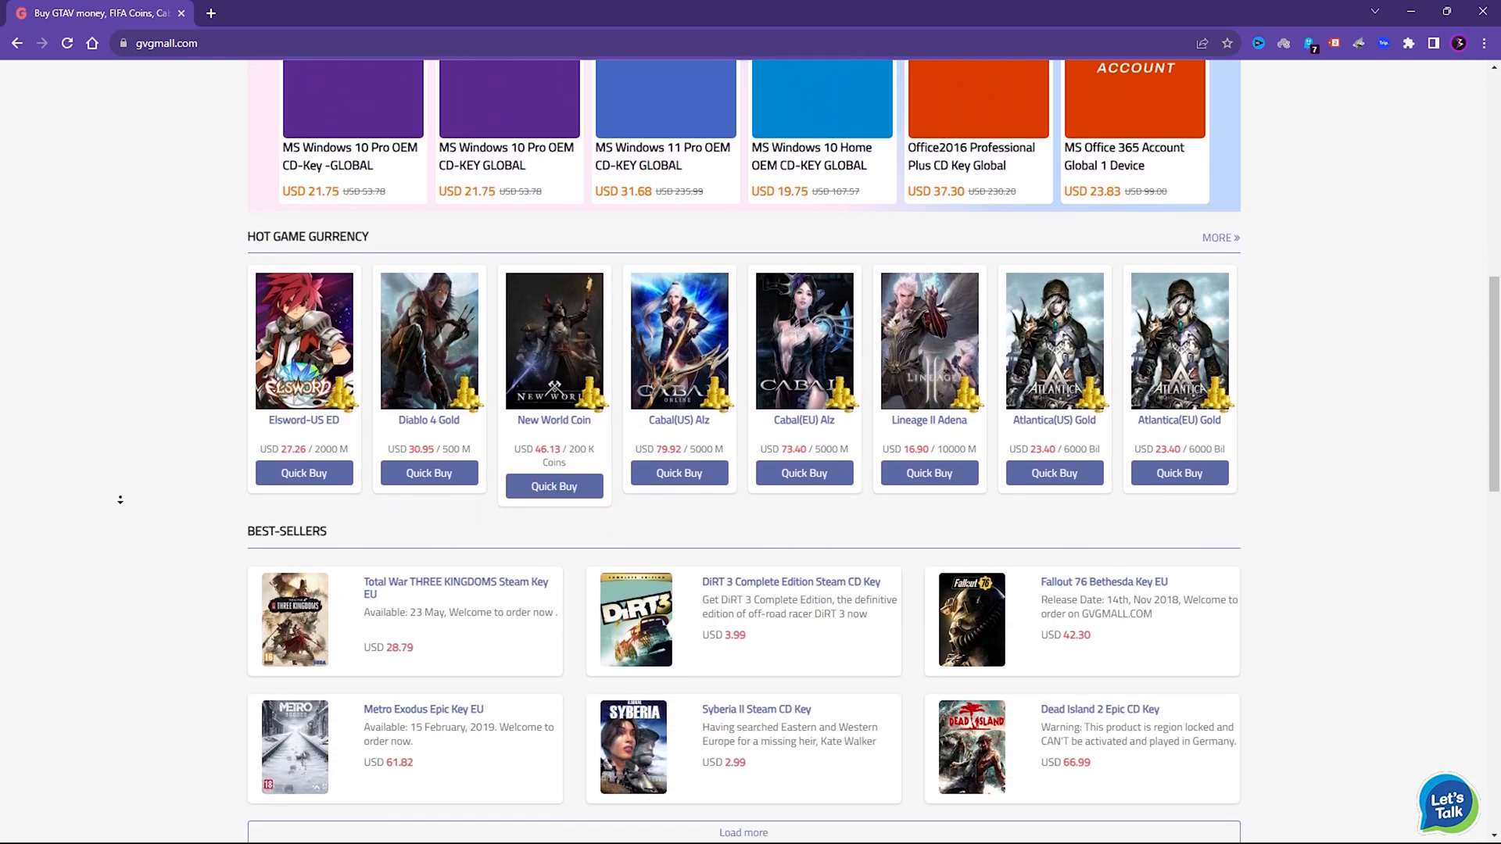
pyautogui.scroll(3)
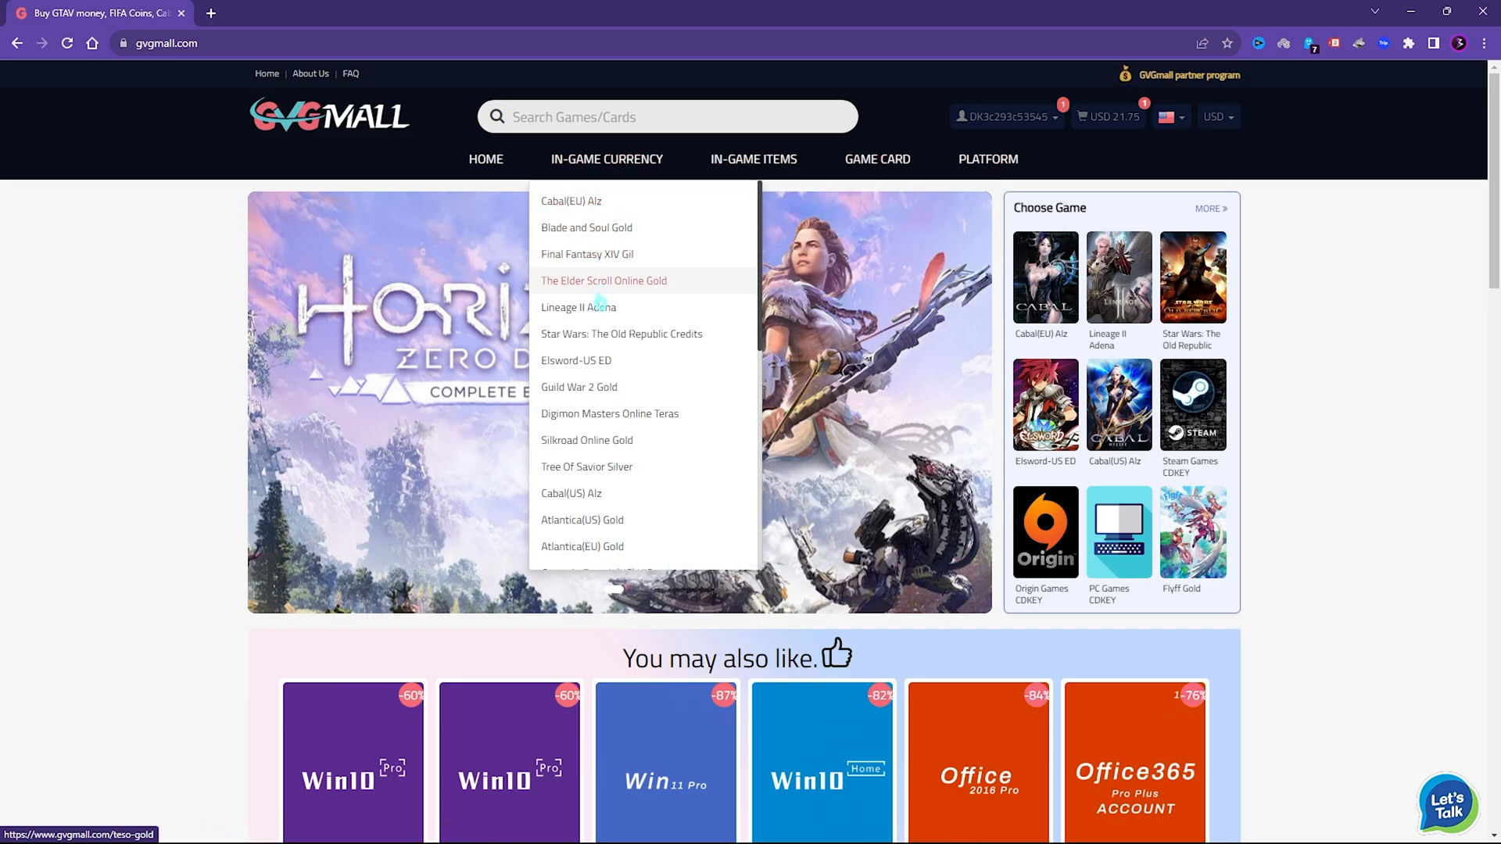
pyautogui.scroll(-3)
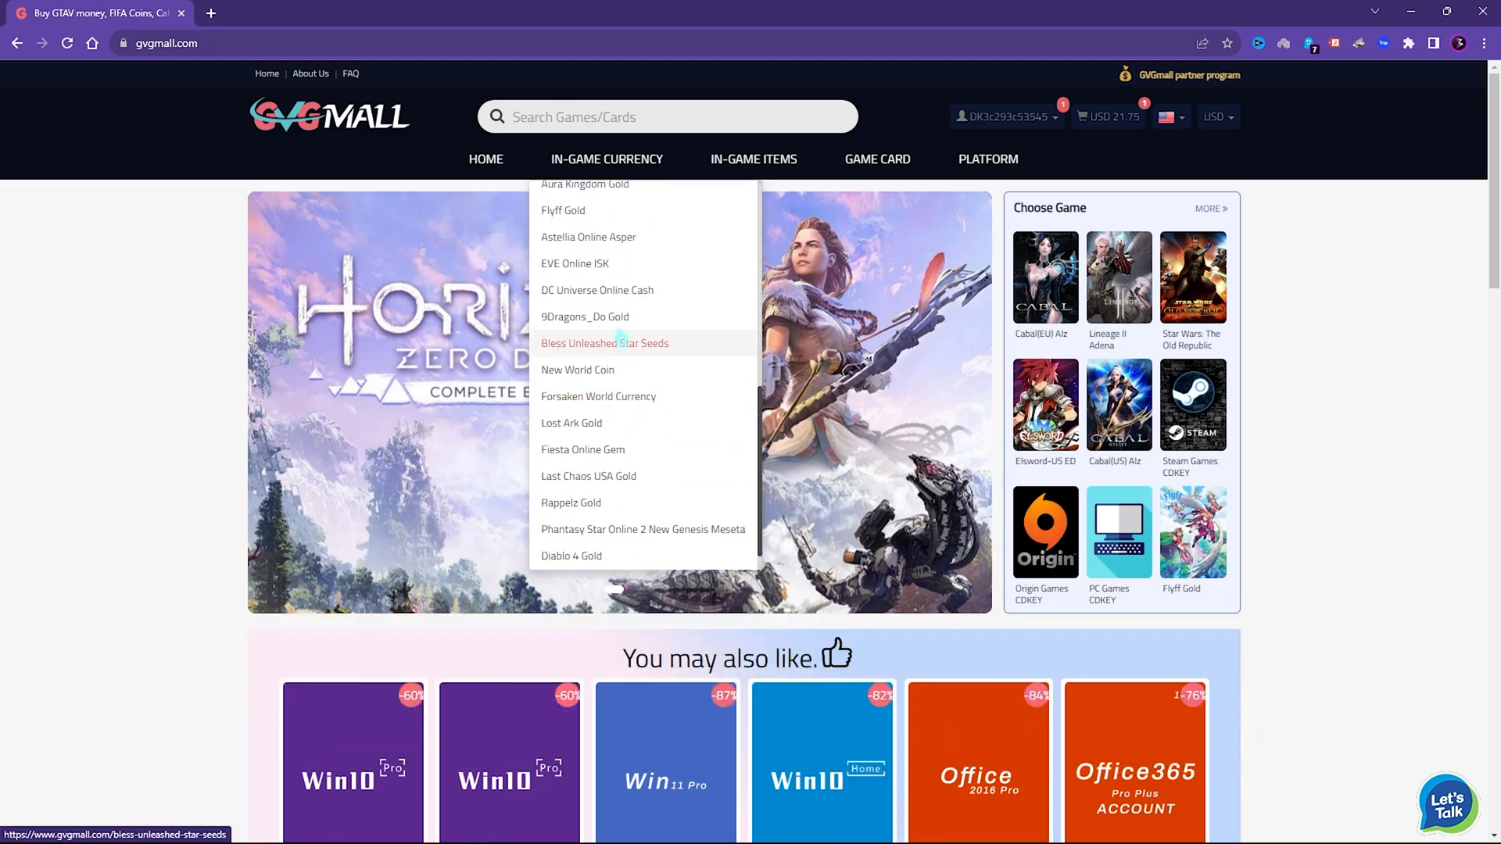
pyautogui.scroll(-3)
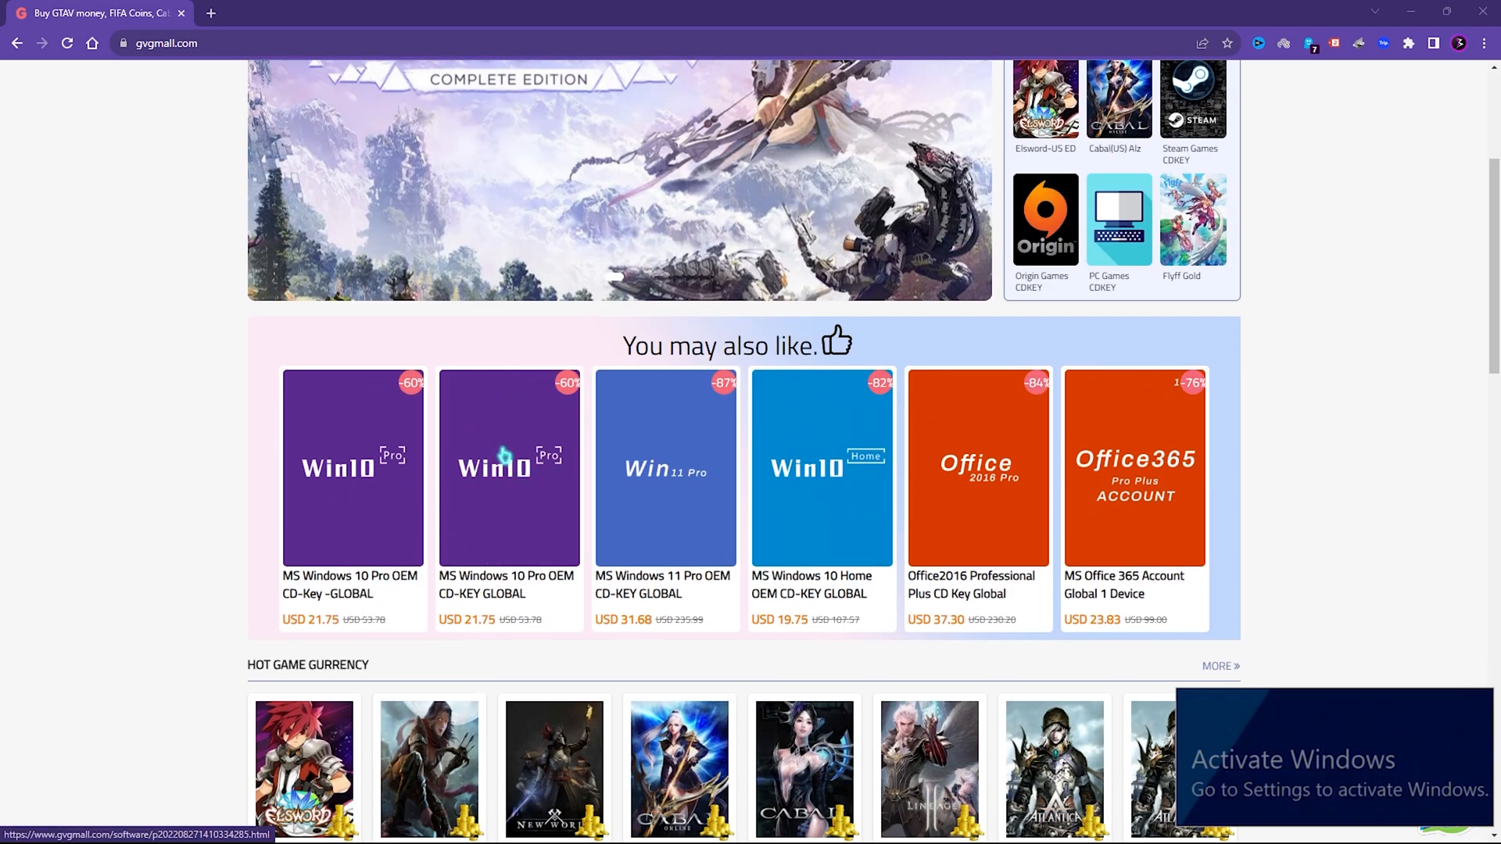
# Apply promo code FOX25 to the MS Win 11 Pro key order, lowering it to USD 24.17
pyautogui.click(664, 468)
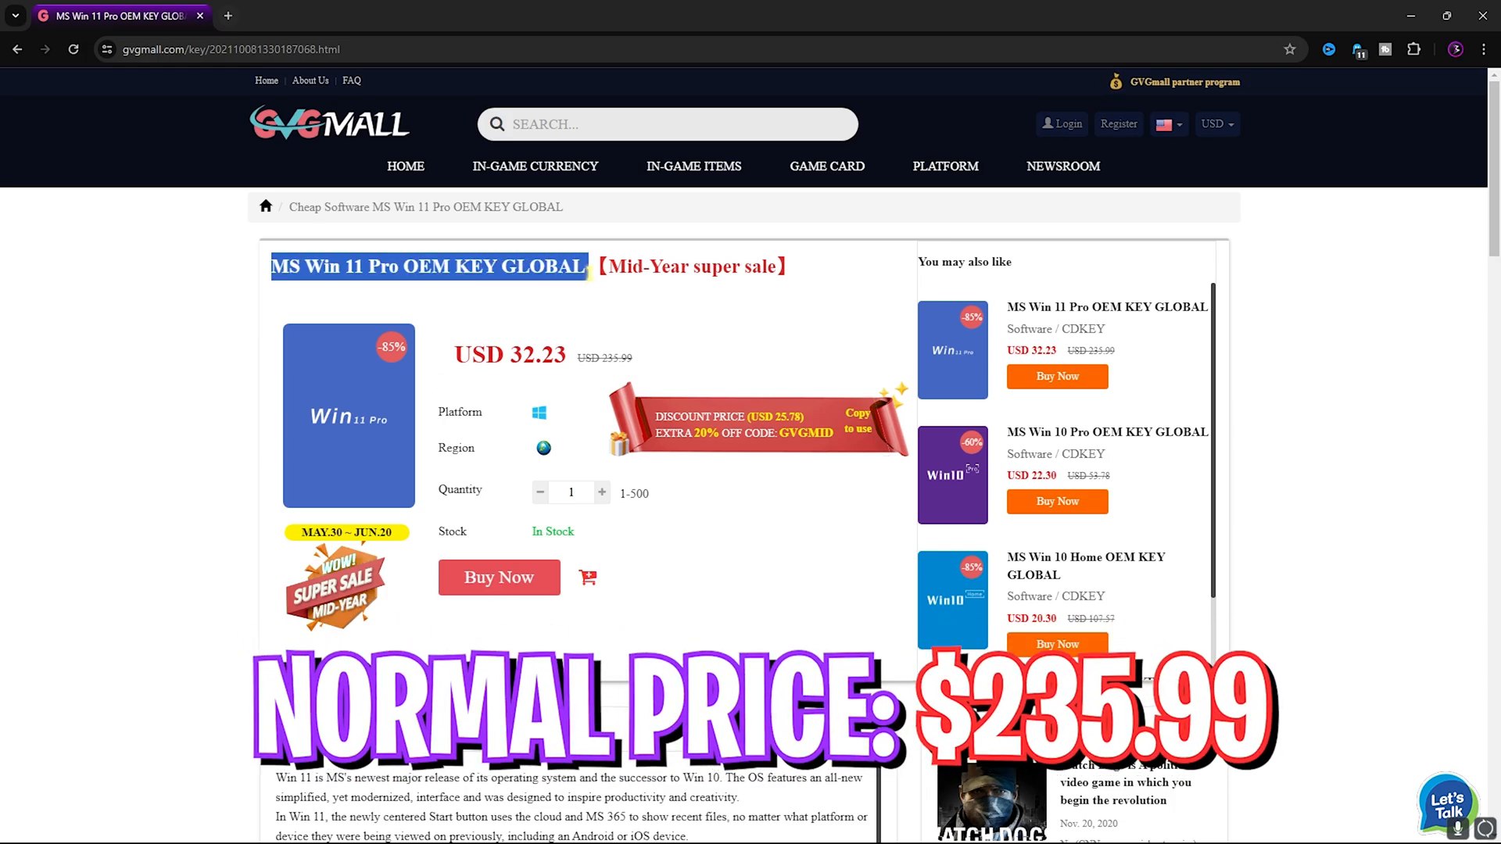
pyautogui.click(498, 577)
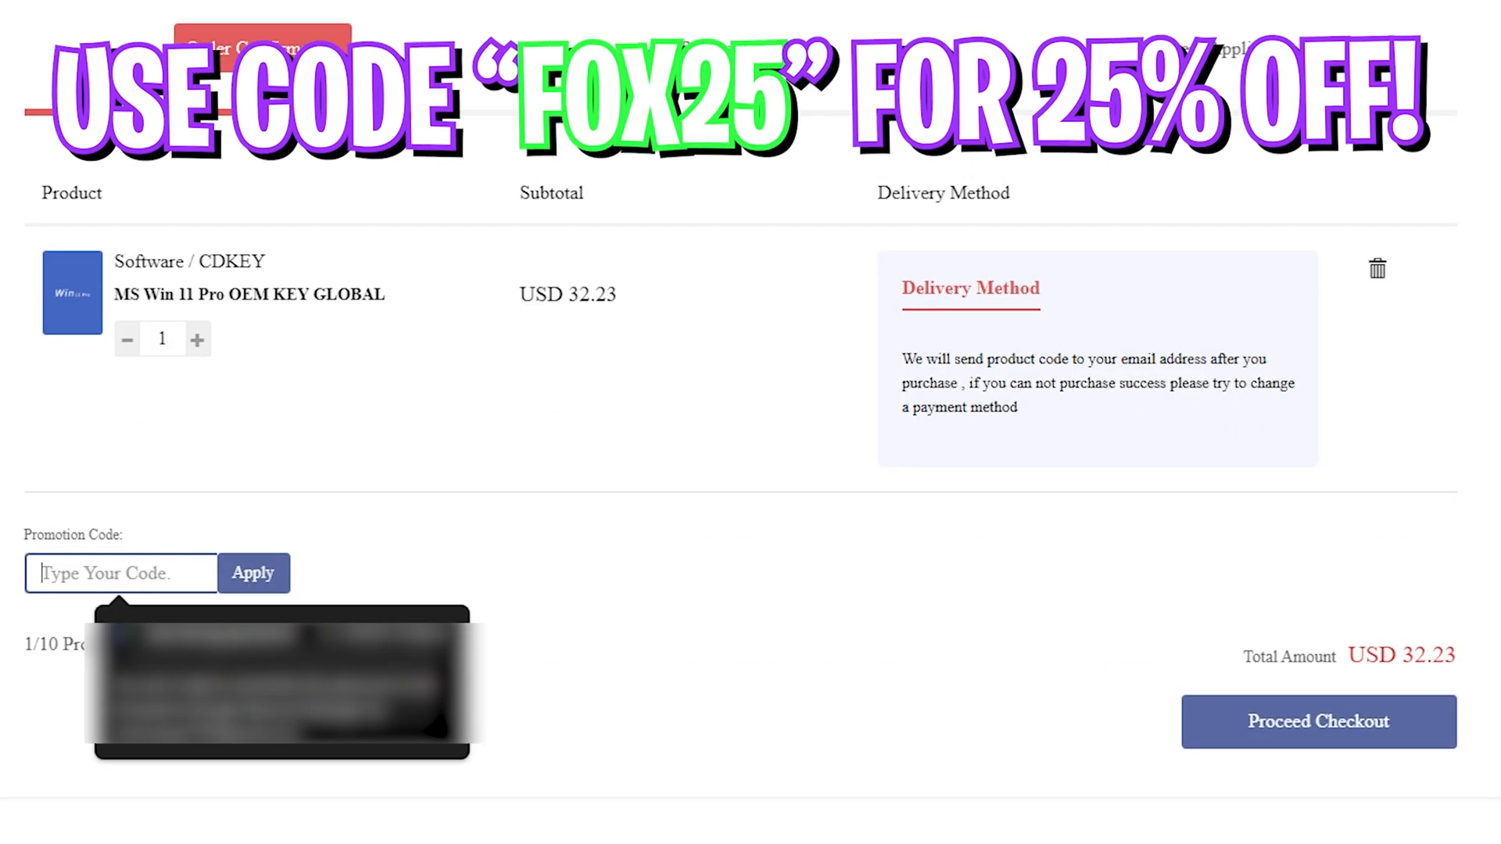
pyautogui.write('FOX25')
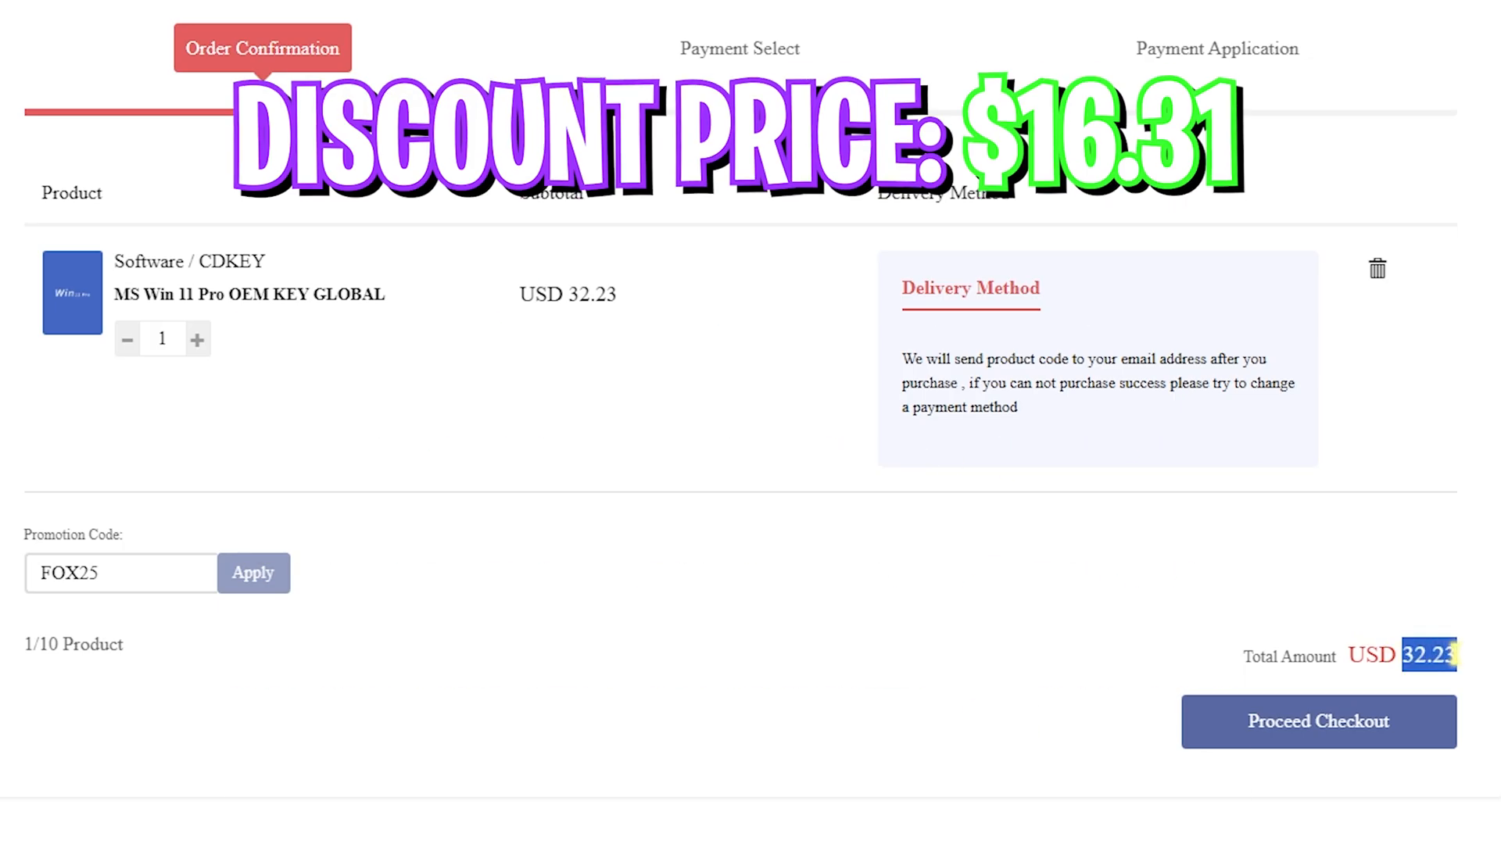
pyautogui.click(253, 572)
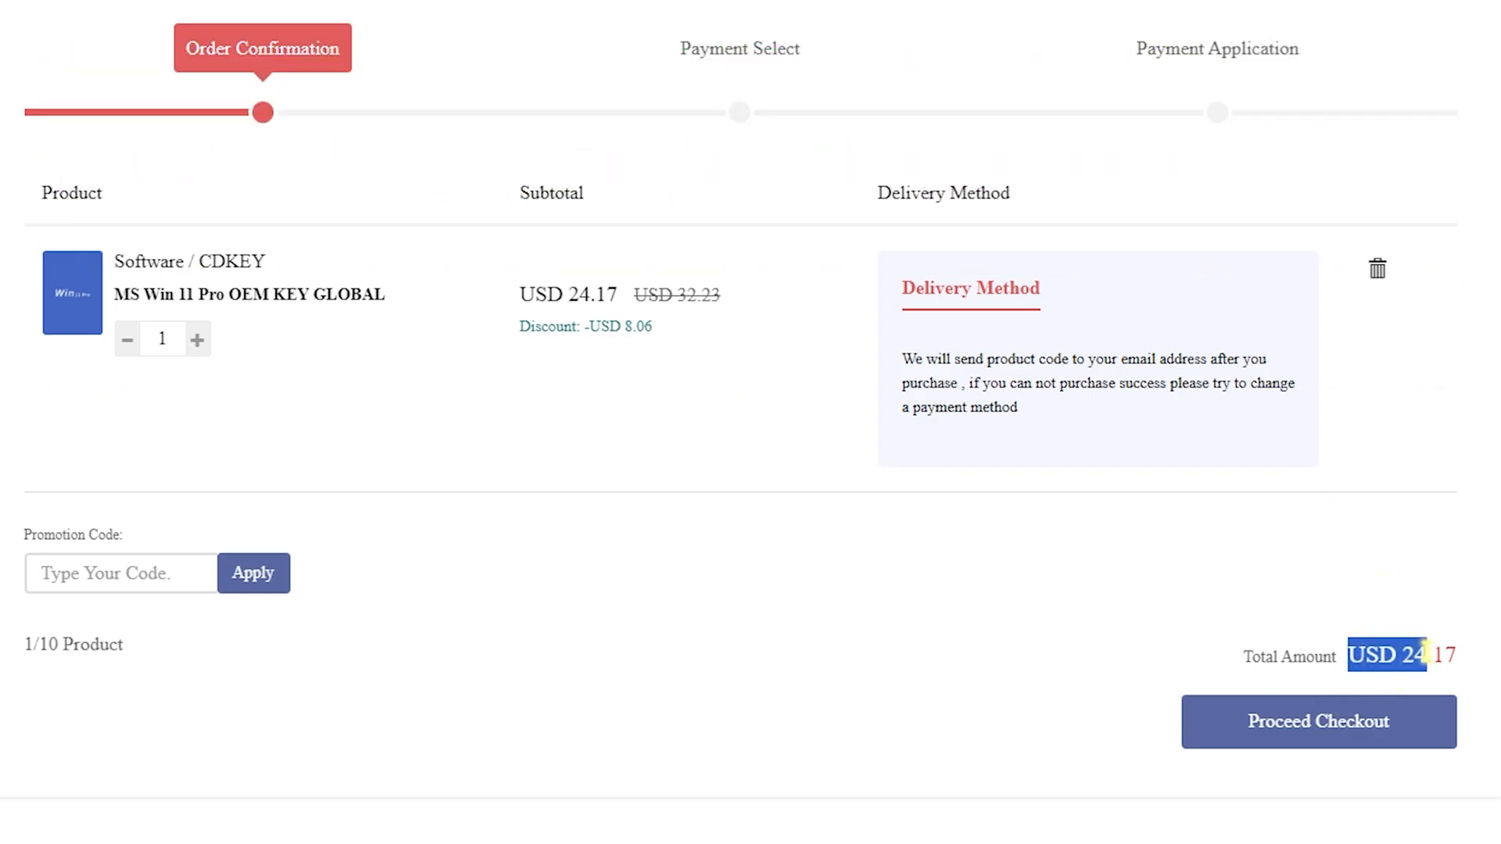
# Proceed to checkout with the discounted Windows 11 Pro order and submit the key
pyautogui.click(1316, 722)
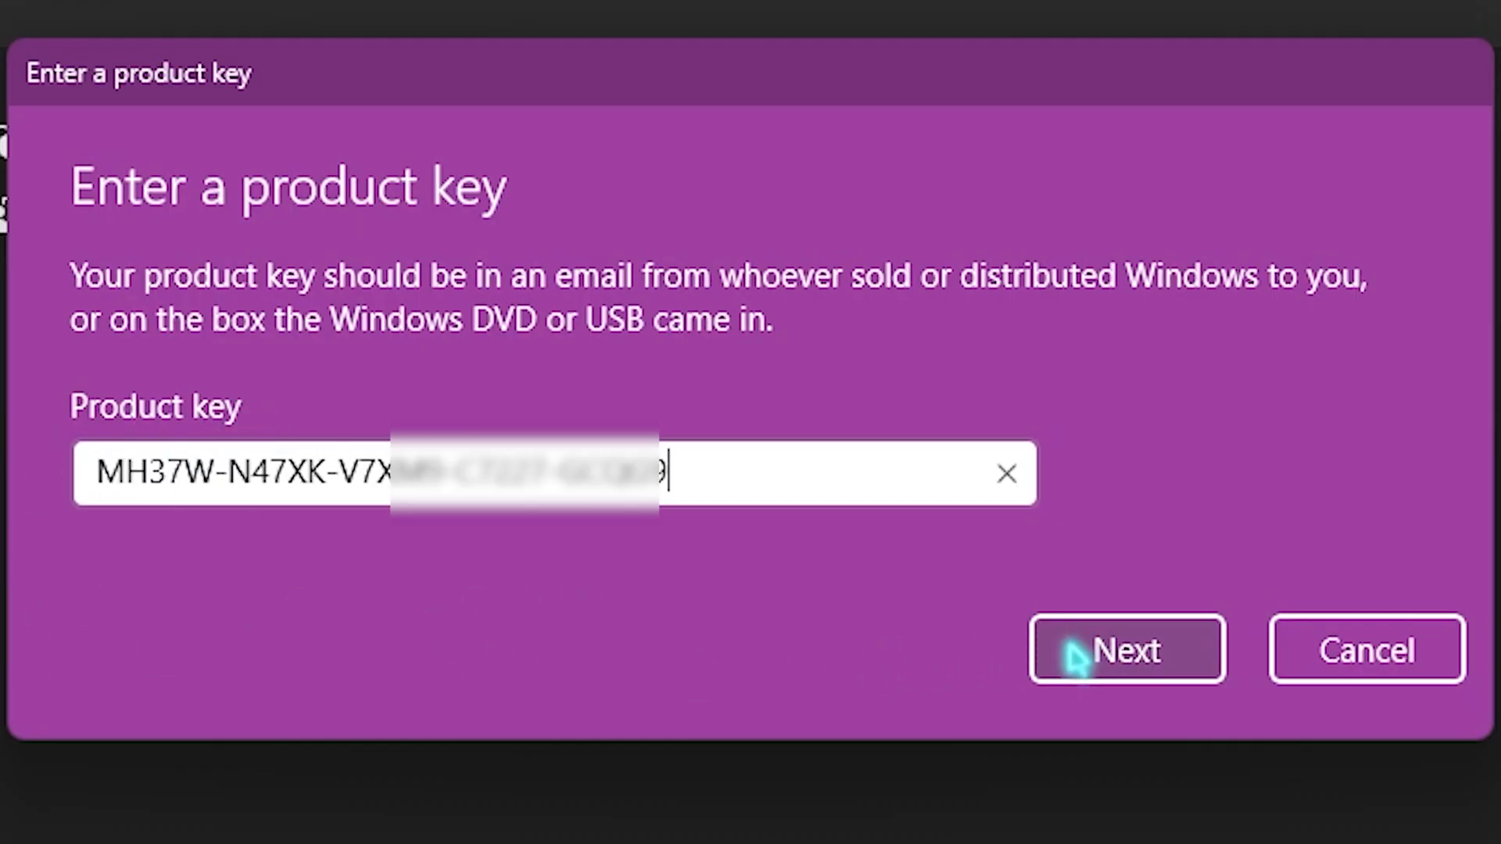
pyautogui.click(1126, 651)
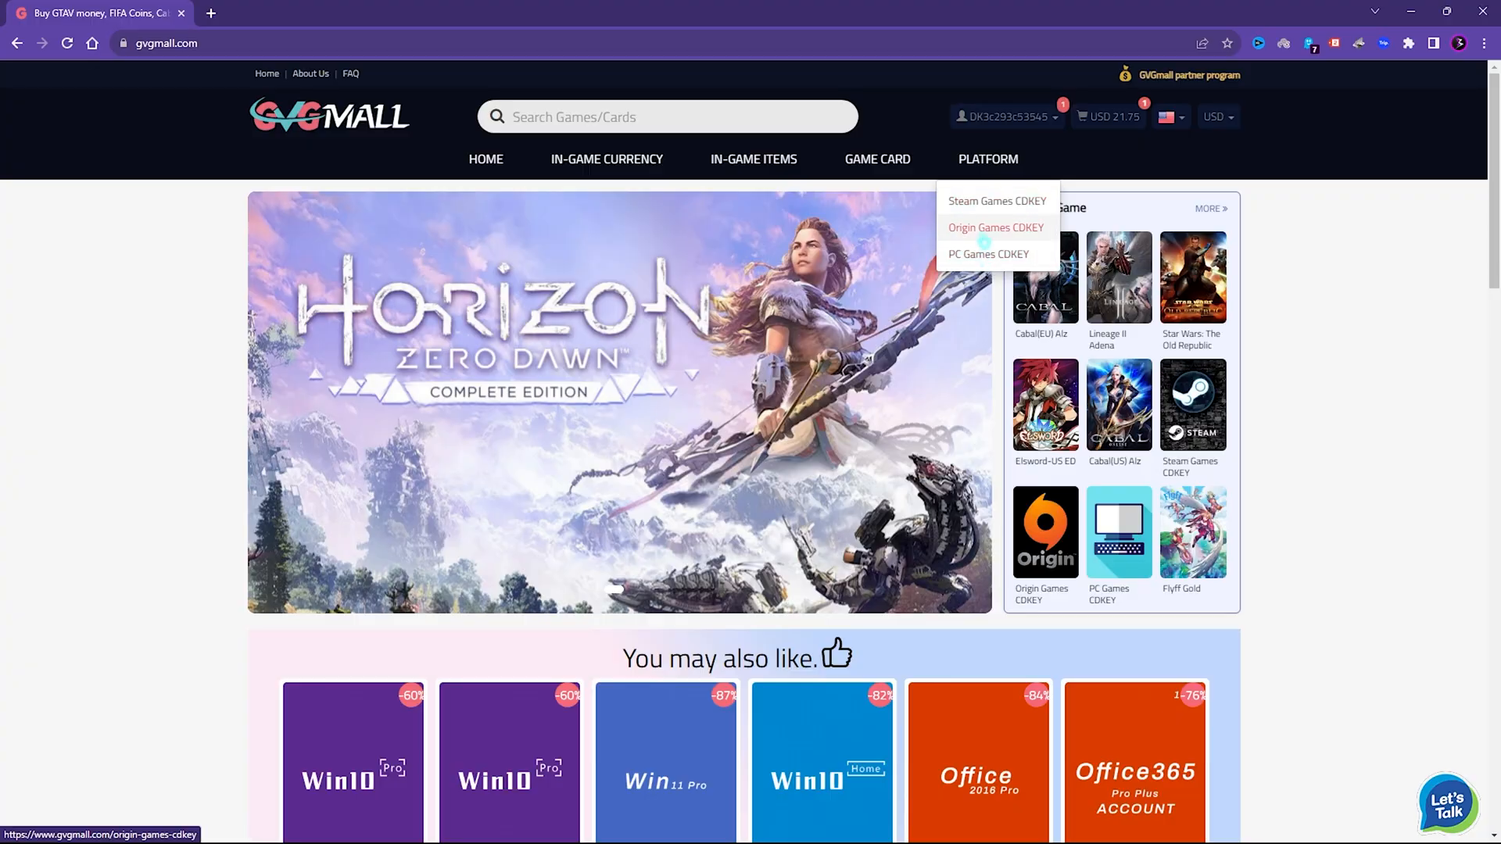
pyautogui.moveTo(754, 160)
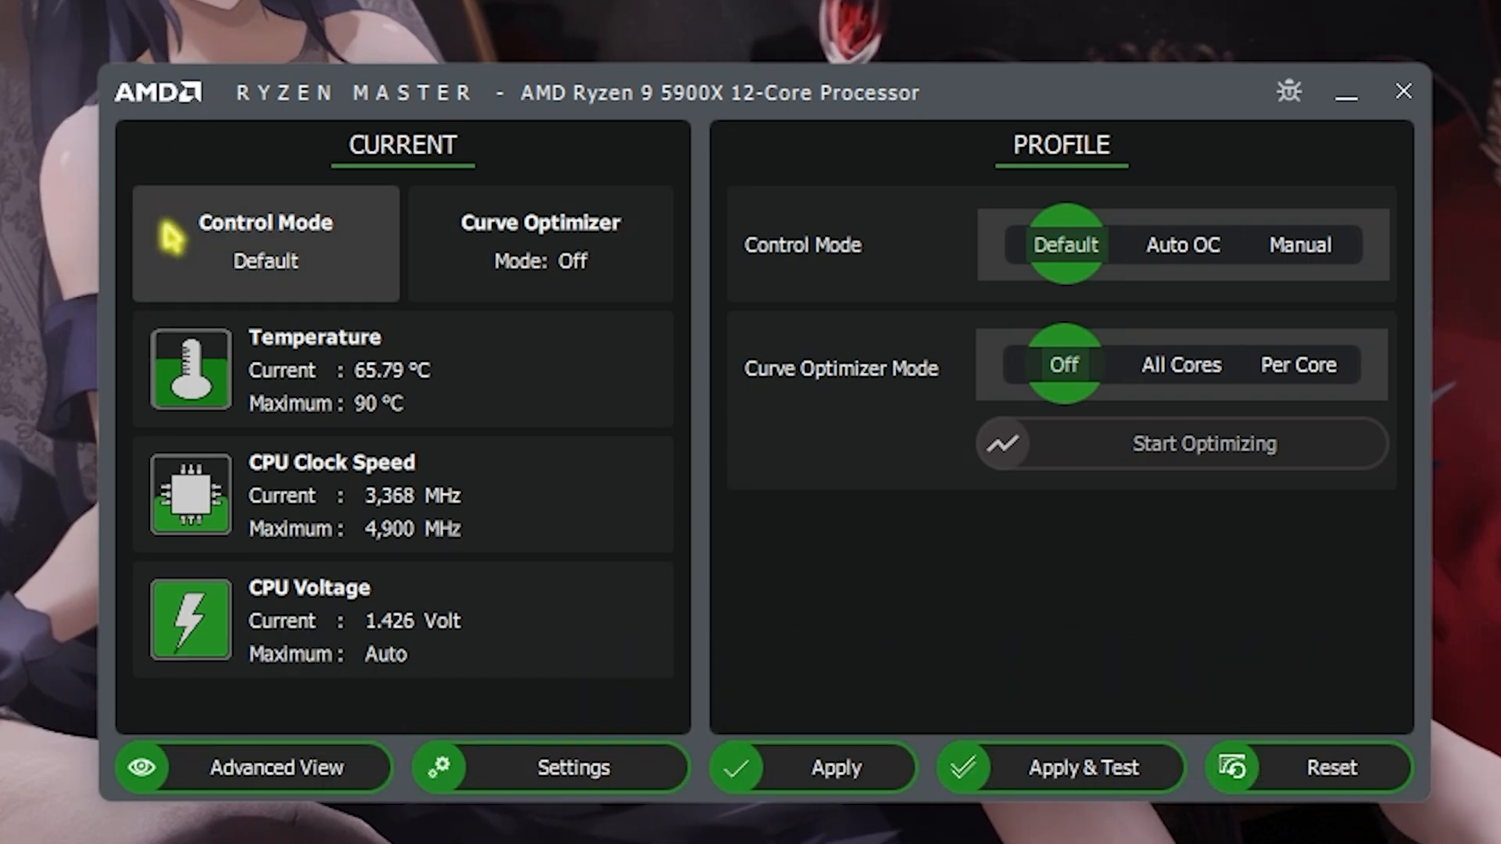
pyautogui.moveTo(206, 254)
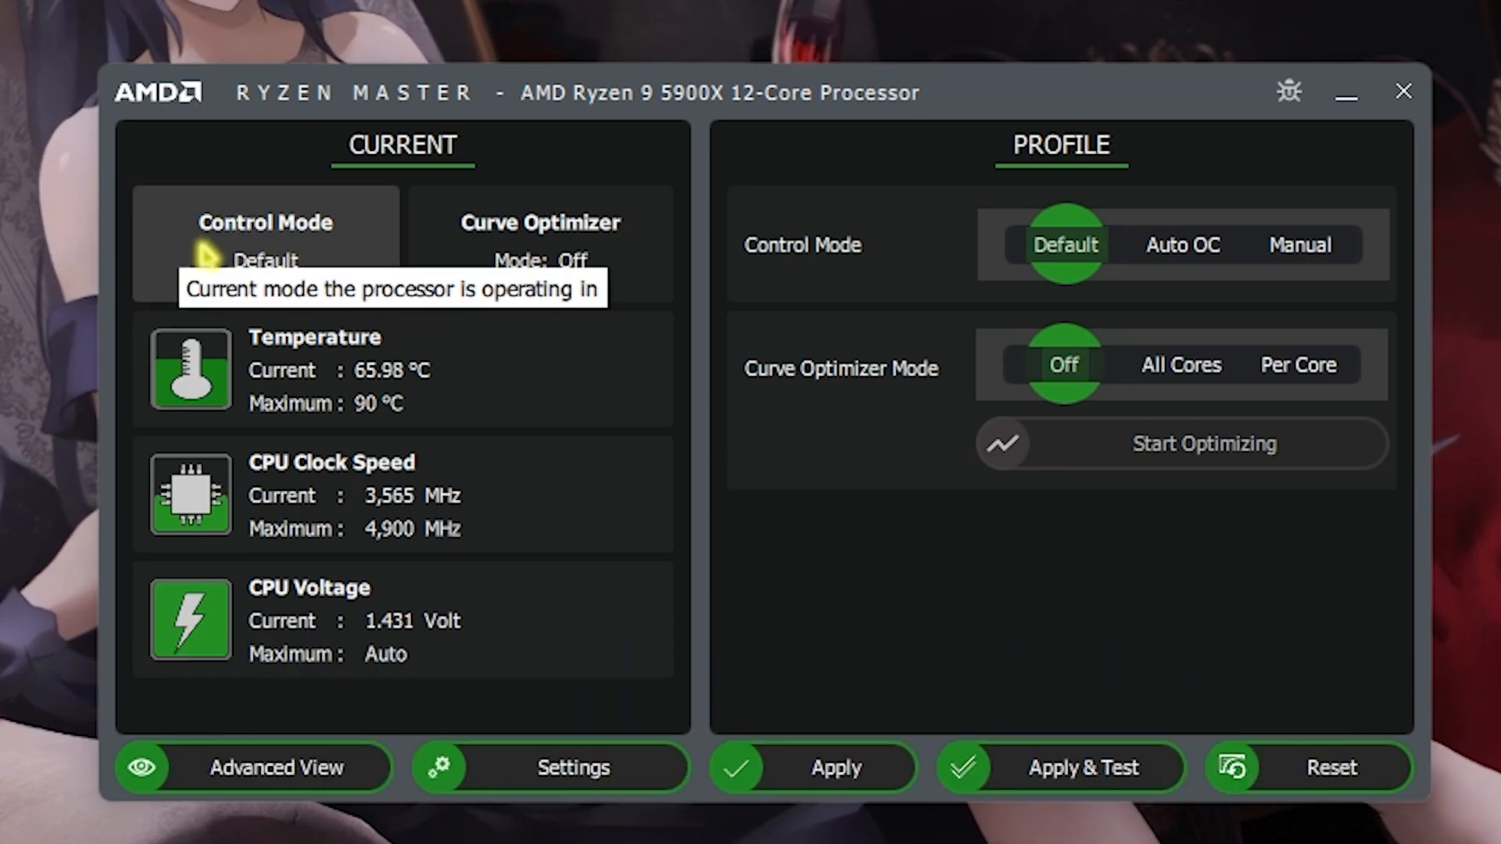
pyautogui.moveTo(663, 112)
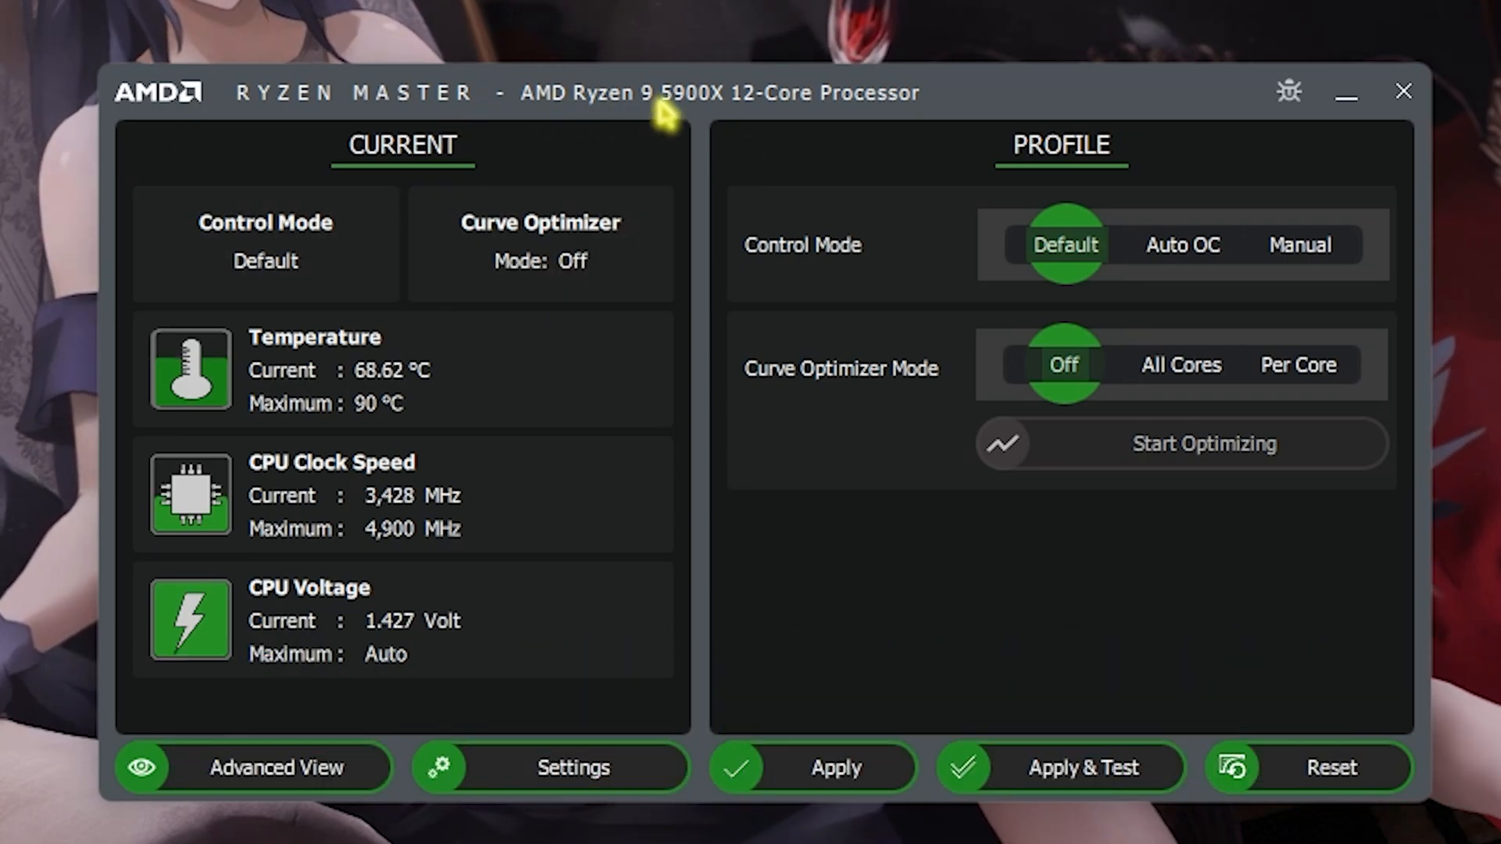
pyautogui.moveTo(492, 550)
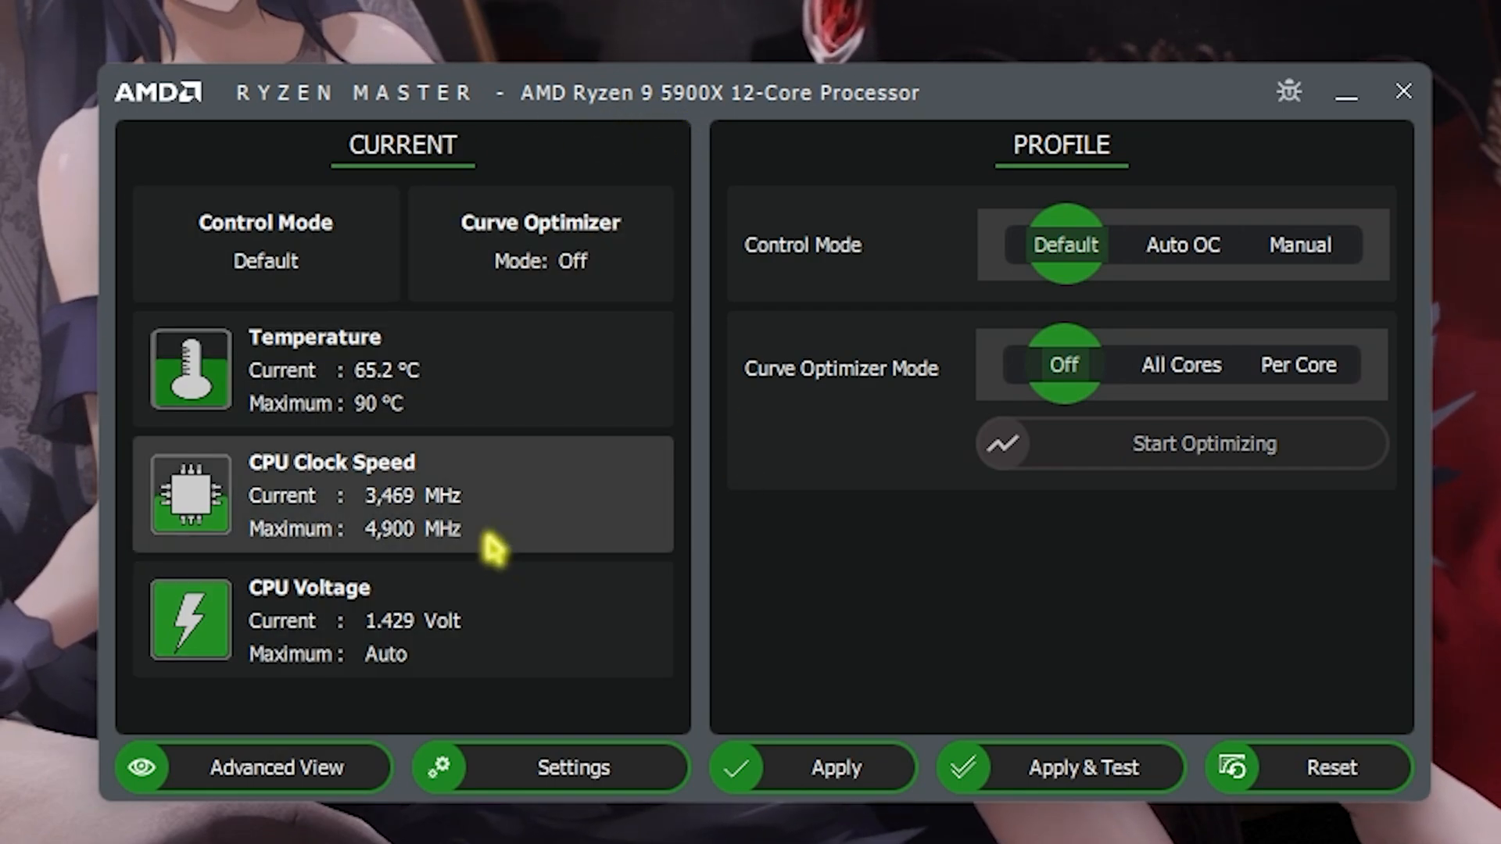
pyautogui.moveTo(489, 545)
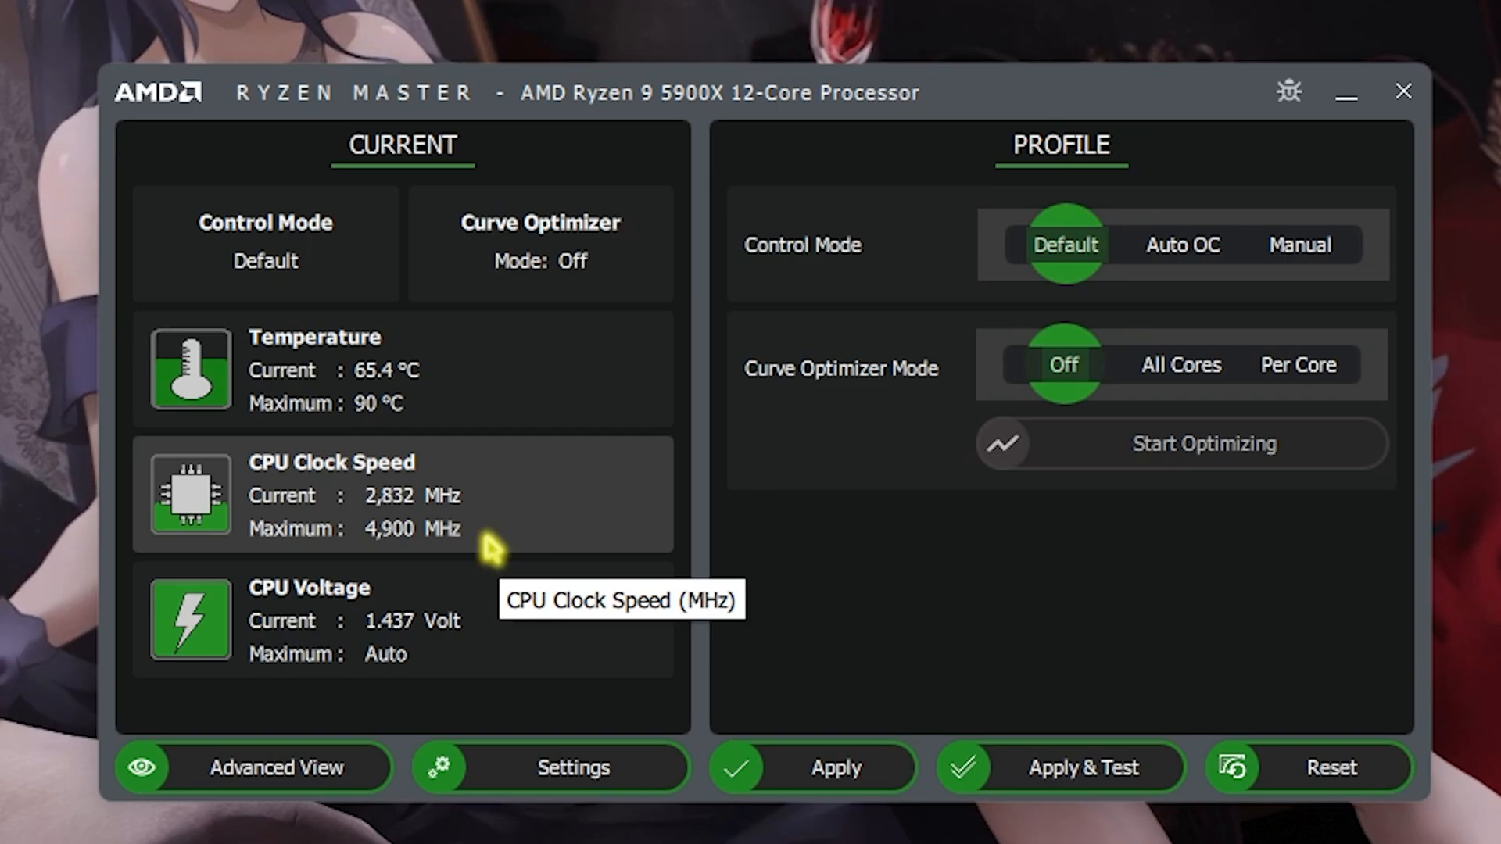
pyautogui.moveTo(156, 442)
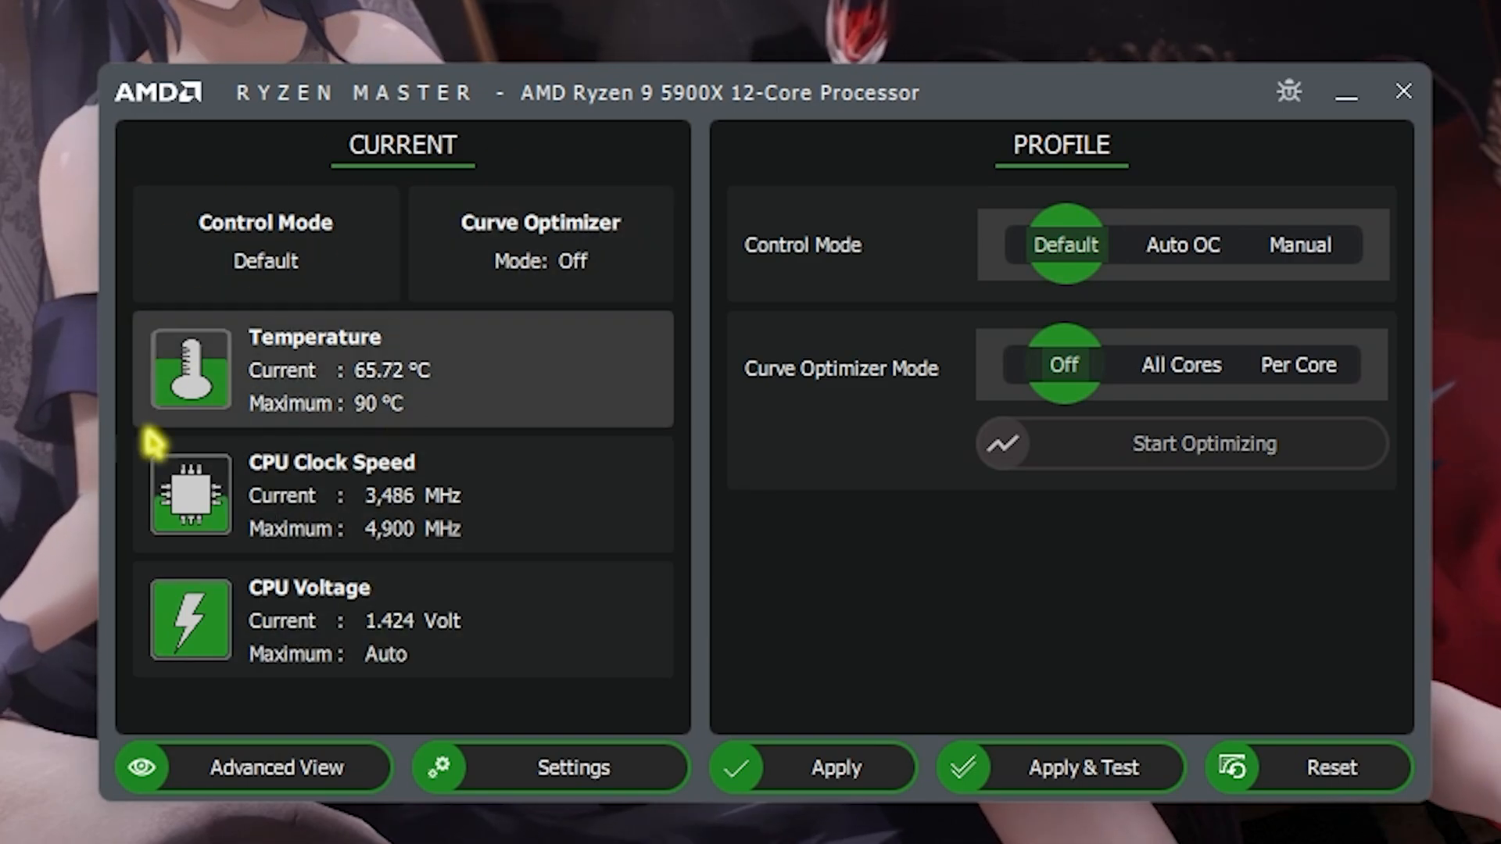
pyautogui.moveTo(1132, 618)
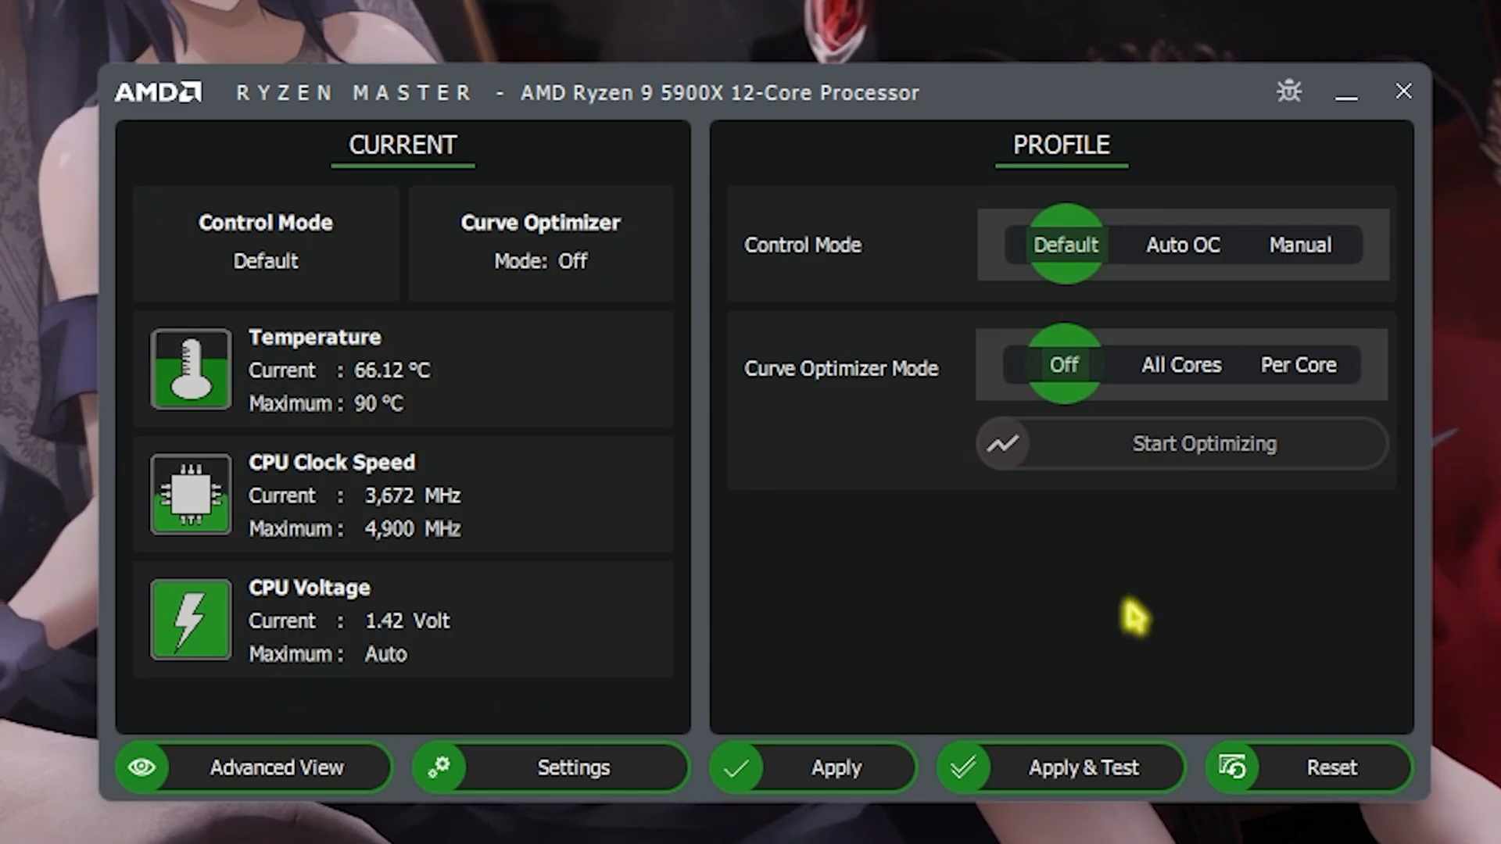
pyautogui.moveTo(569, 703)
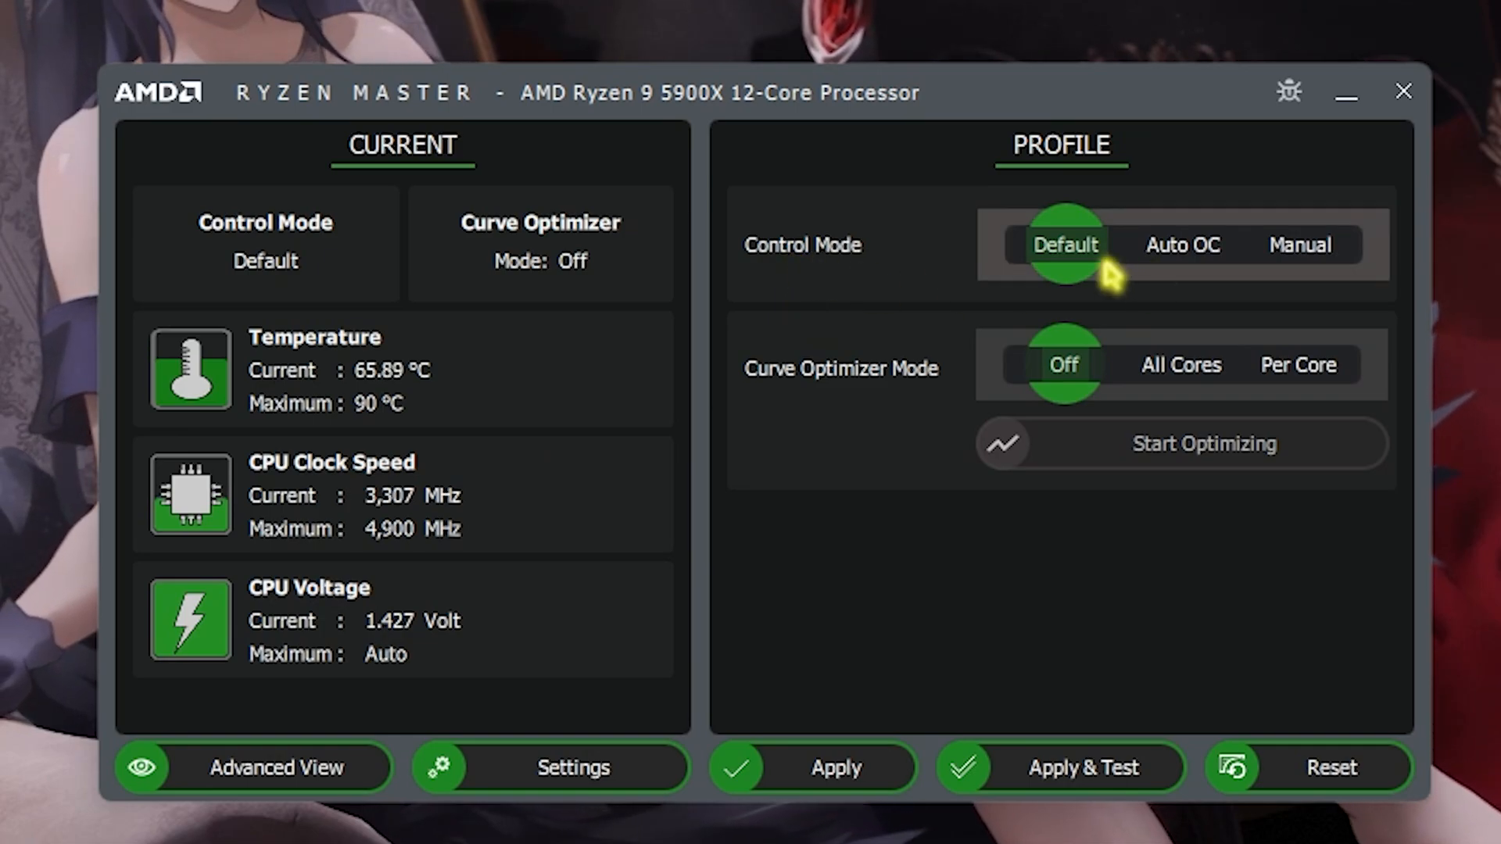
pyautogui.moveTo(785, 388)
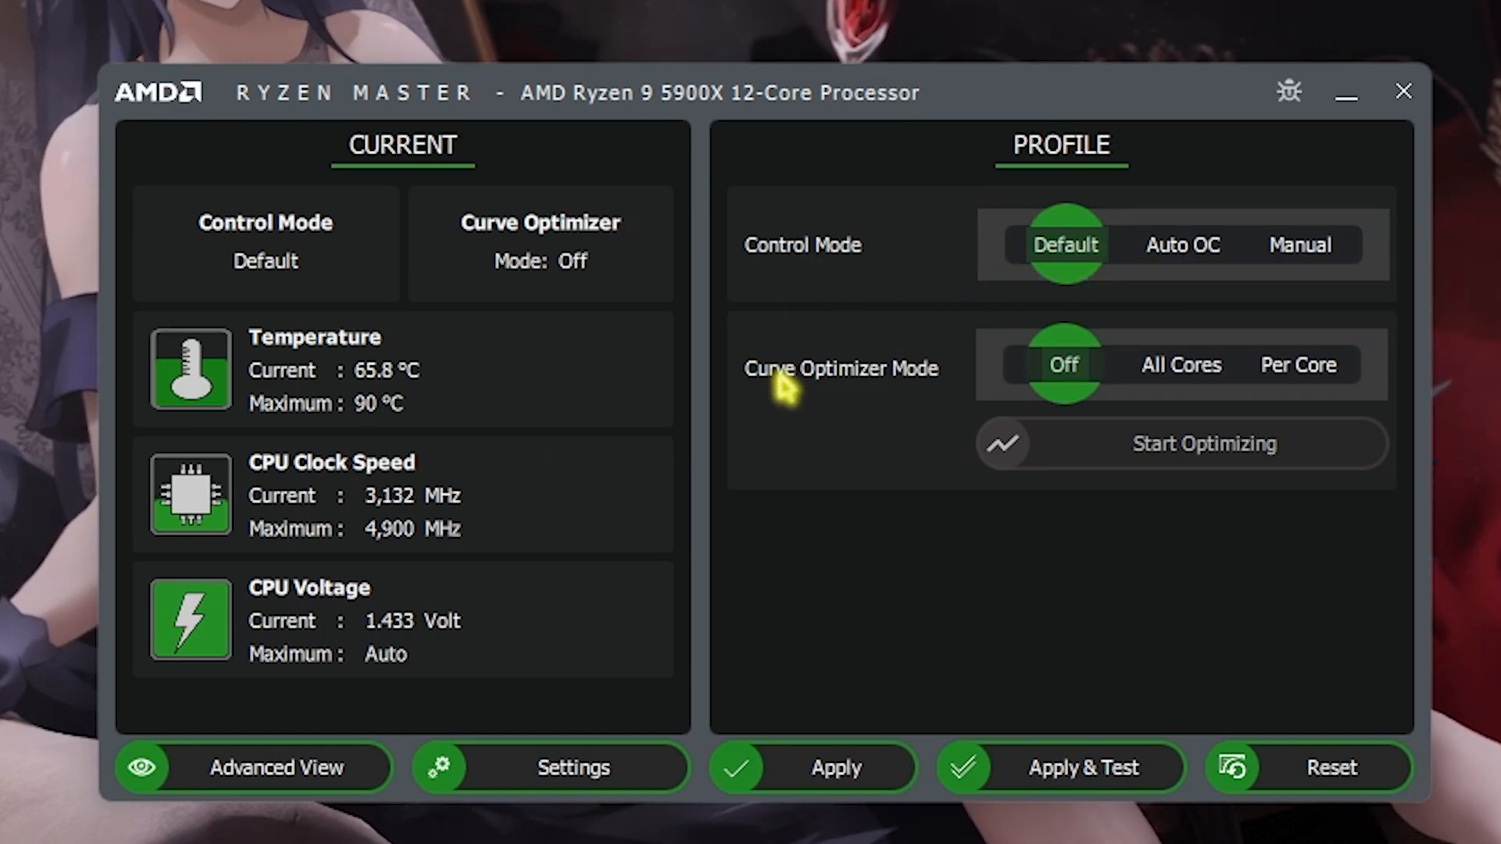
# Switch the profile's Curve Optimizer mode from Off to Per Core
pyautogui.click(1181, 365)
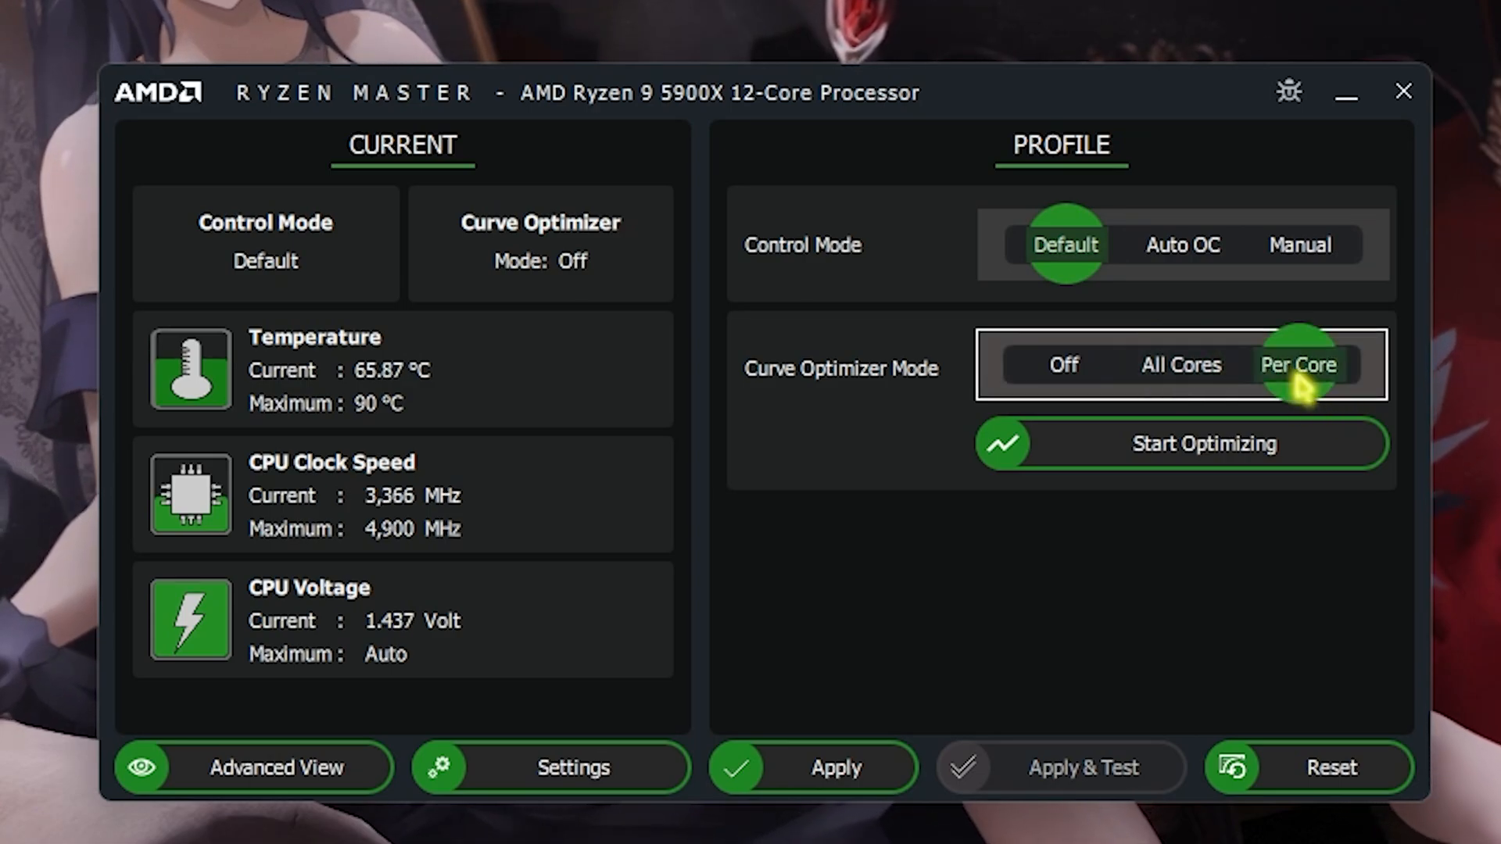
pyautogui.click(1183, 364)
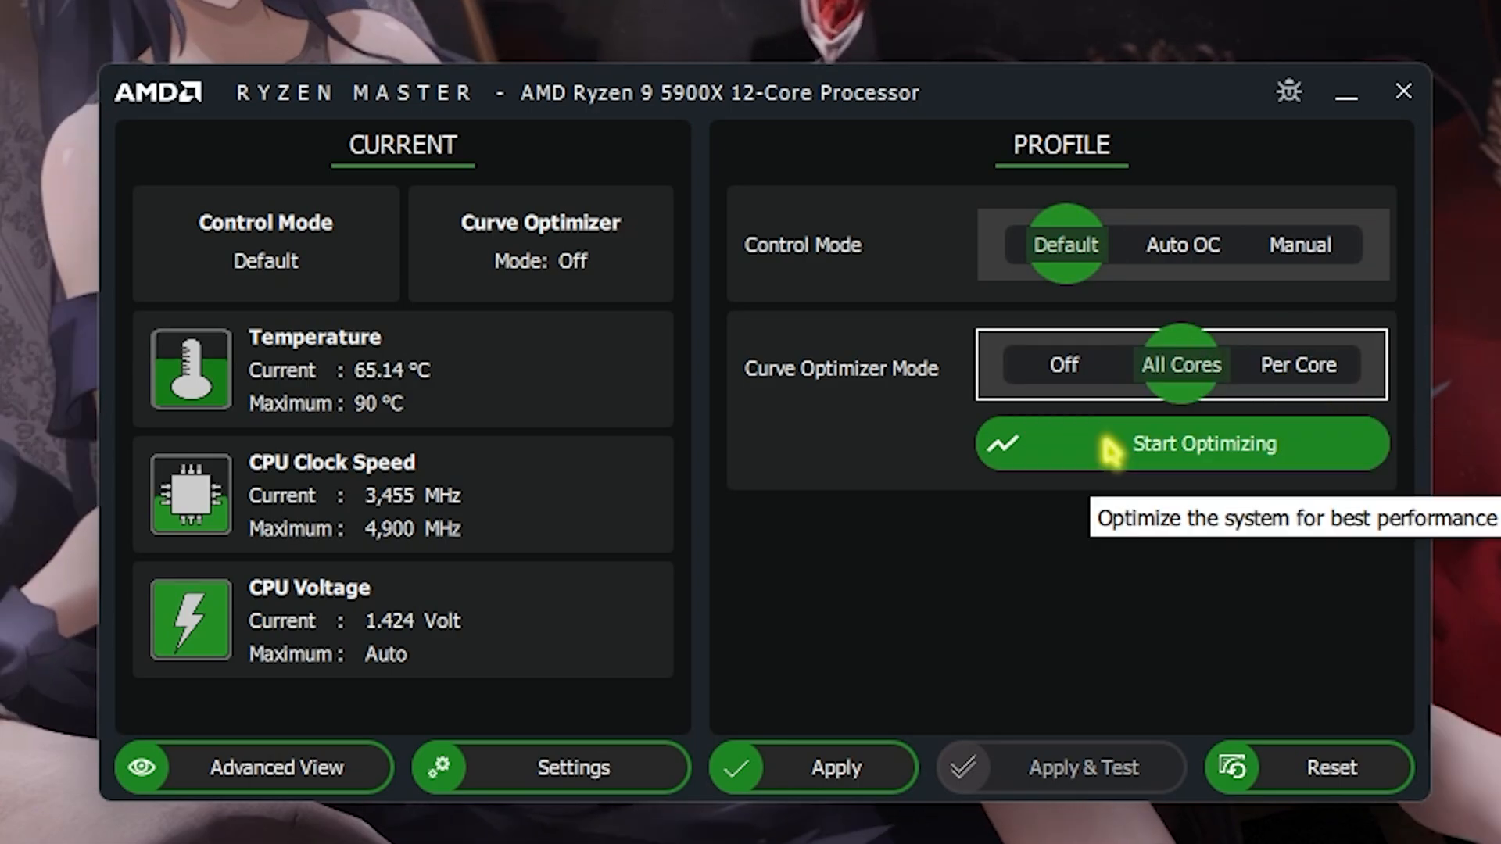
pyautogui.click(1204, 442)
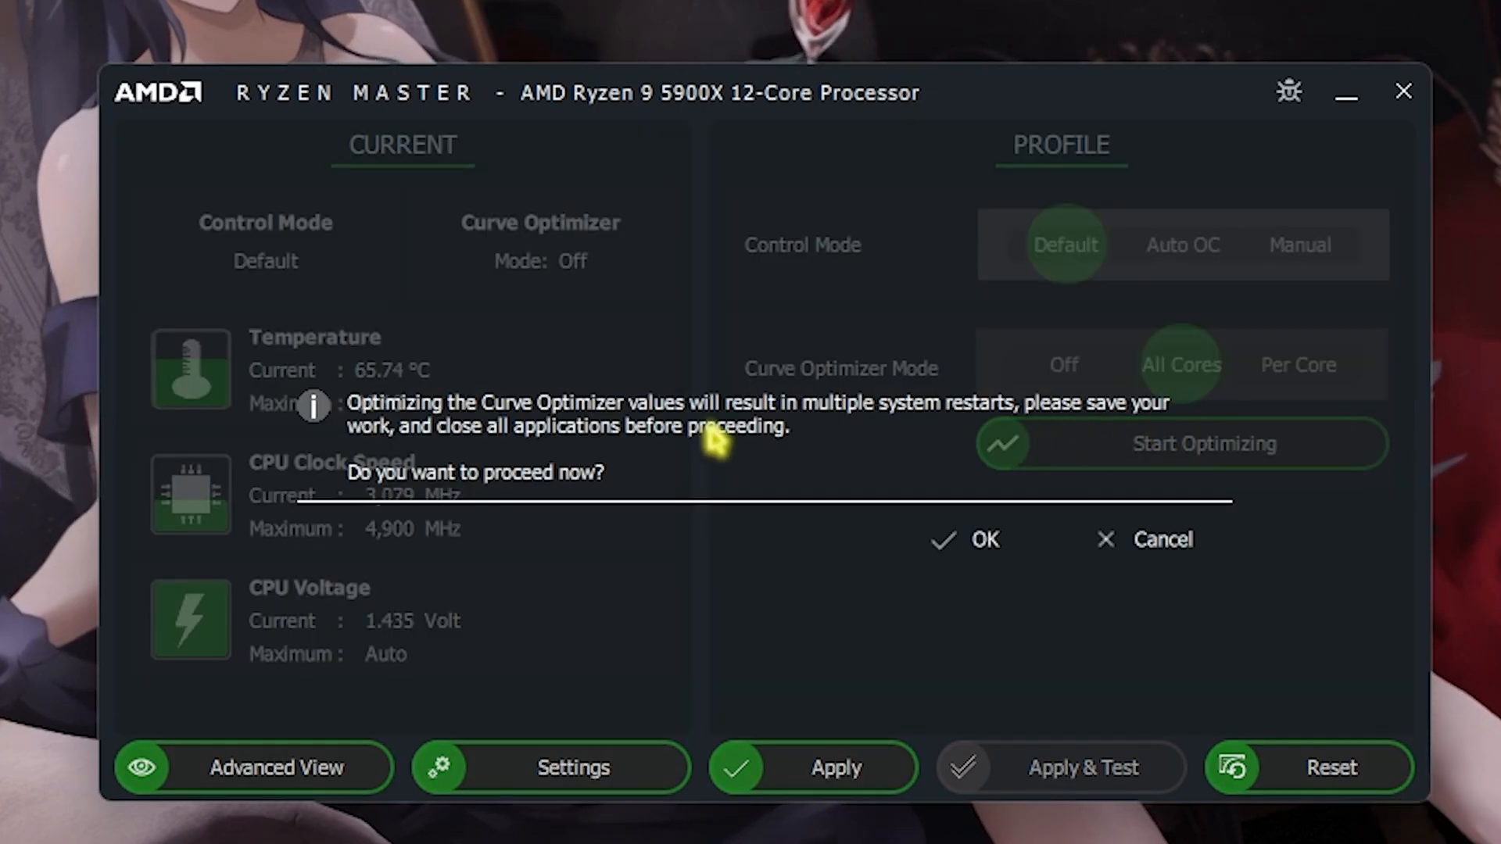
pyautogui.click(1162, 540)
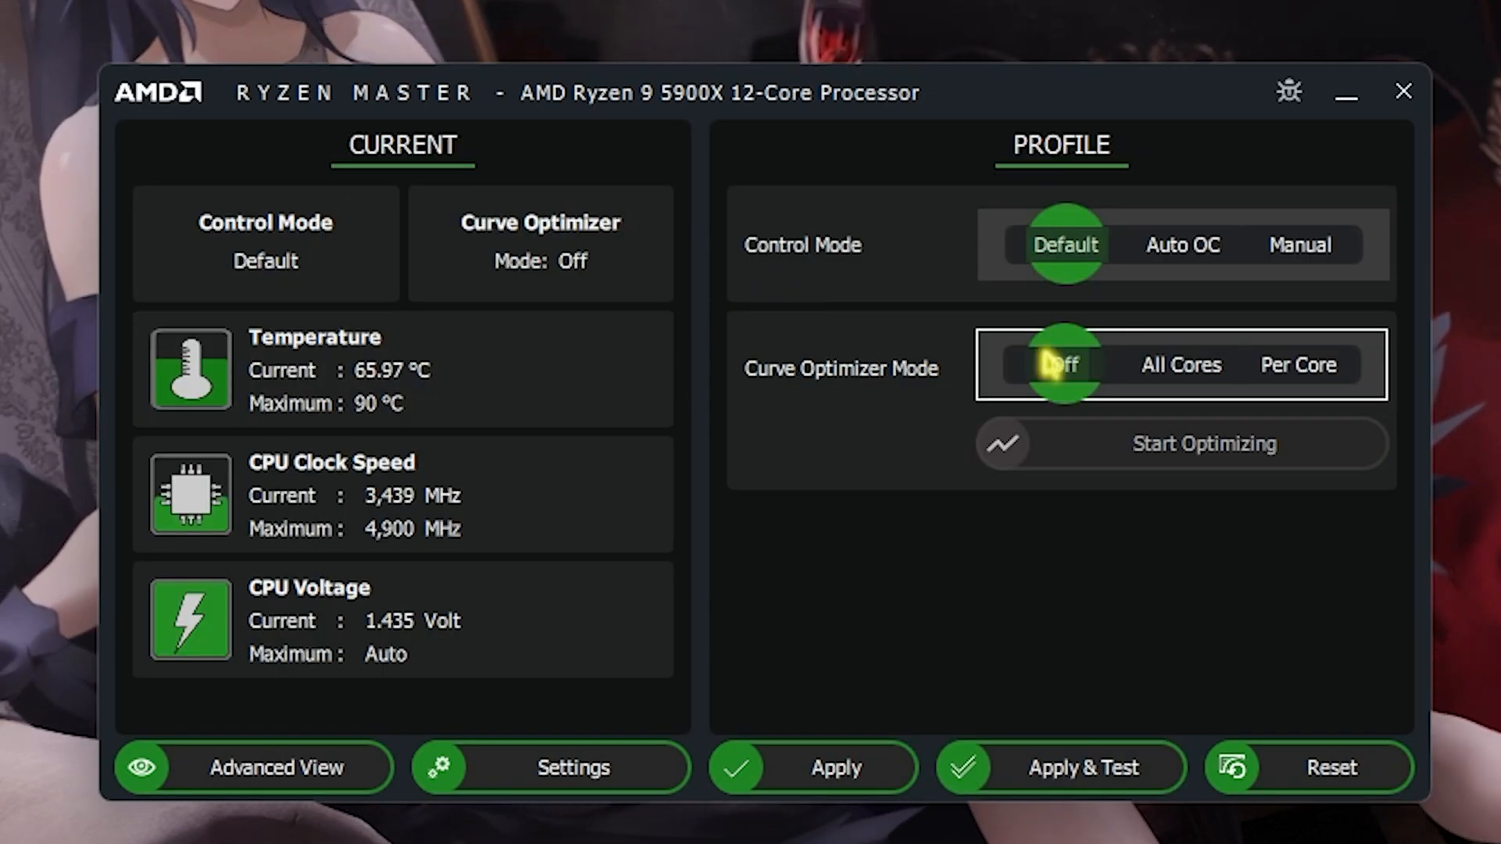
pyautogui.moveTo(1182, 246)
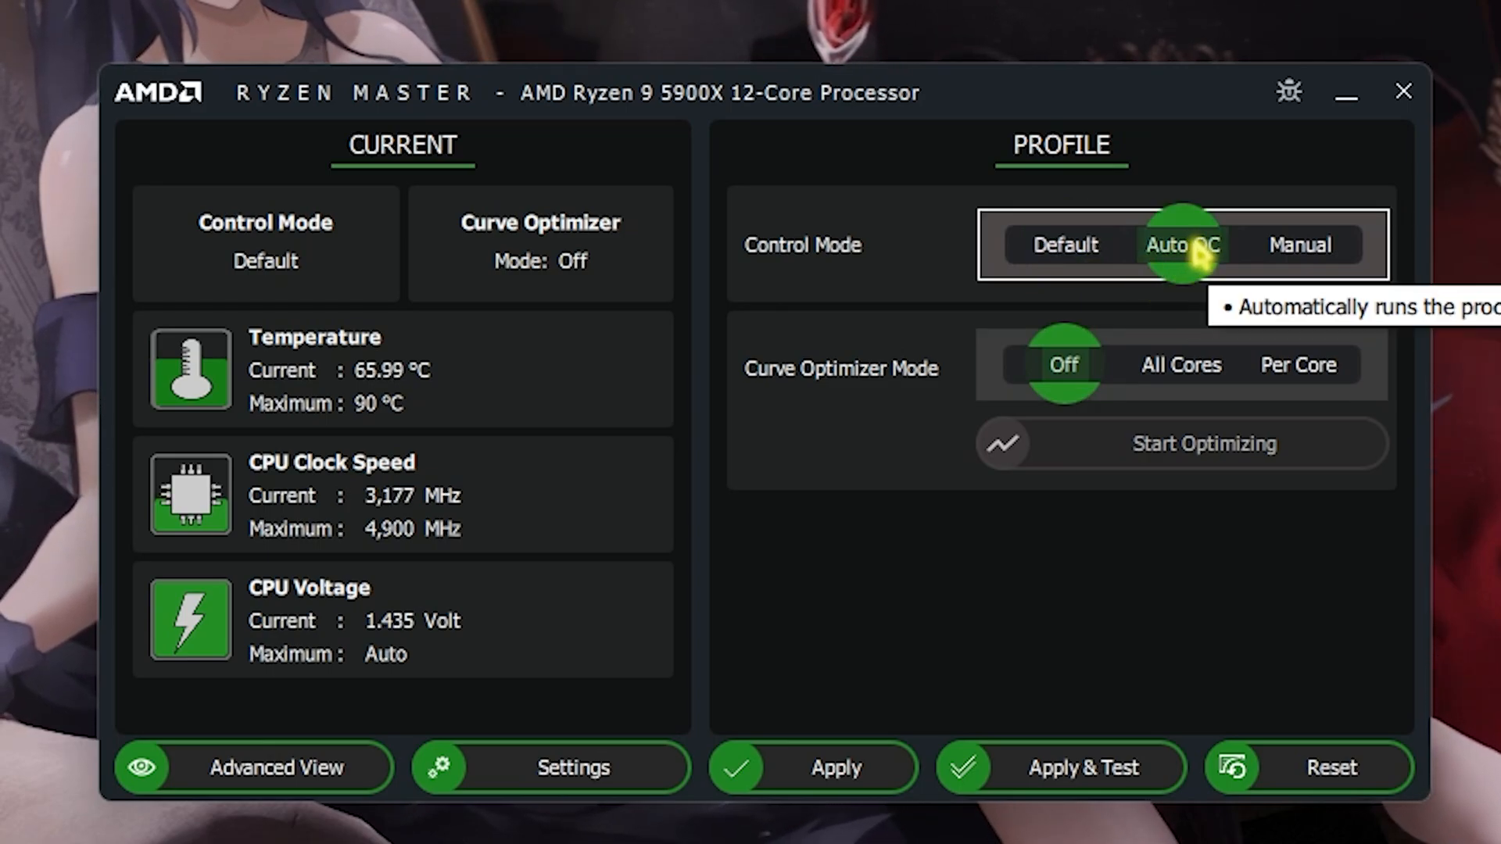
pyautogui.moveTo(1167, 391)
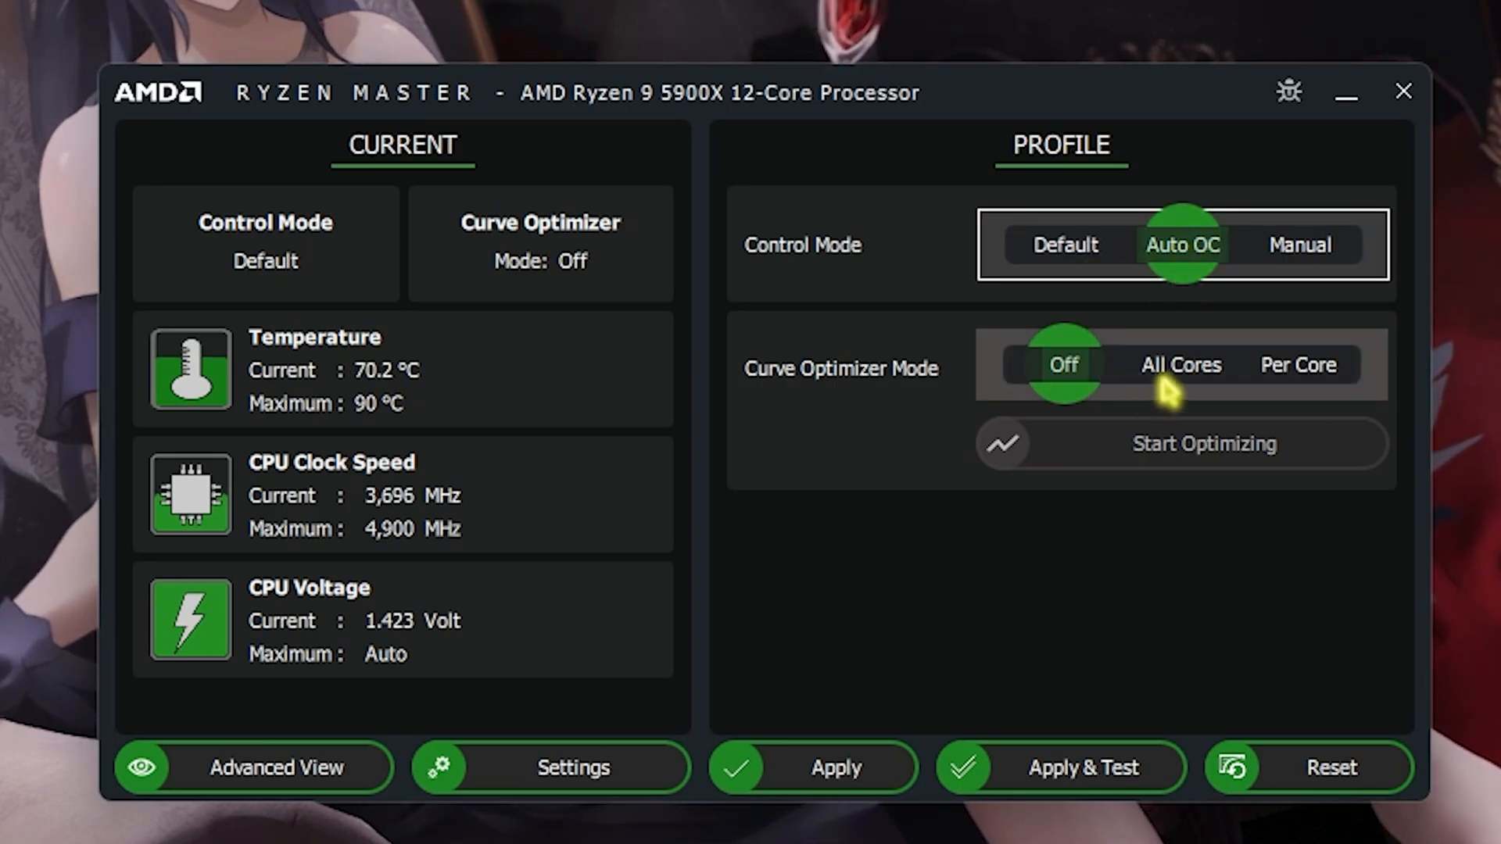
# Set Curve Optimizer to All Cores and keep Control Mode on Auto OC
pyautogui.click(1181, 365)
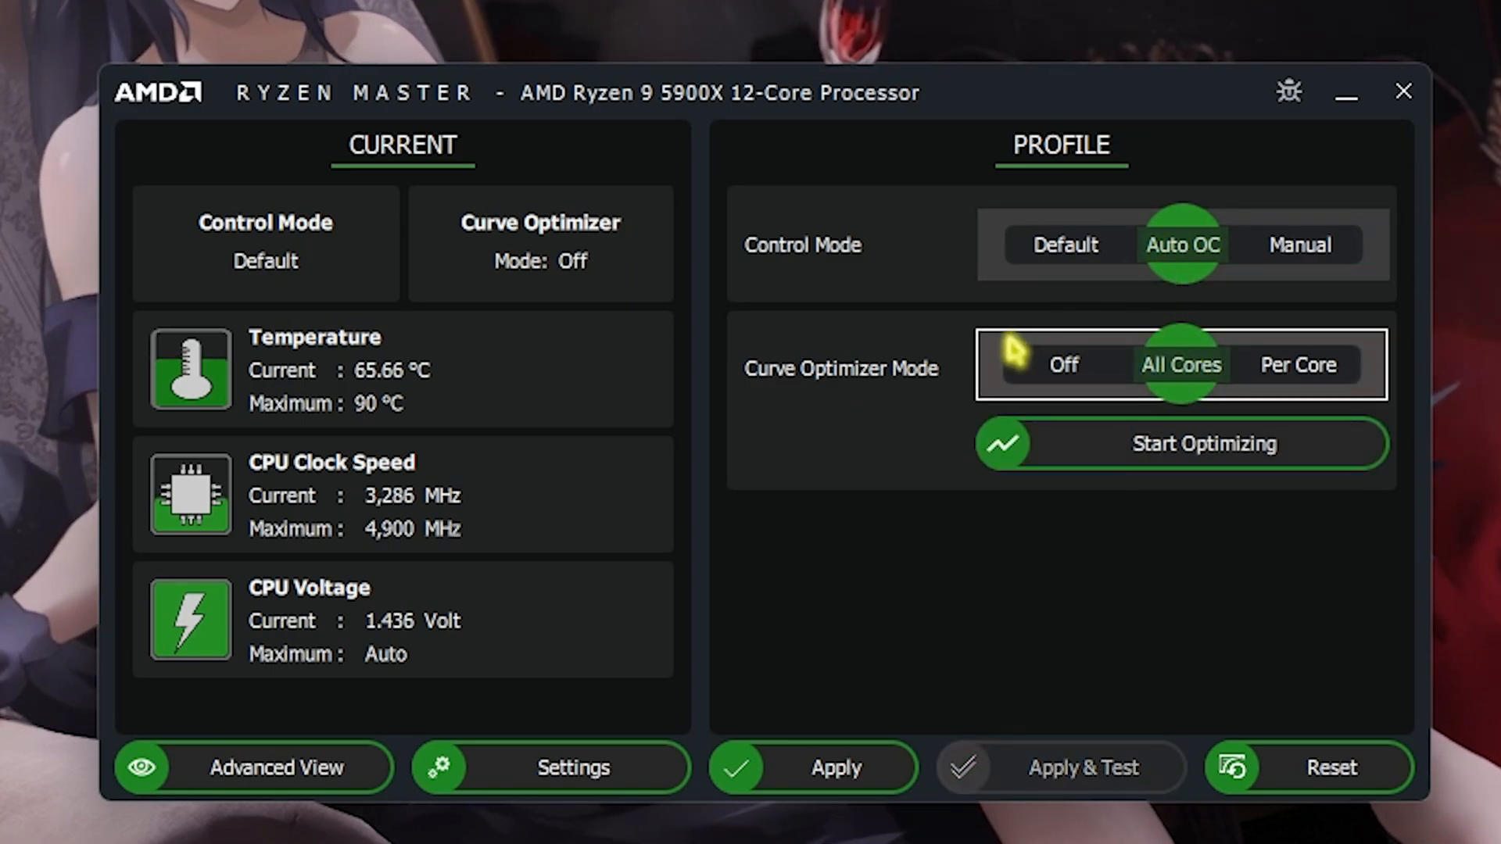
pyautogui.moveTo(1183, 245)
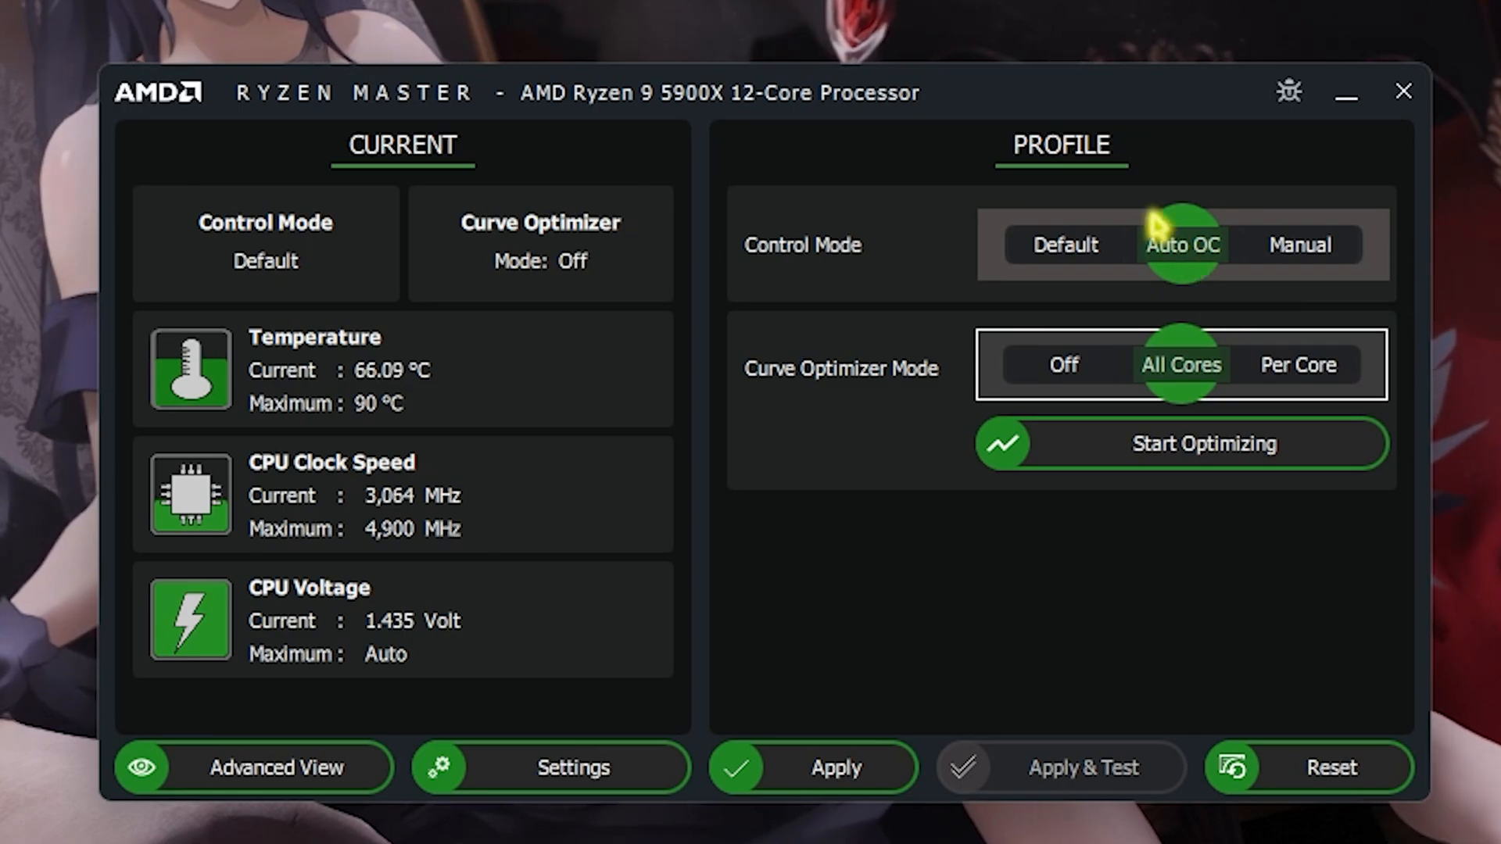
pyautogui.moveTo(1183, 246)
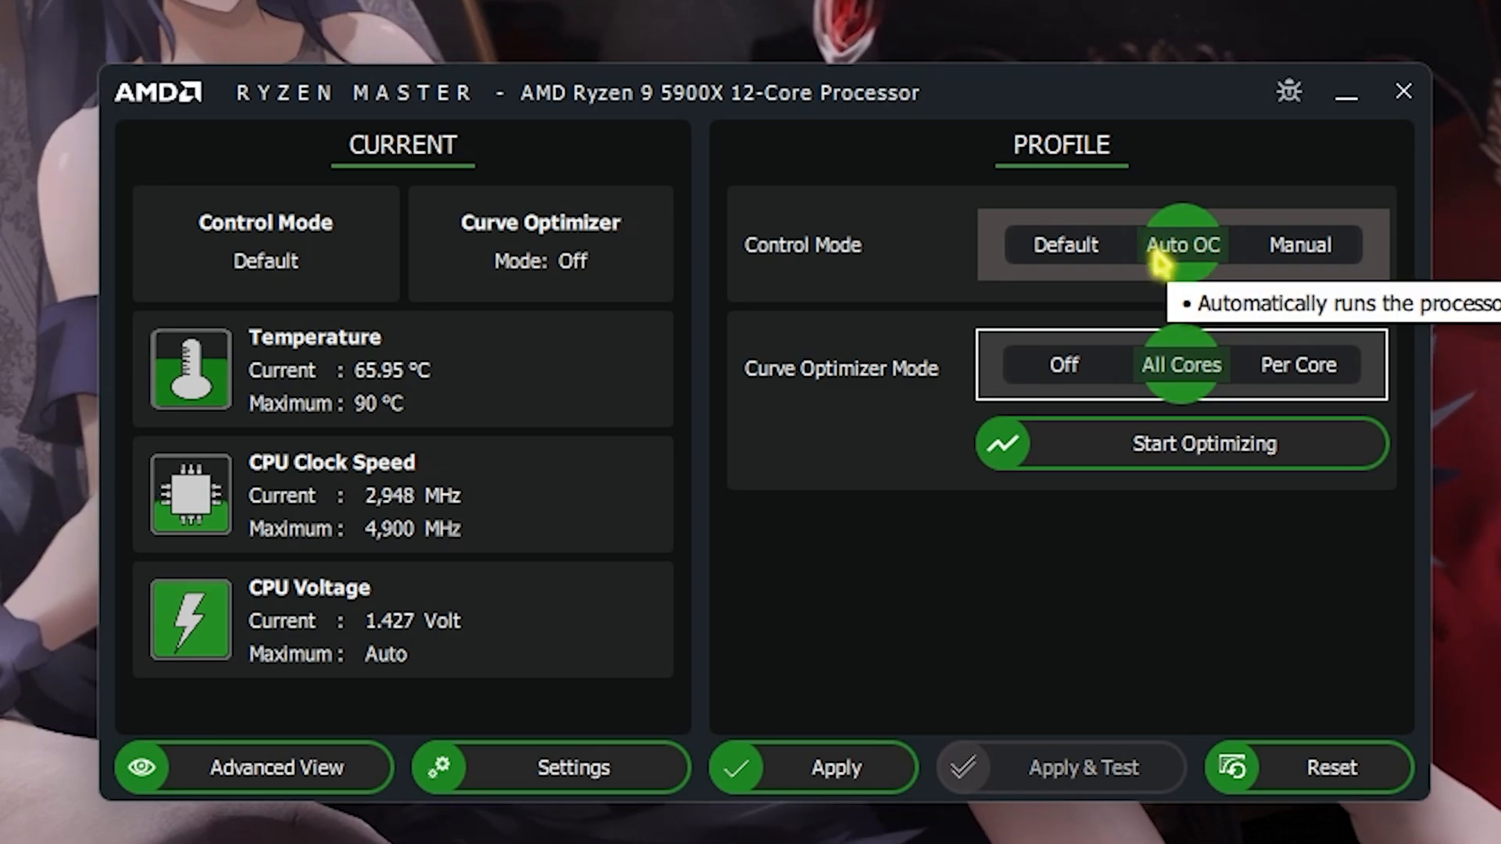
pyautogui.click(1329, 767)
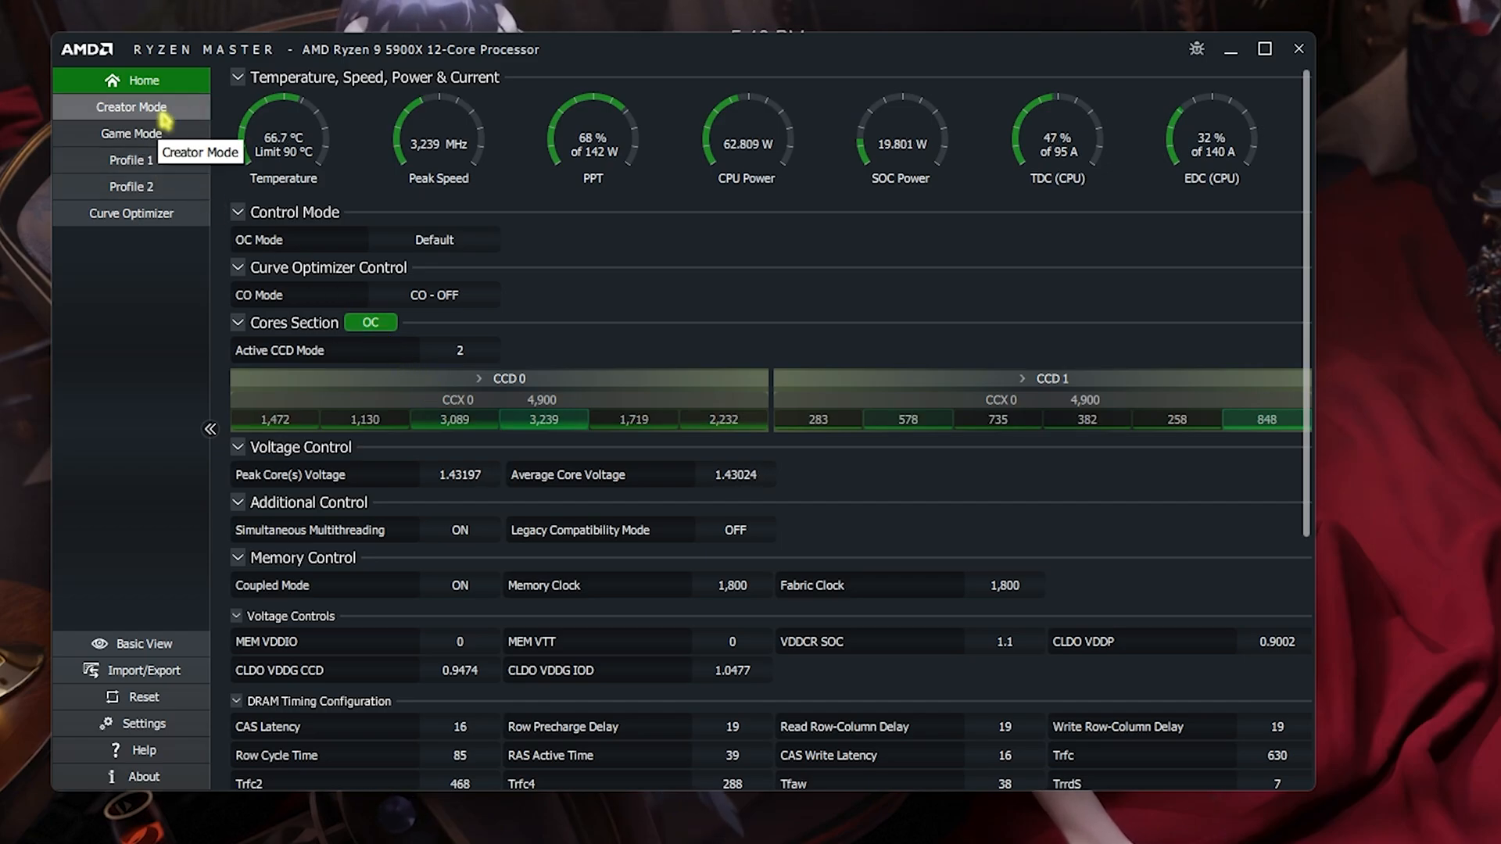
# Select the Game Mode profile and set its control mode to Auto Overclocking
pyautogui.click(132, 108)
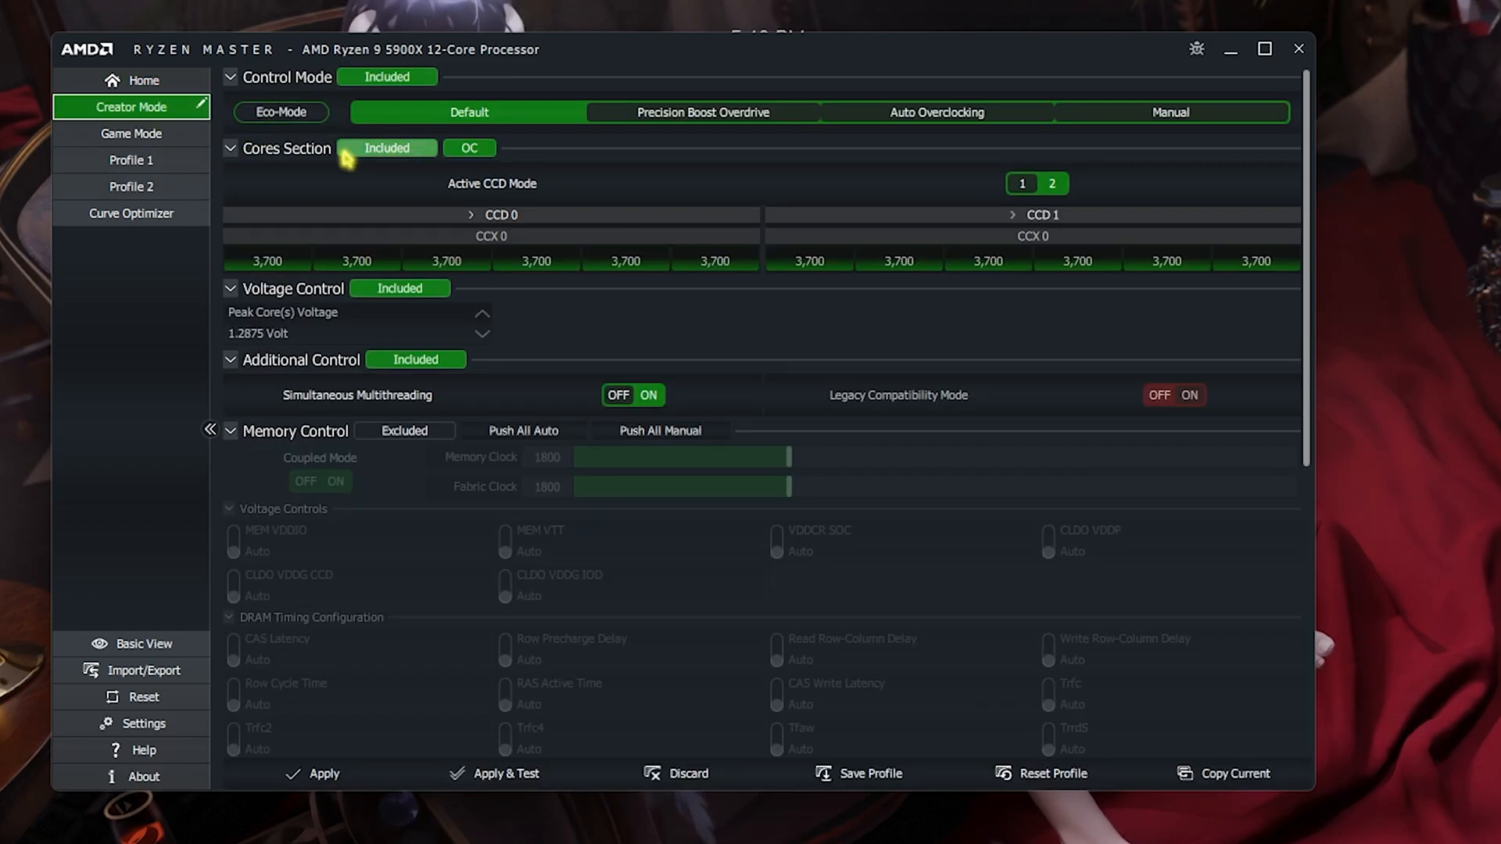
pyautogui.moveTo(387, 147)
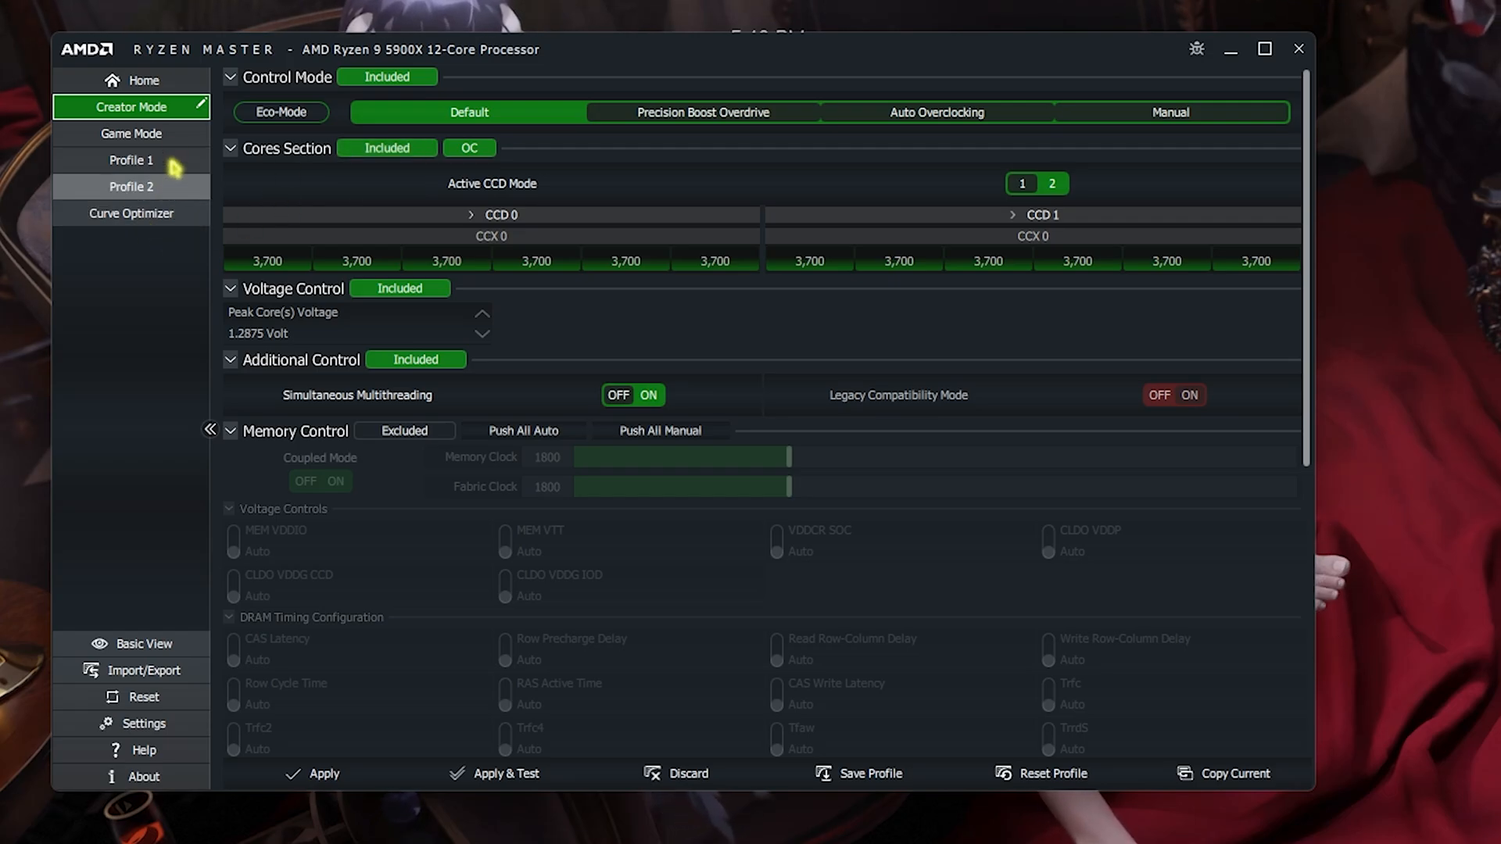
pyautogui.click(131, 133)
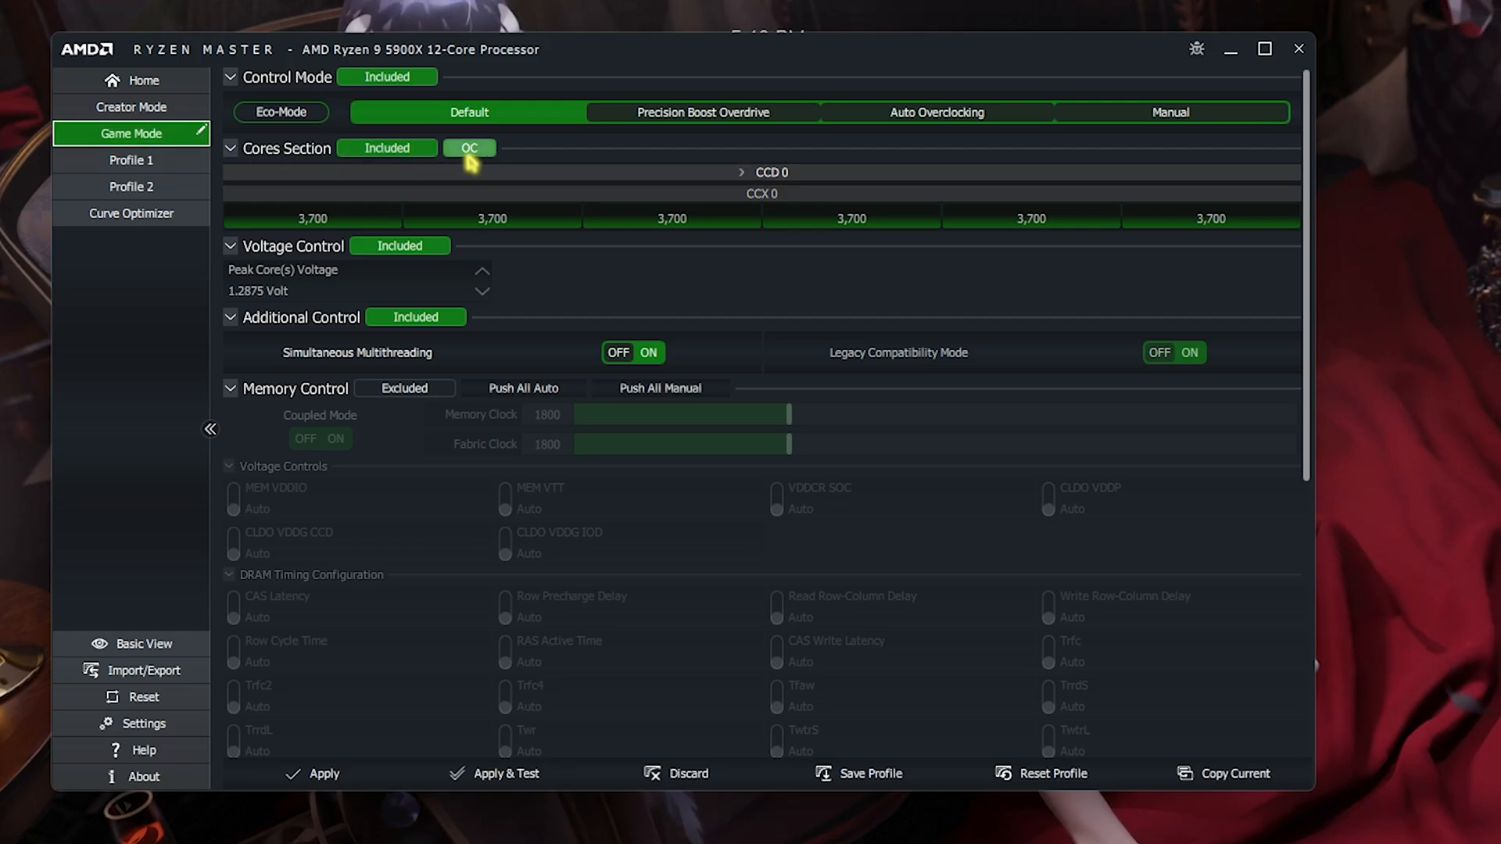
pyautogui.moveTo(469, 147)
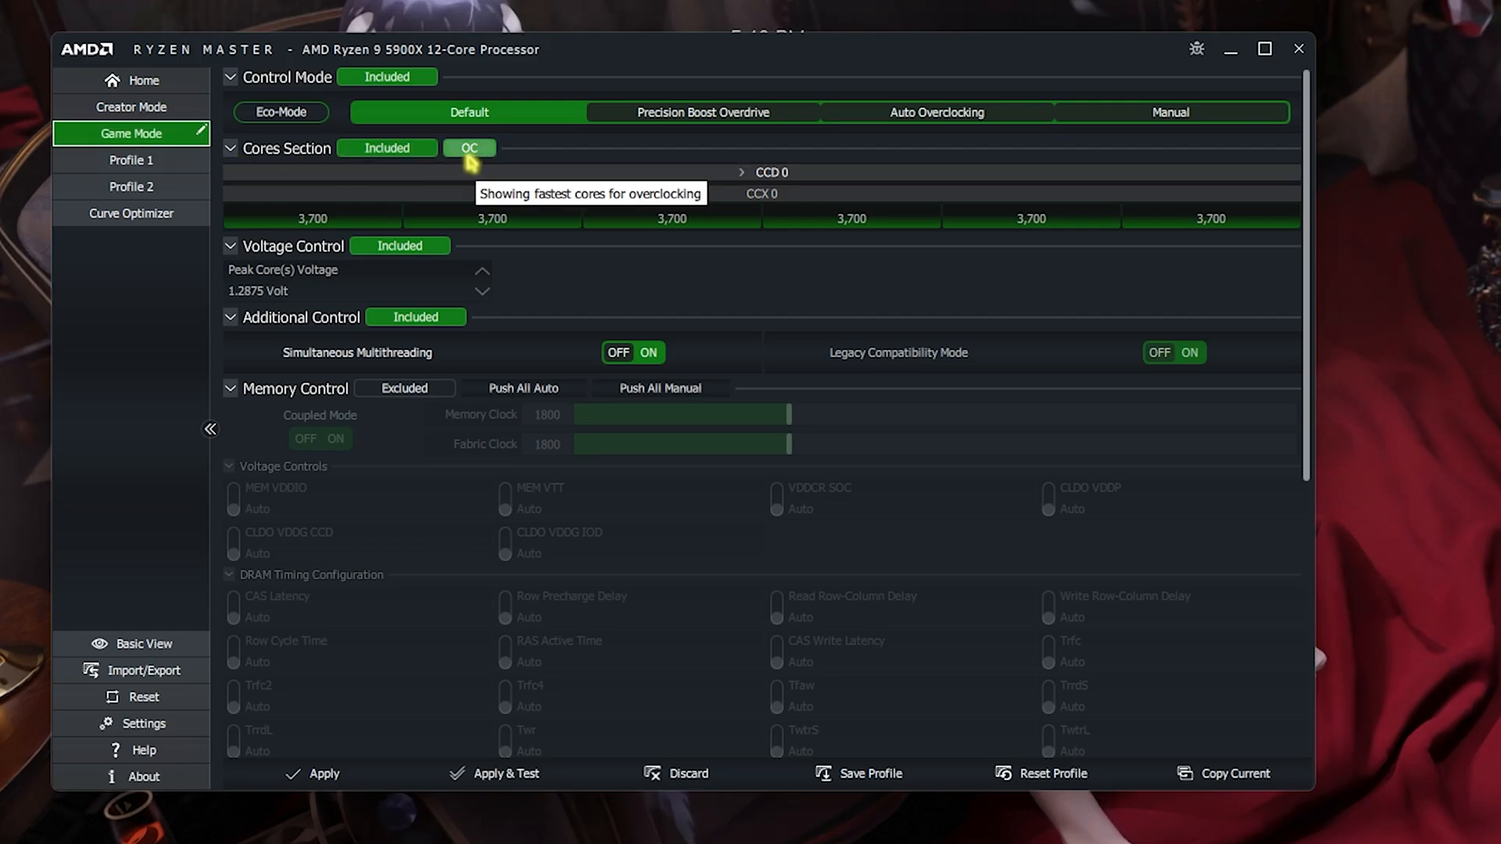
pyautogui.moveTo(202, 144)
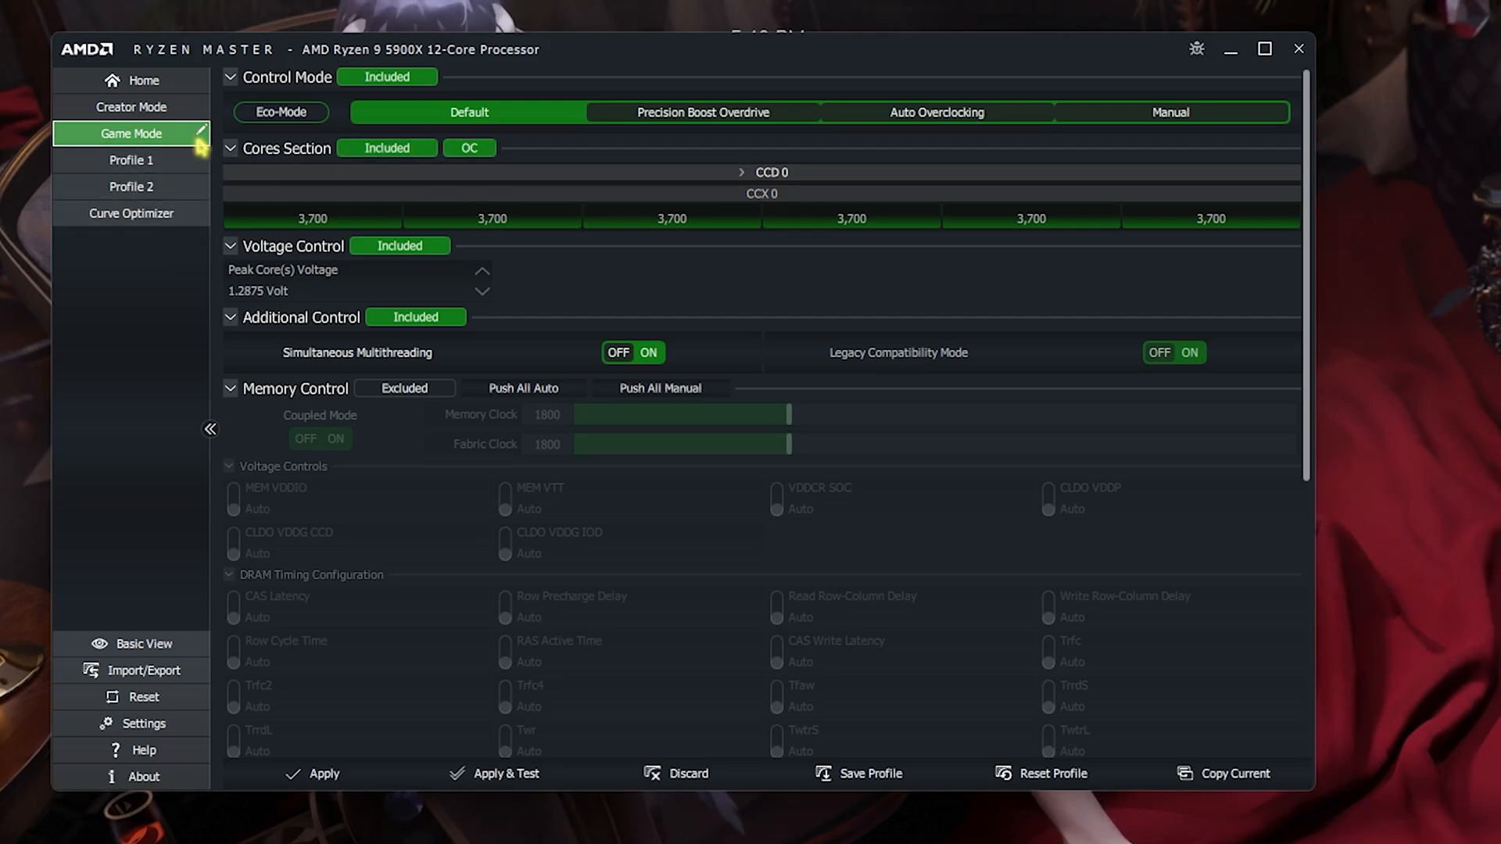
pyautogui.moveTo(131, 106)
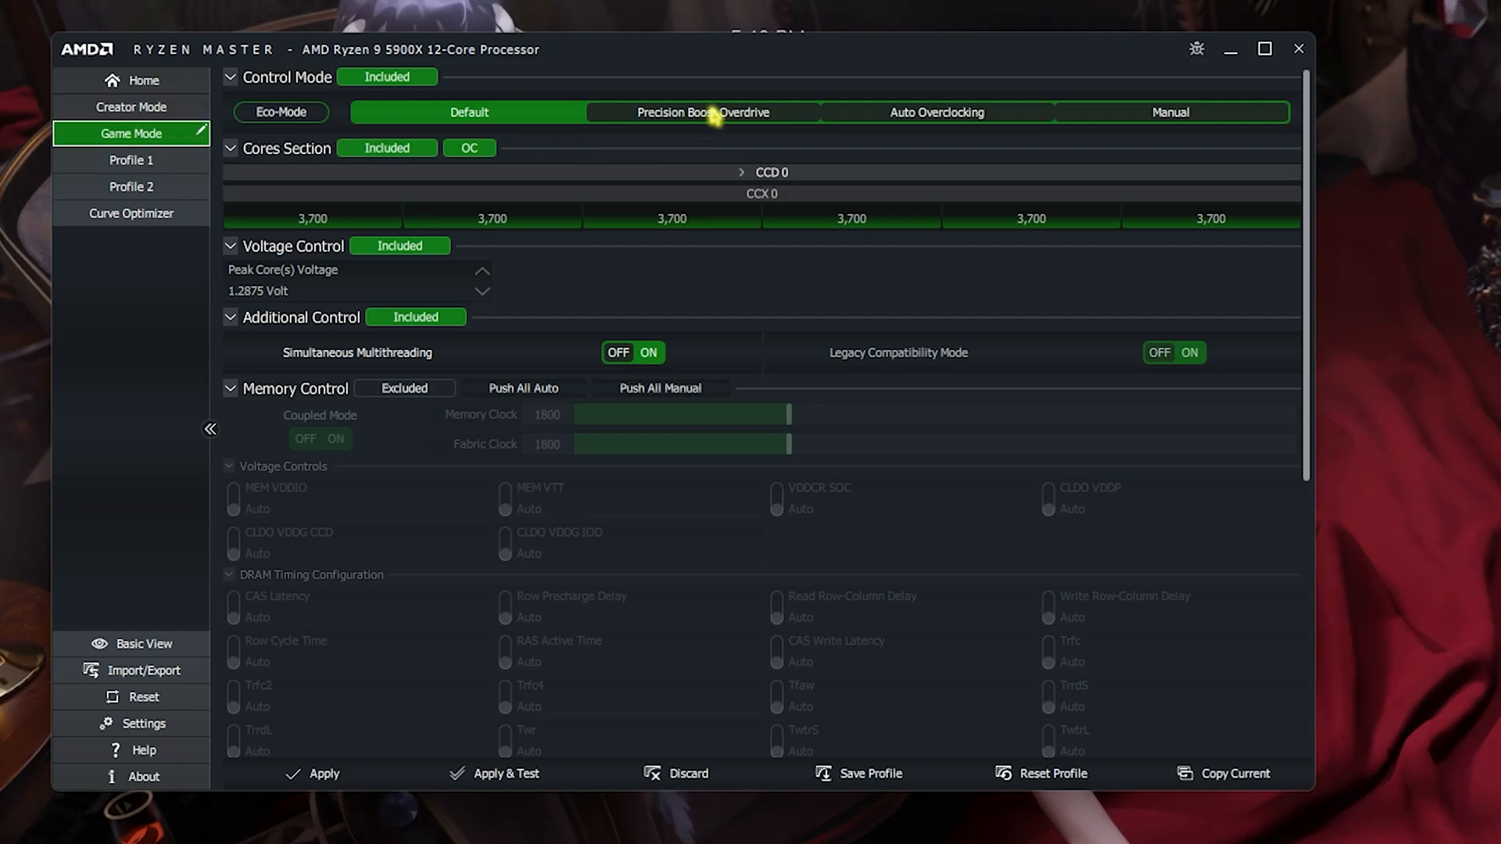
pyautogui.click(702, 112)
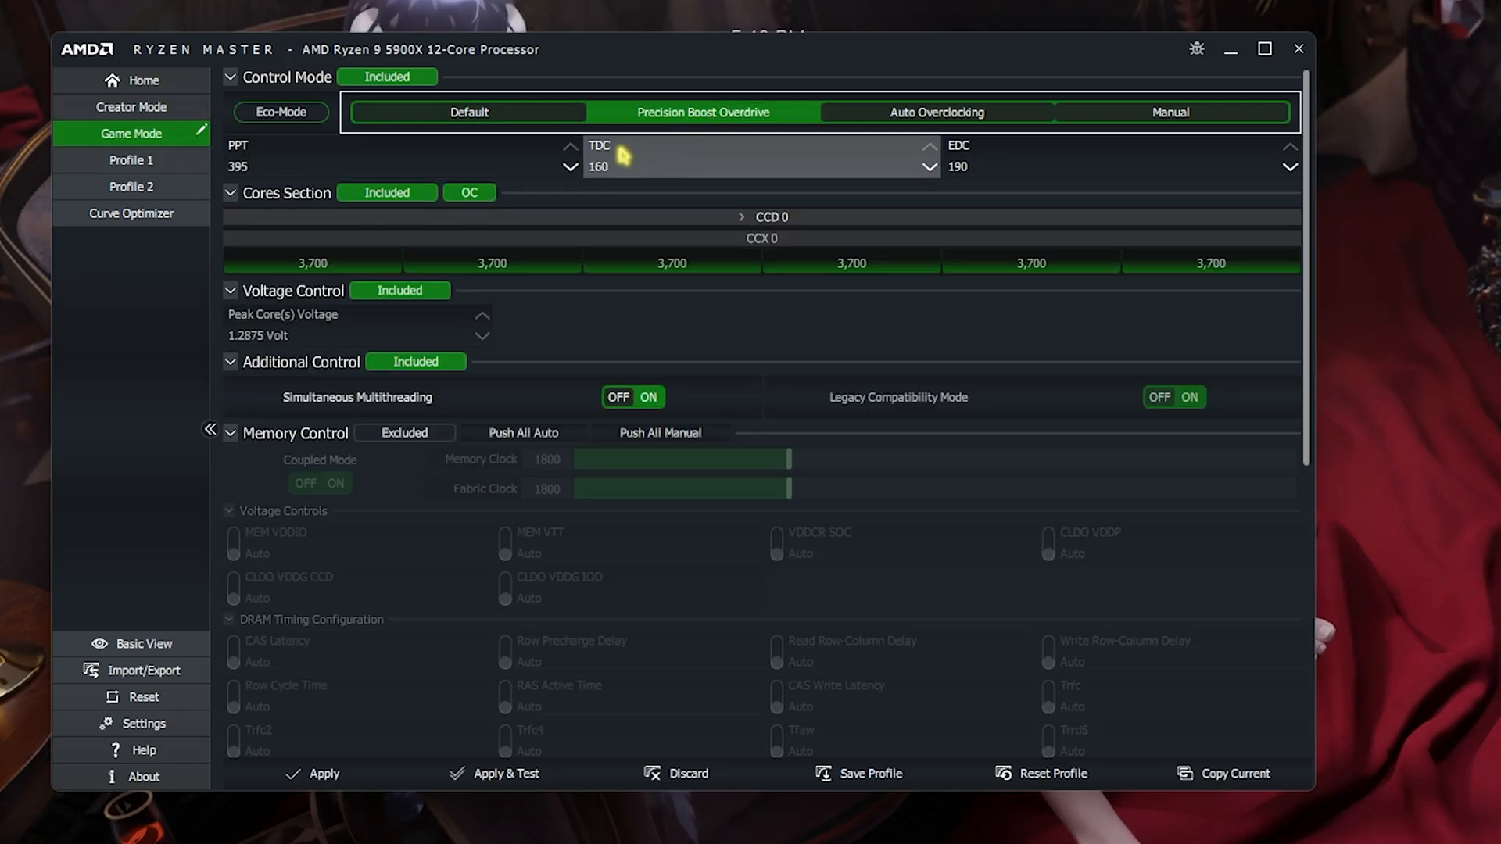
pyautogui.moveTo(666, 151)
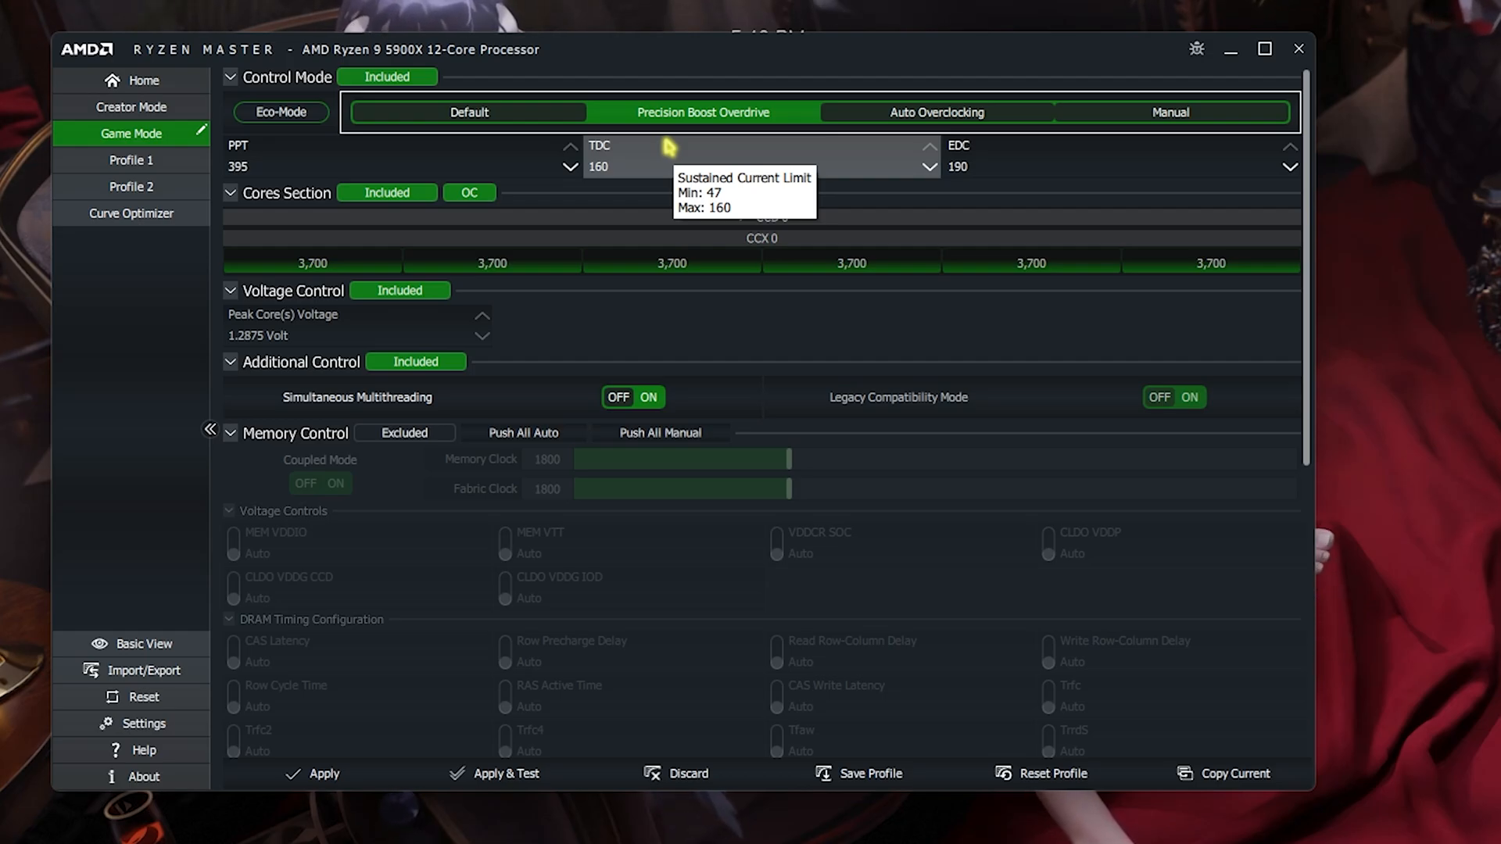
pyautogui.click(937, 113)
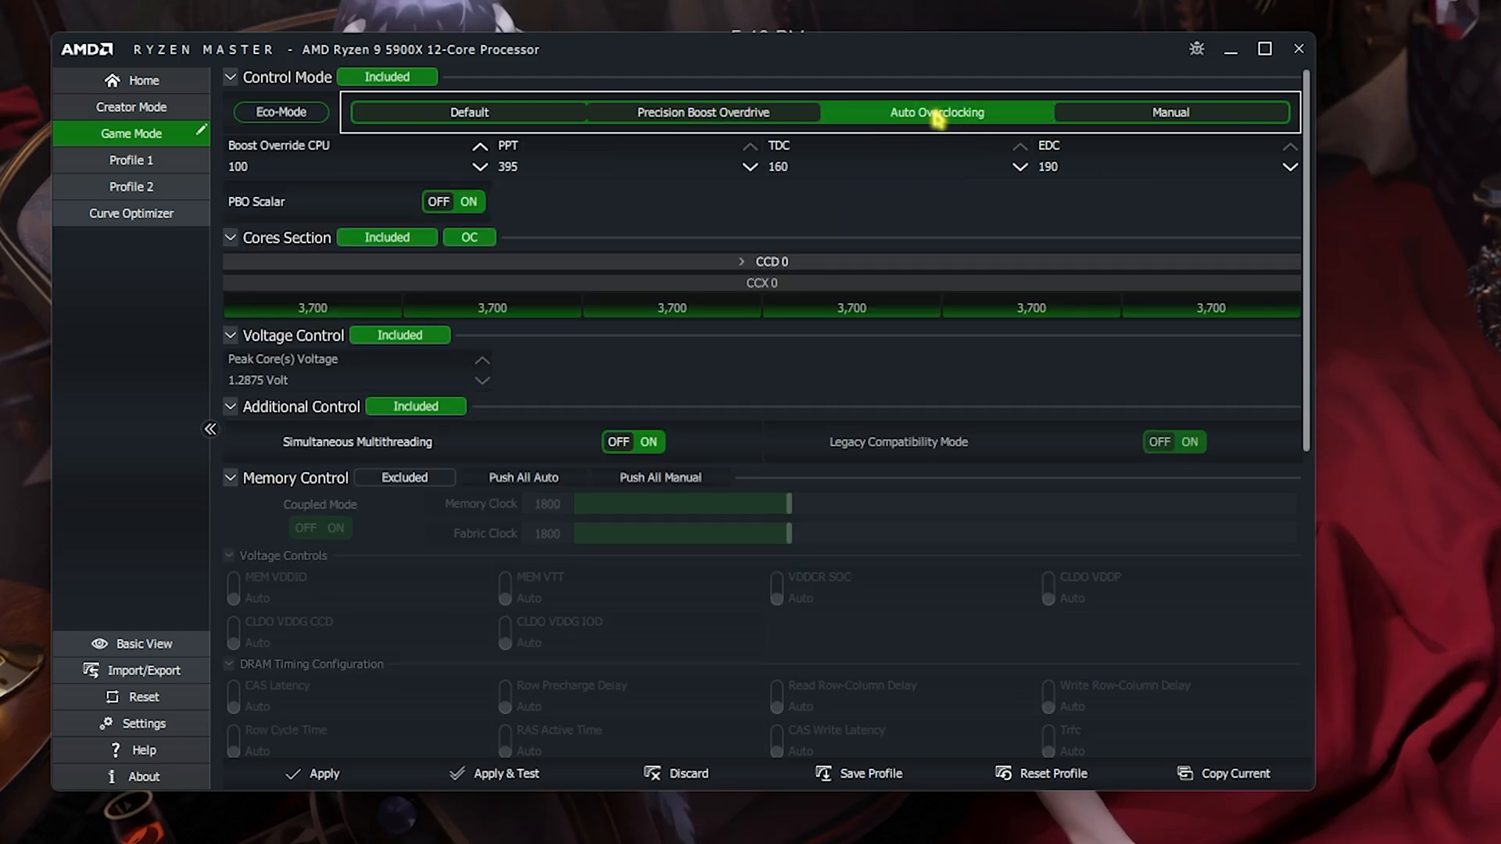
pyautogui.moveTo(937, 113)
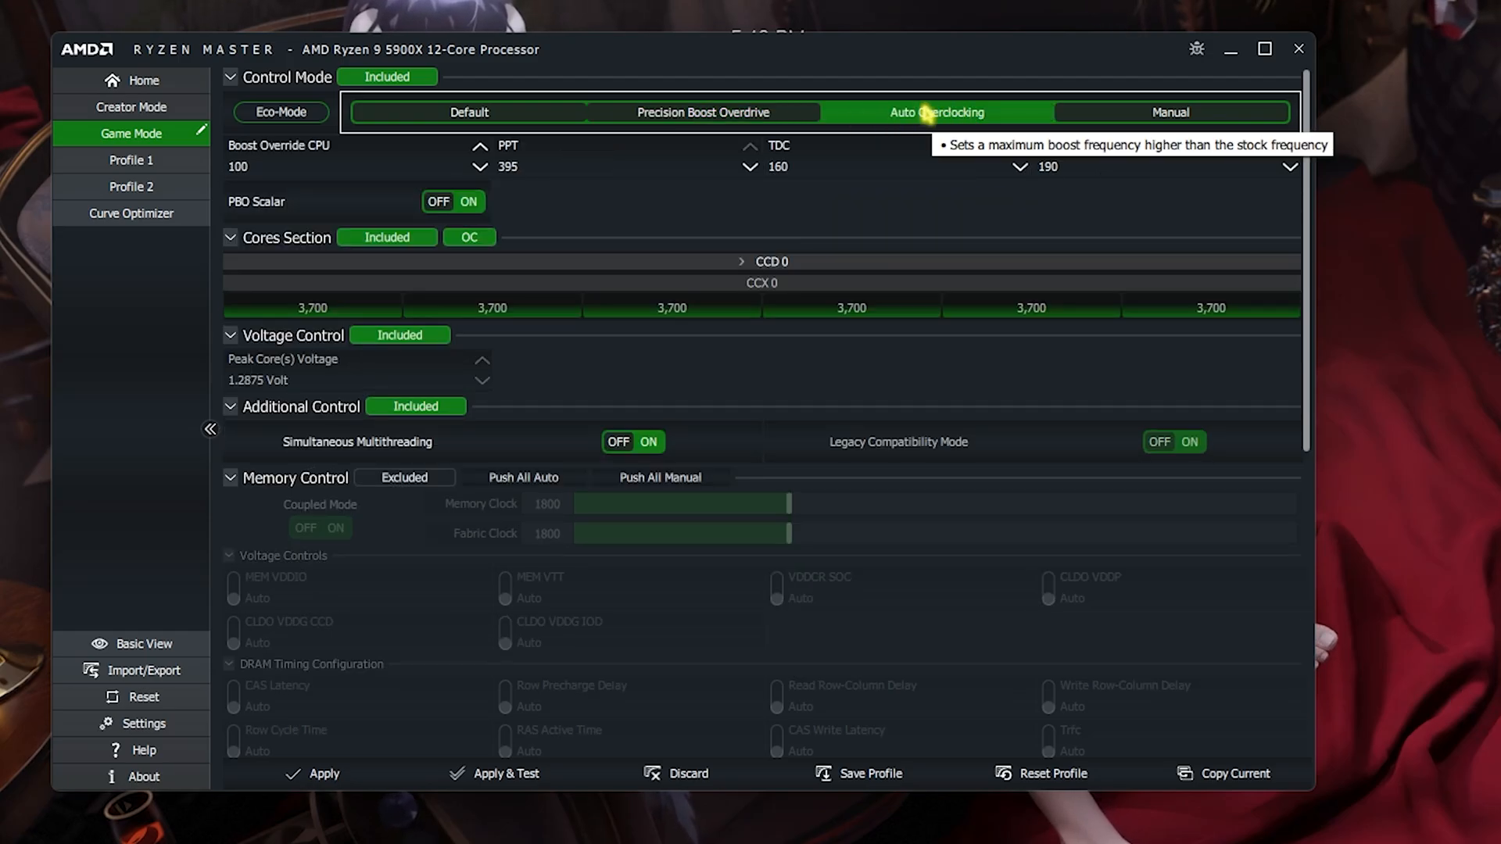
pyautogui.moveTo(718, 667)
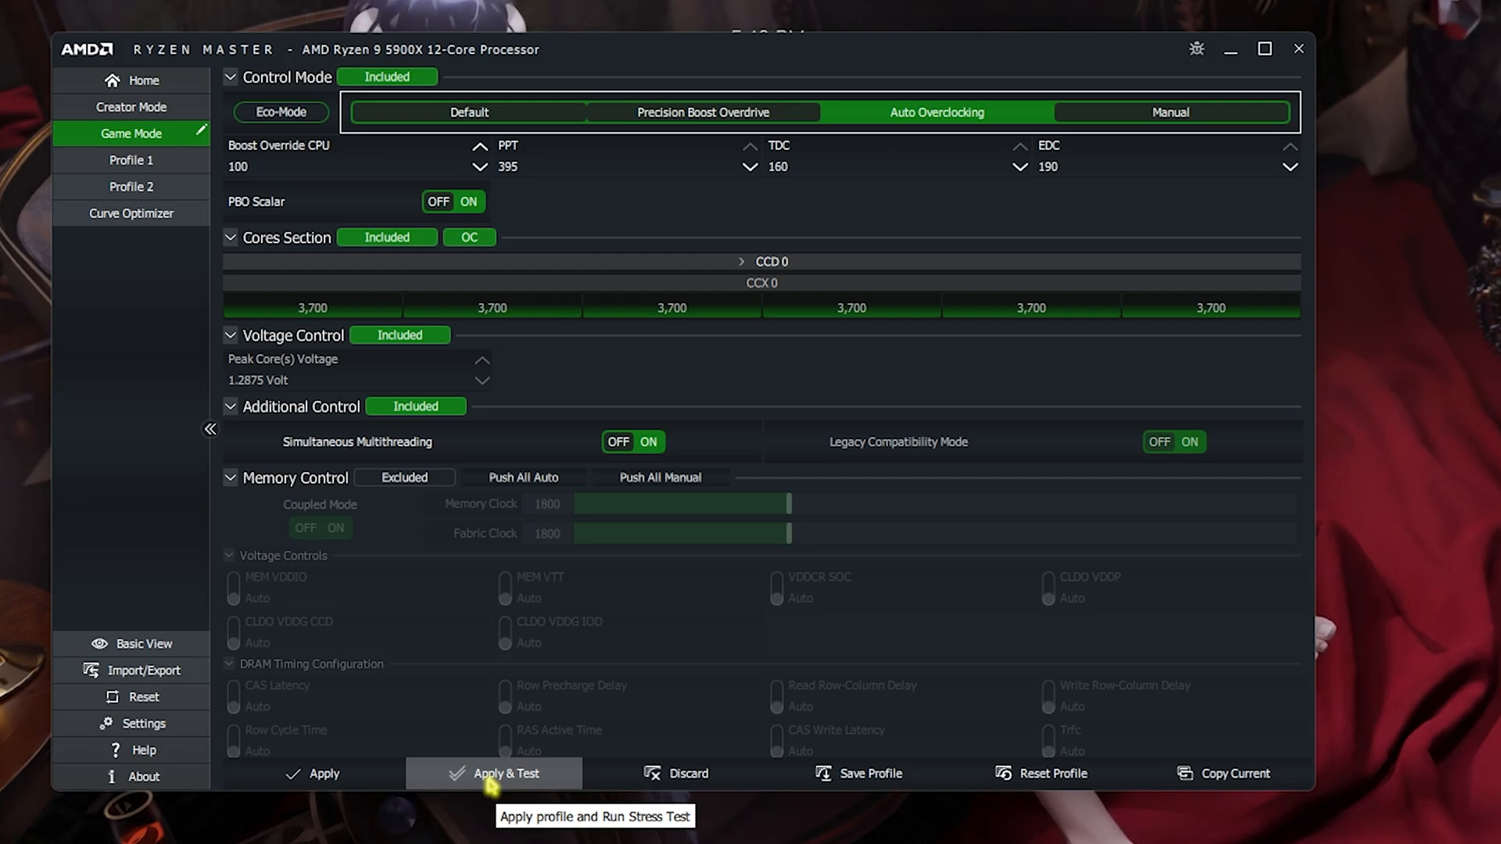
pyautogui.moveTo(463, 757)
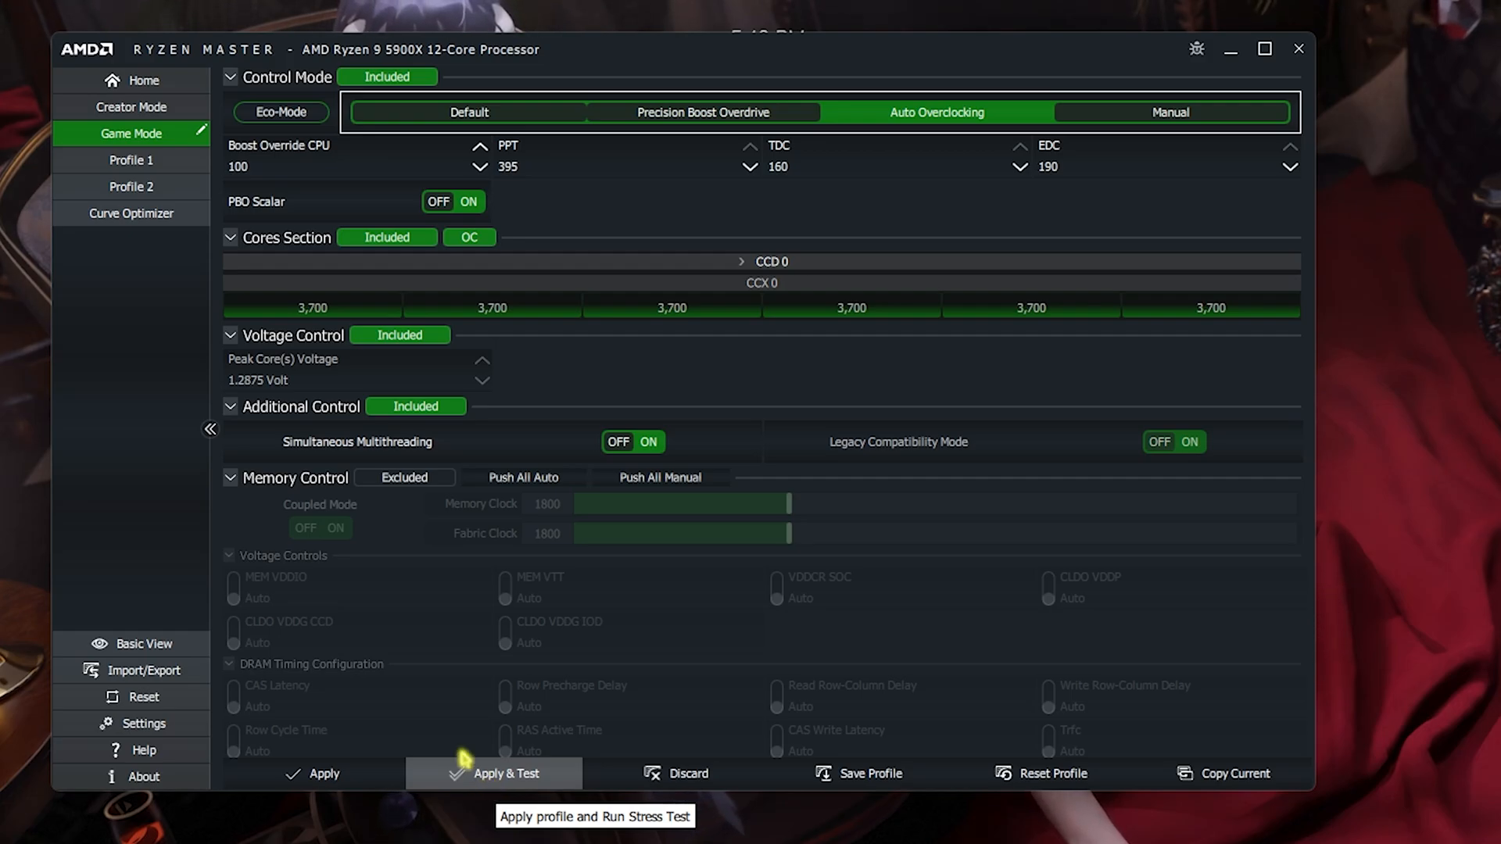
pyautogui.moveTo(662, 194)
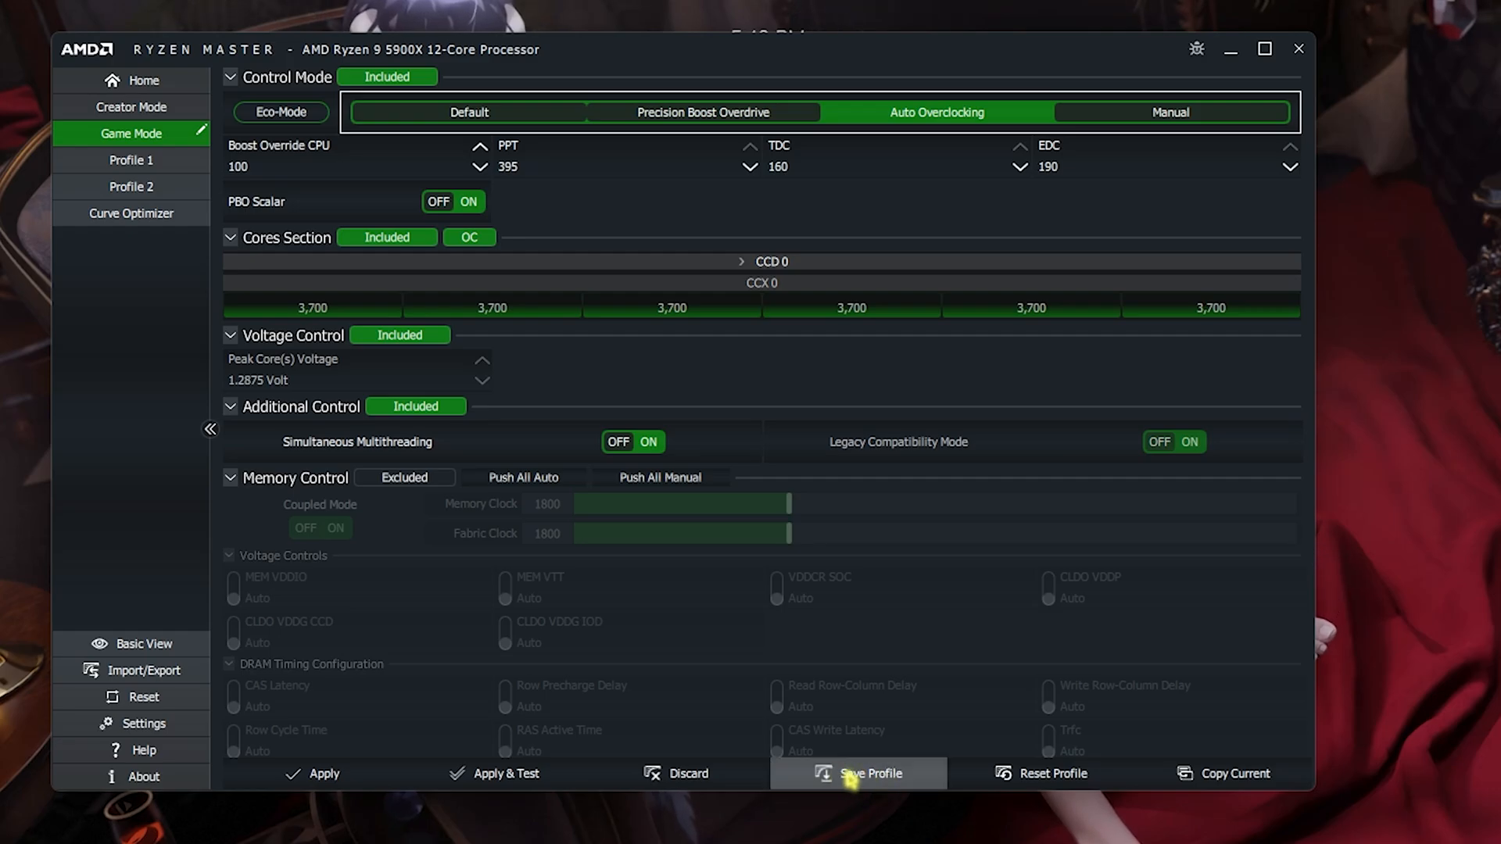
pyautogui.moveTo(311, 412)
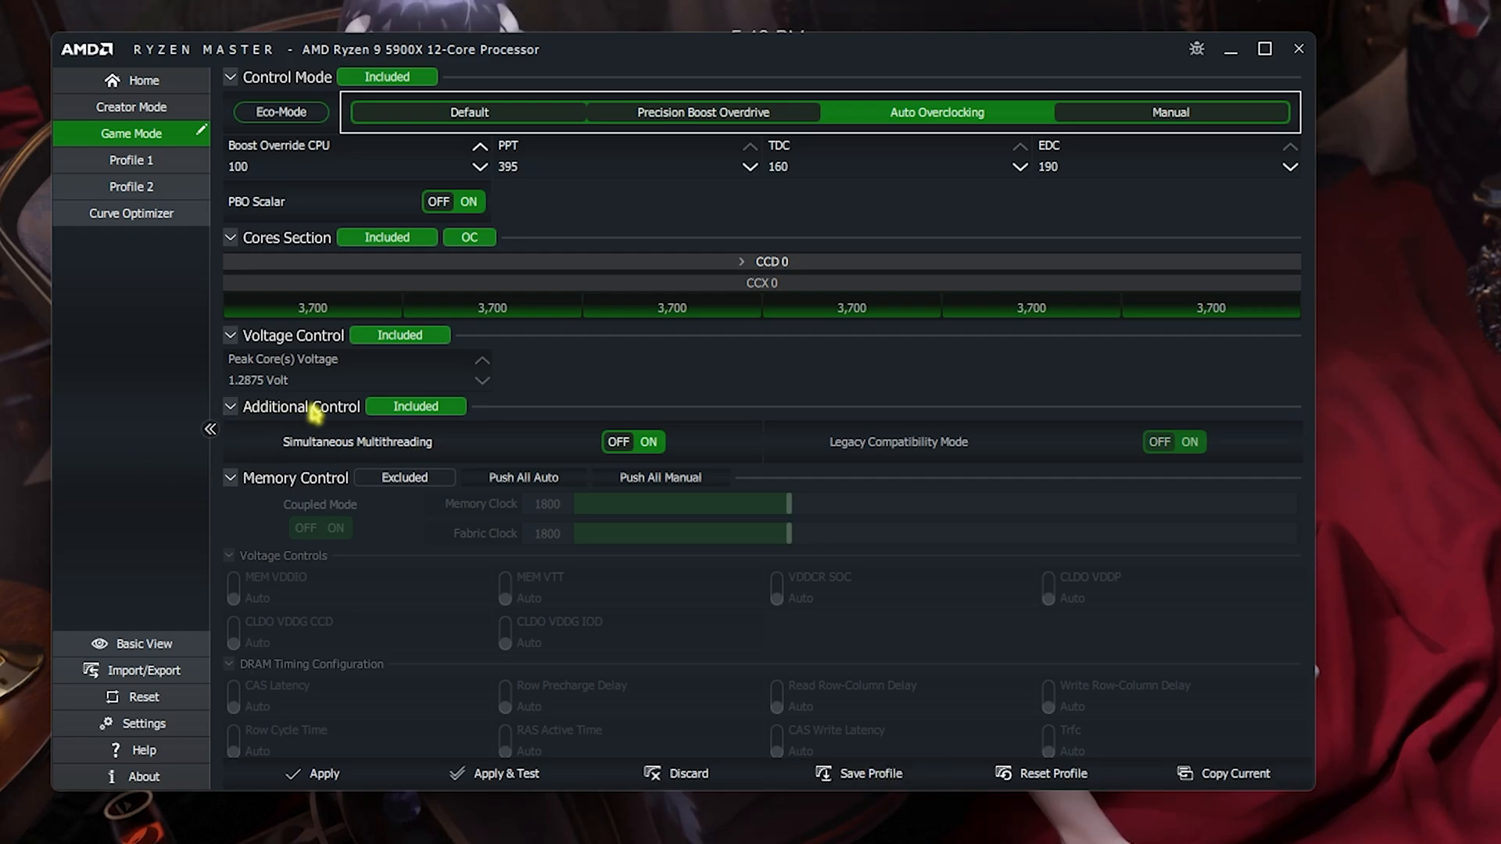
pyautogui.moveTo(359, 443)
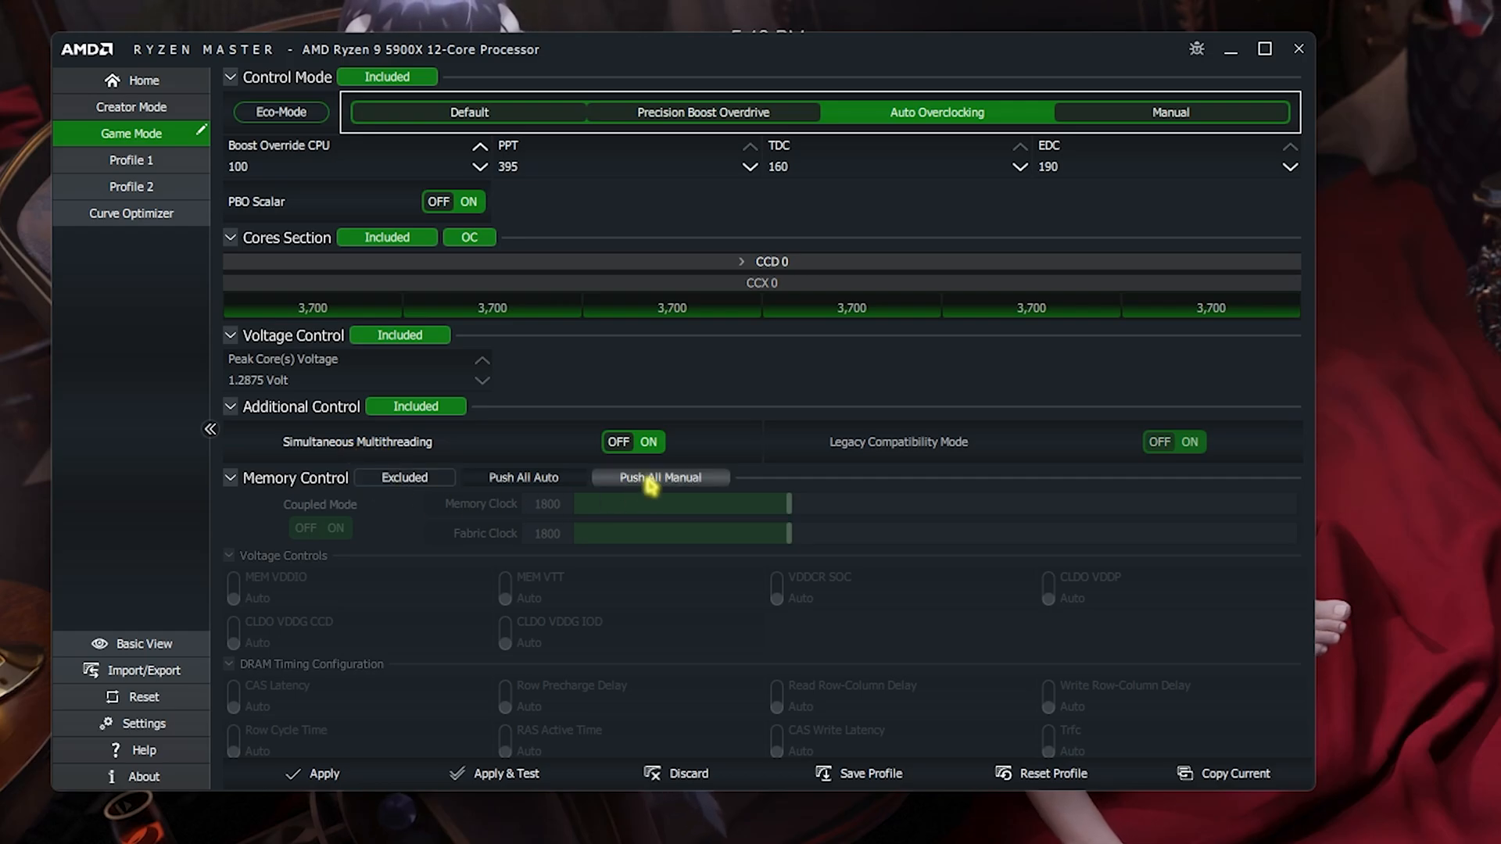
pyautogui.moveTo(647, 441)
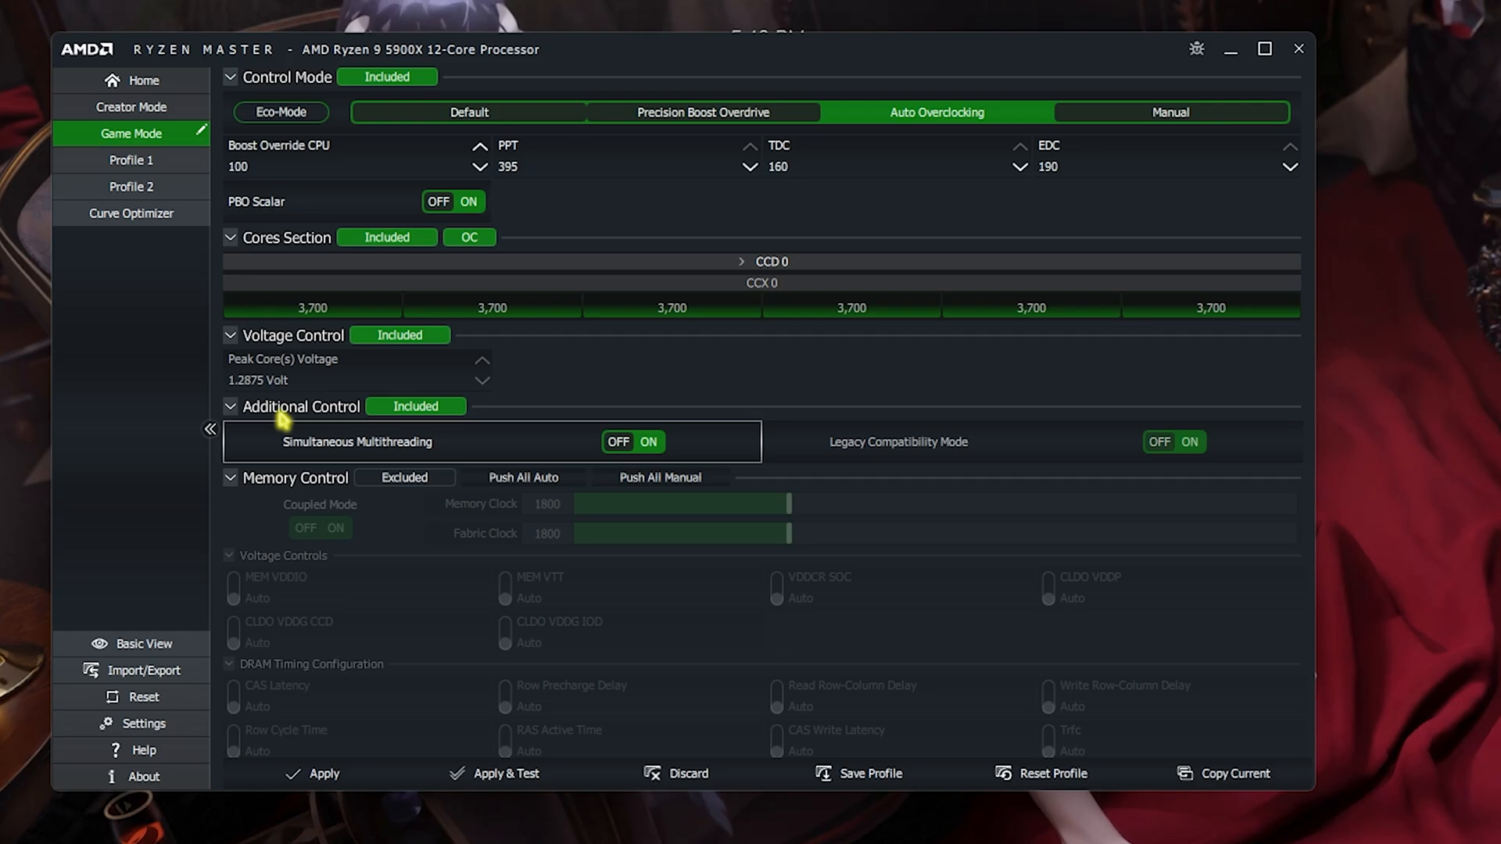
# Show the Curve Optimizer profile page in the Advanced View sidebar
pyautogui.click(130, 212)
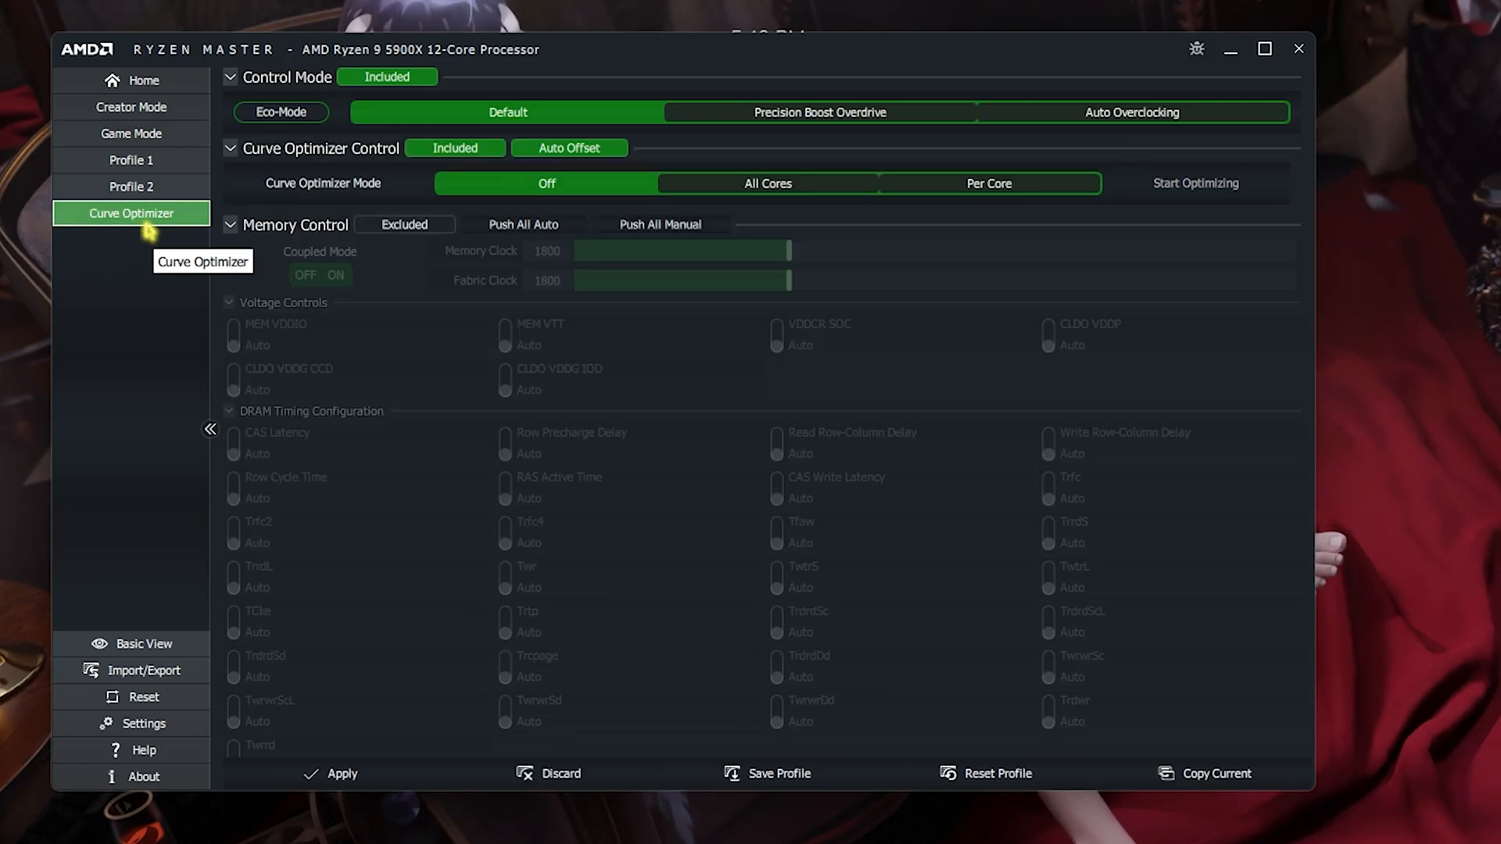
pyautogui.moveTo(660, 247)
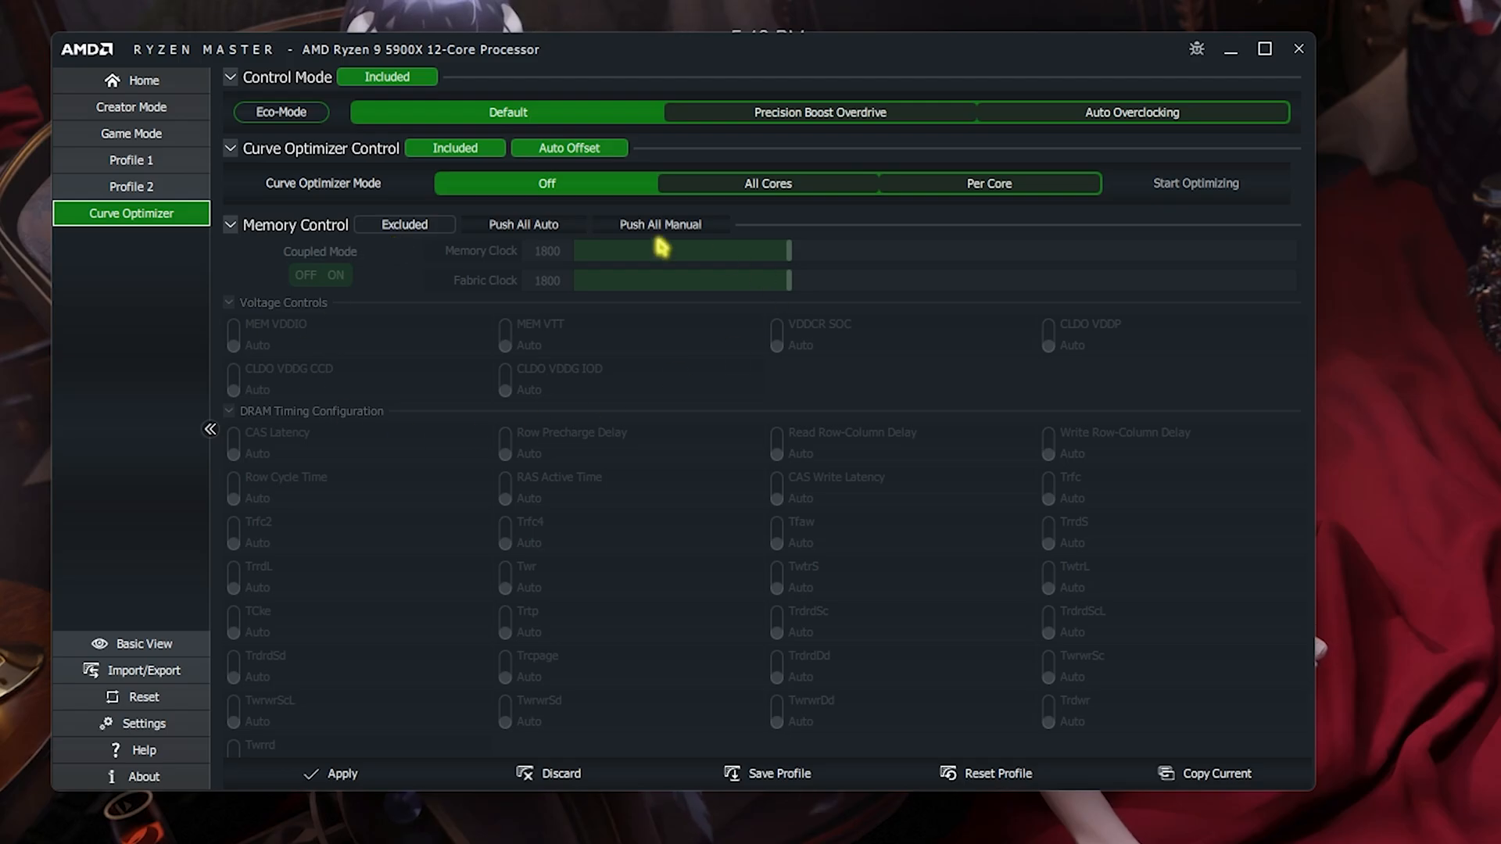
pyautogui.moveTo(502, 324)
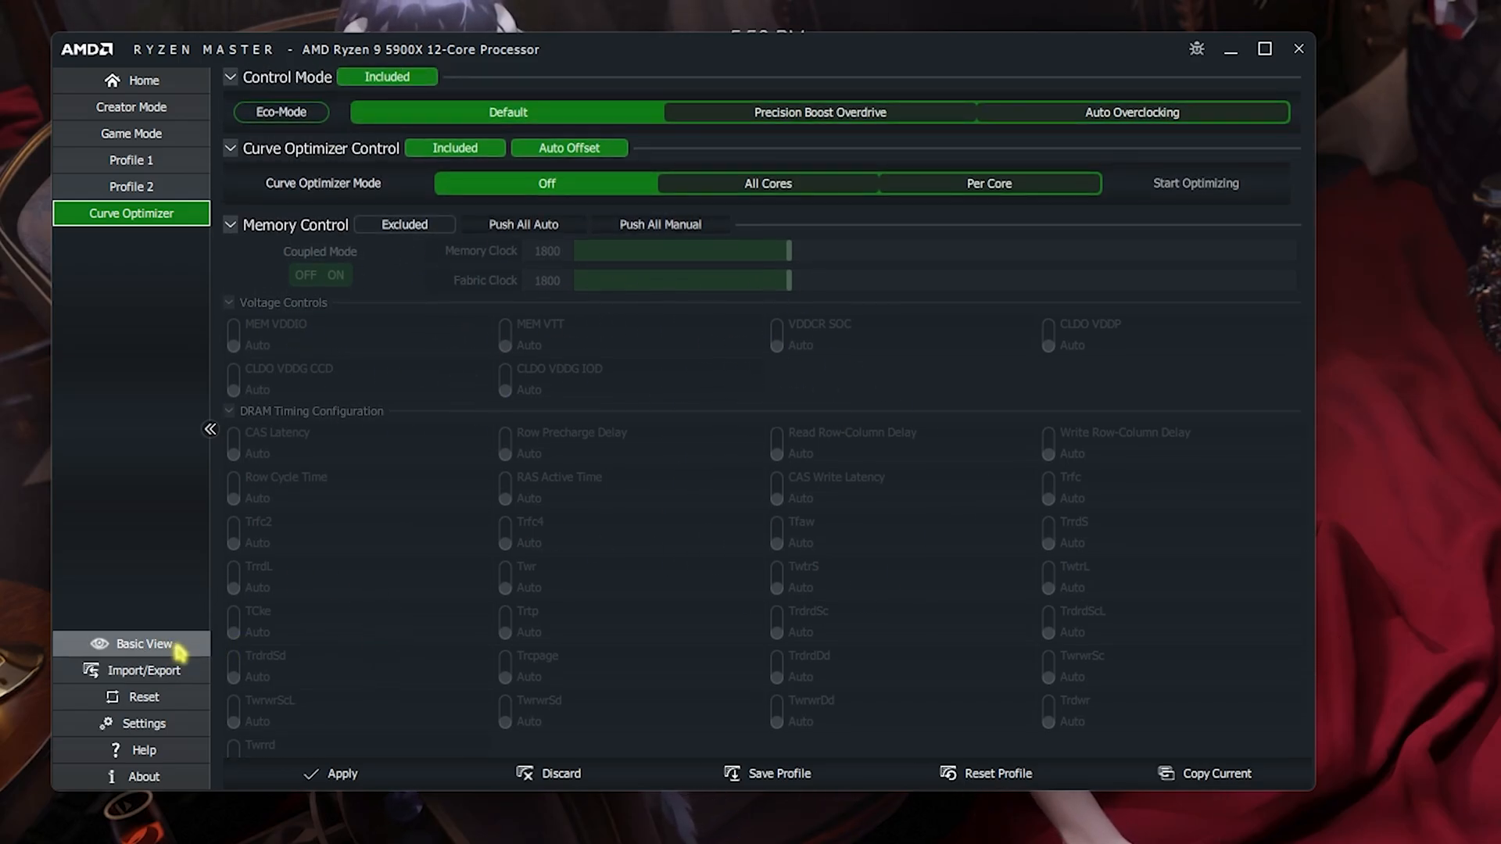
pyautogui.moveTo(144, 643)
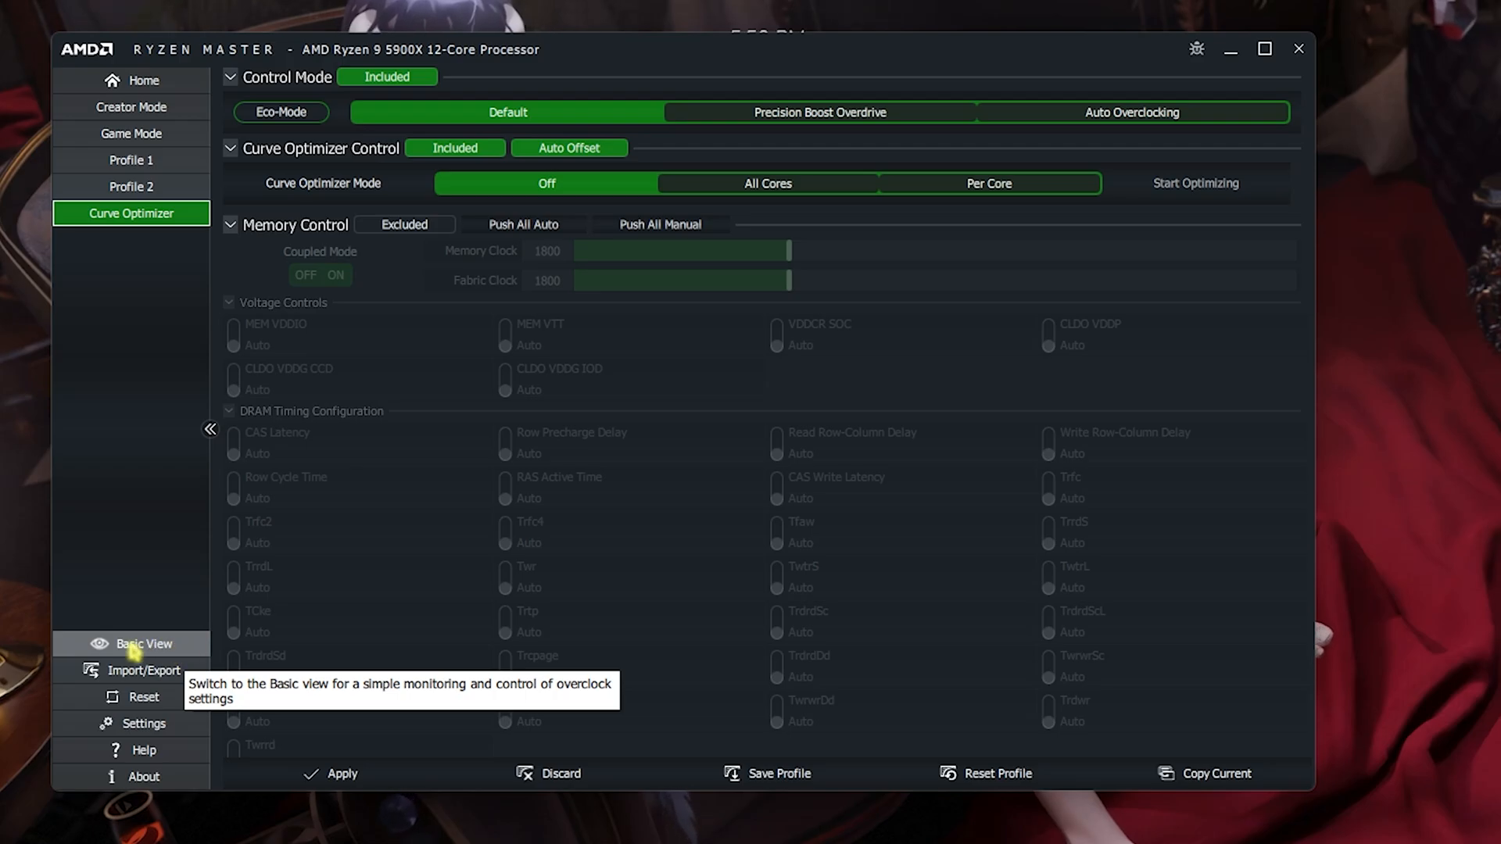
# Switch Ryzen Master to Basic View showing temperature, clock speed and voltage
pyautogui.click(144, 643)
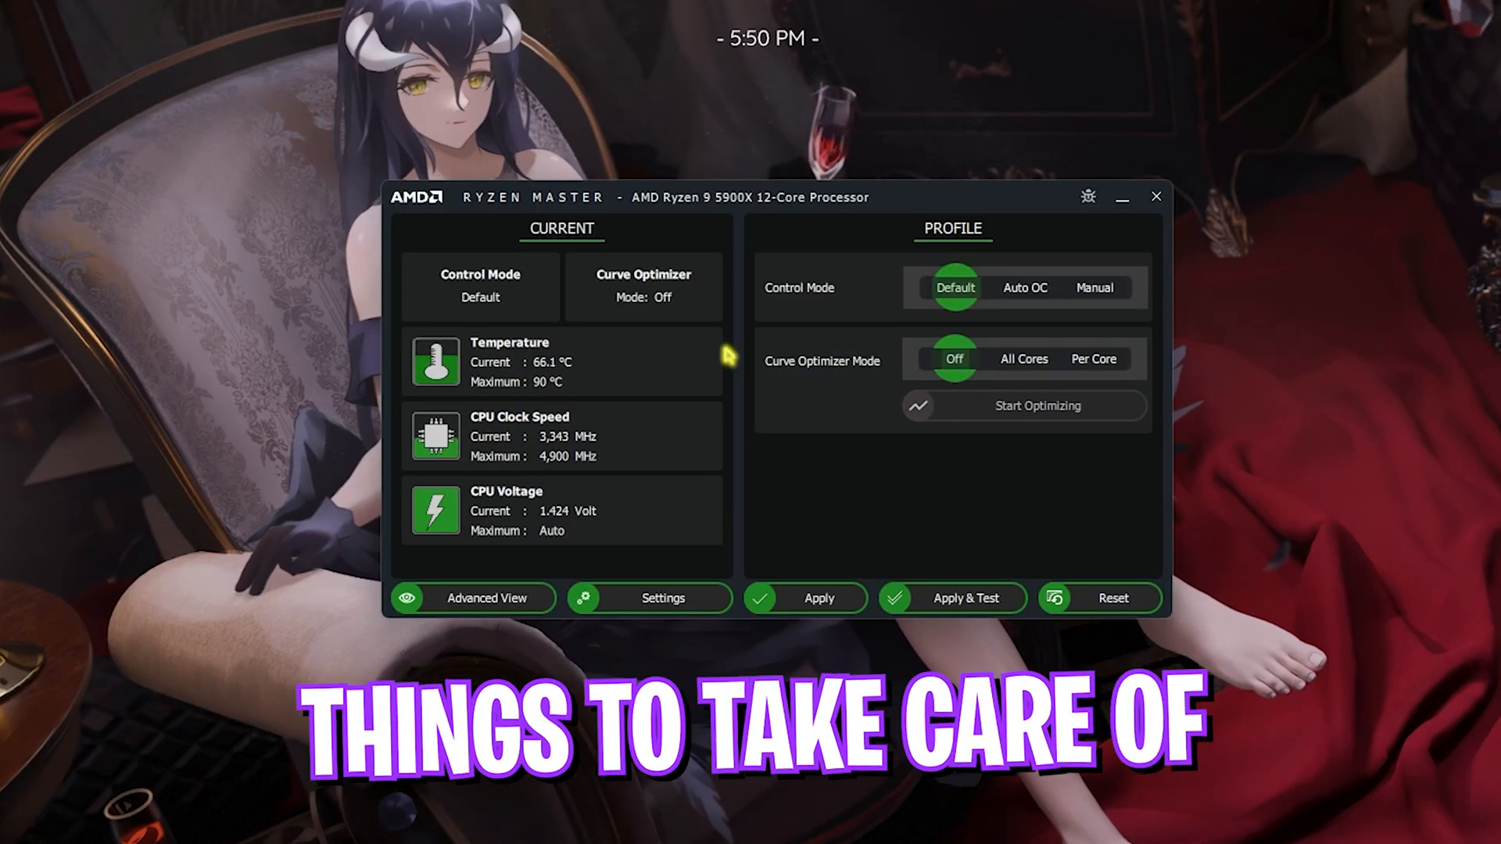
pyautogui.moveTo(502, 360)
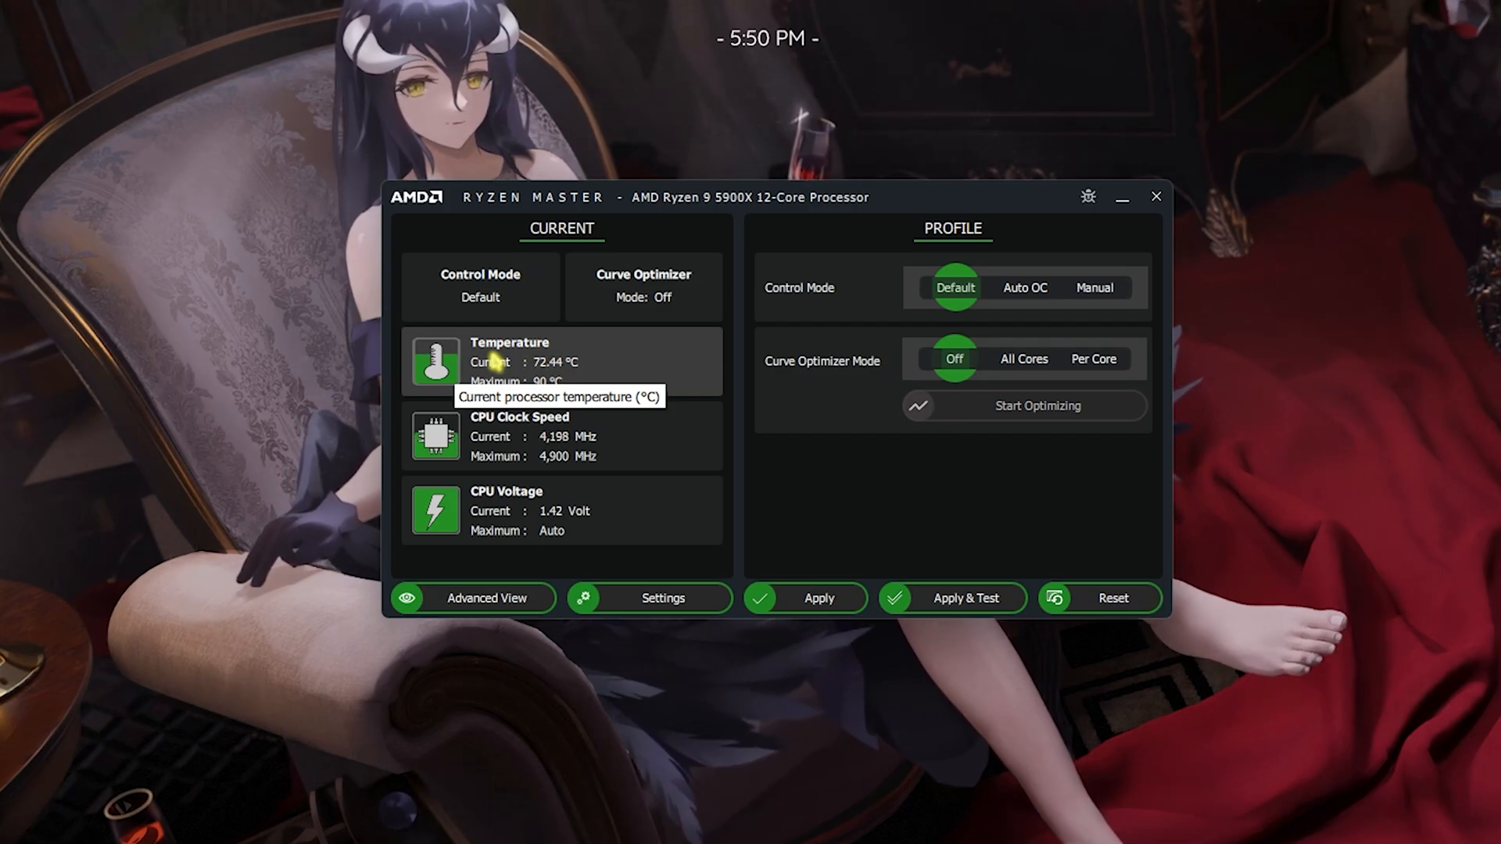
pyautogui.click(1155, 197)
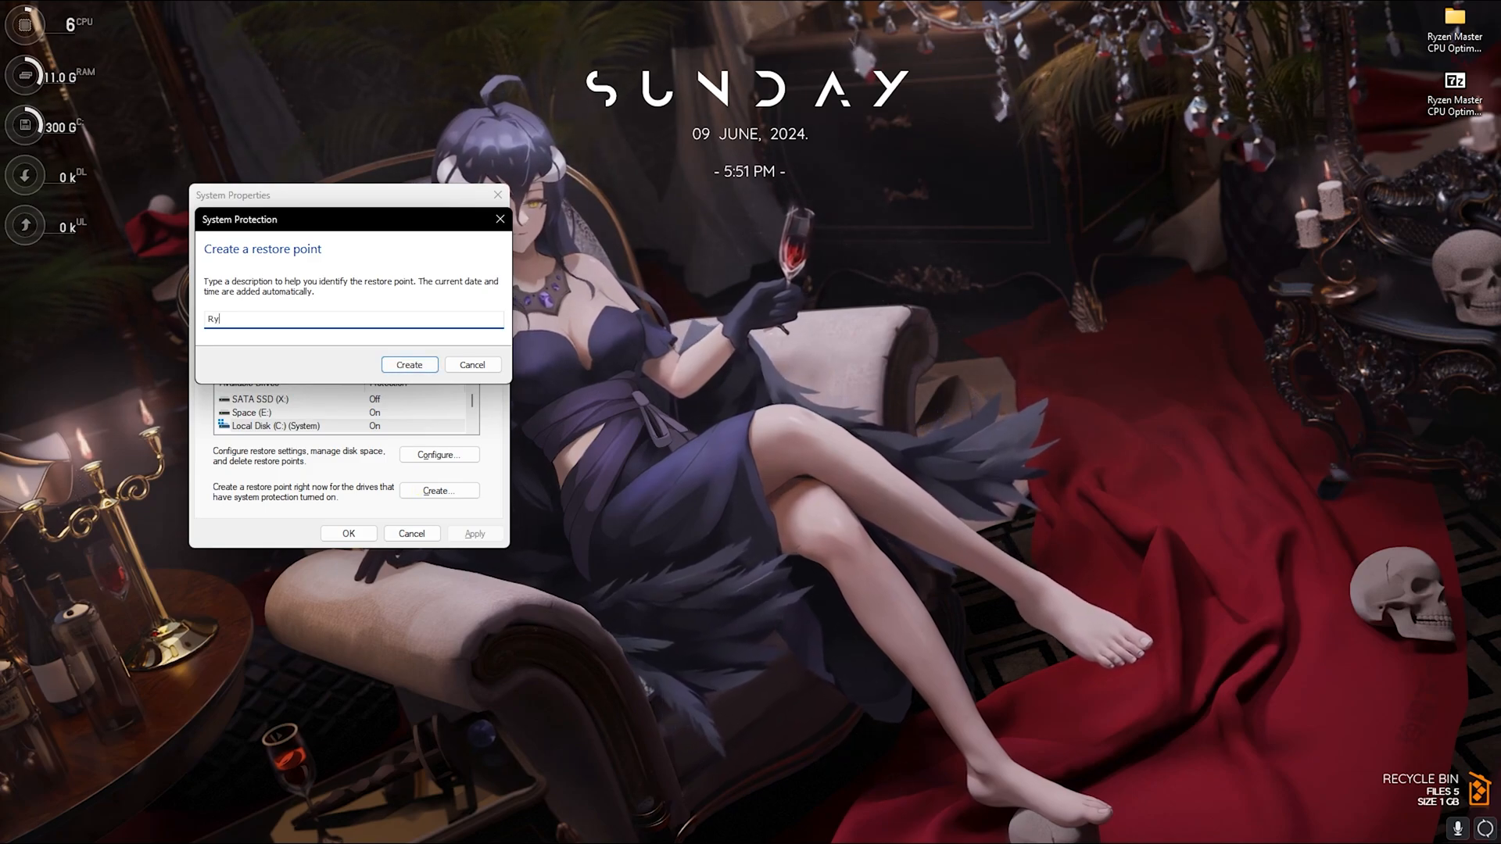
# Create the system restore point with the entered description
pyautogui.click(408, 364)
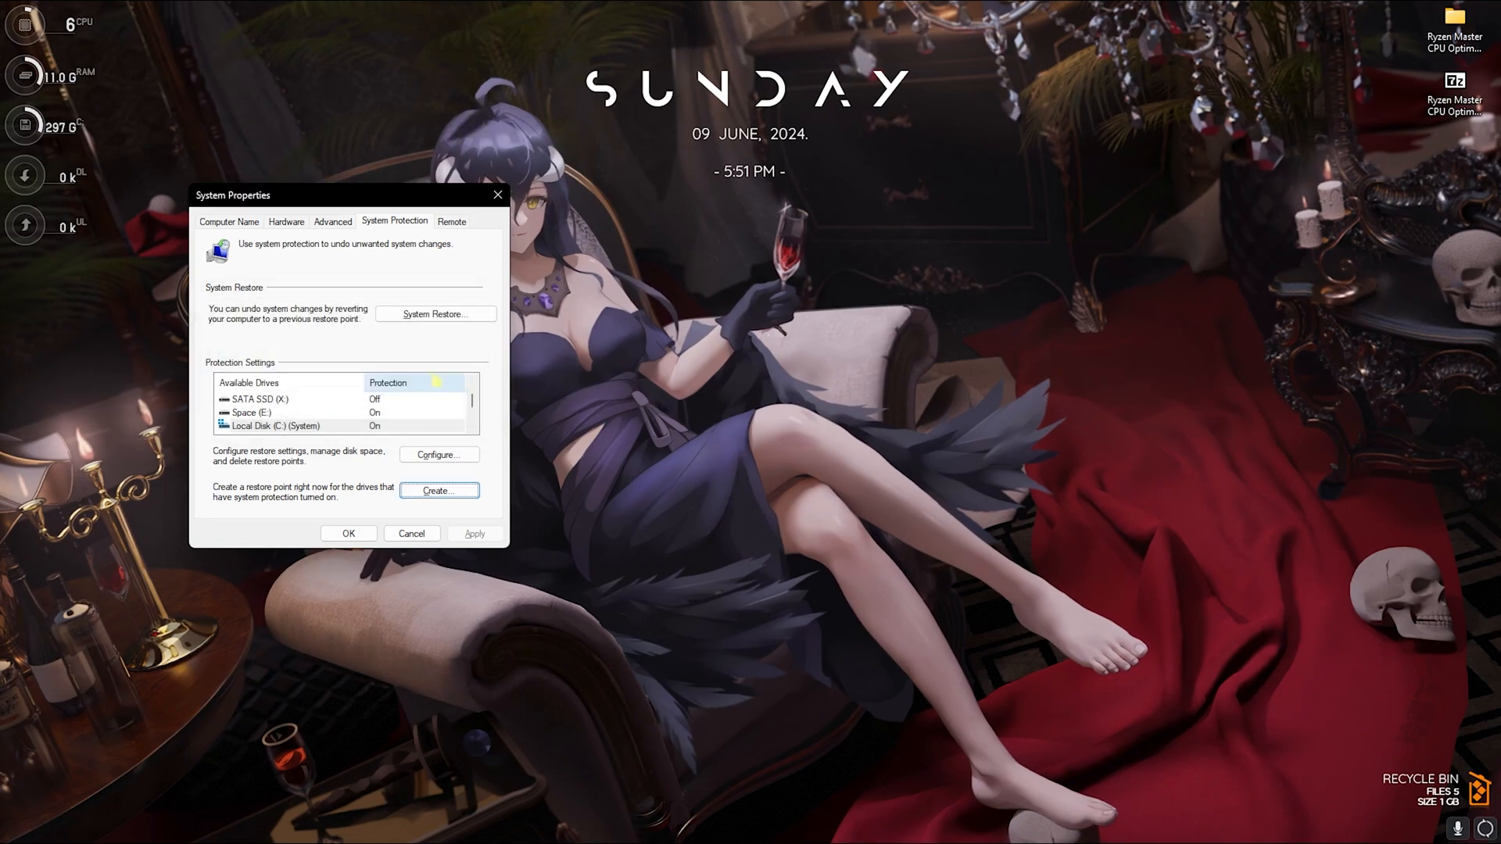
pyautogui.click(497, 194)
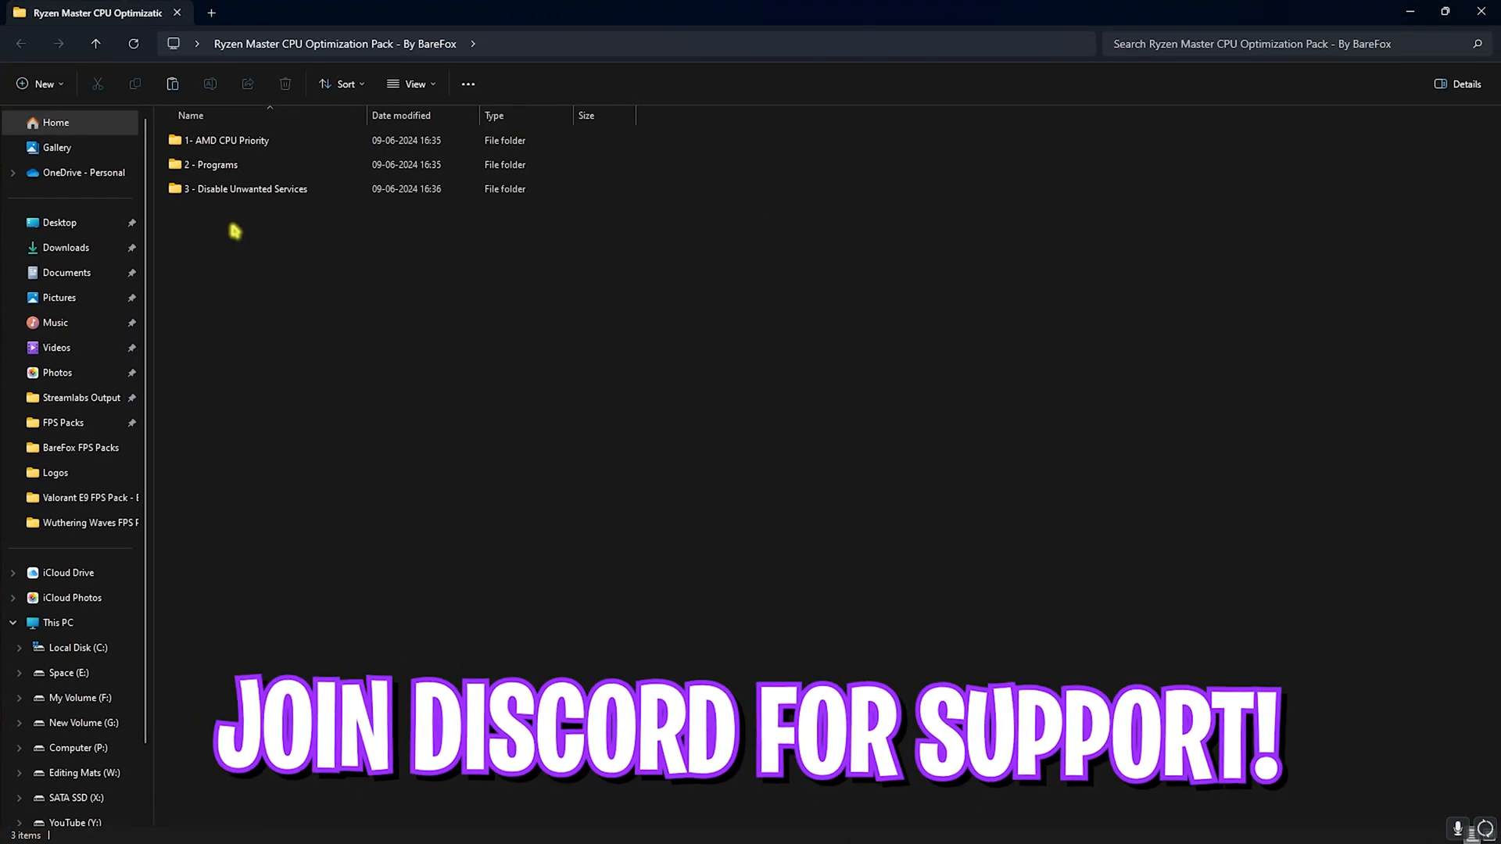
# Open the 1- AMD CPU Priority folder showing AMD CPU Priority.reg
pyautogui.click(229, 139)
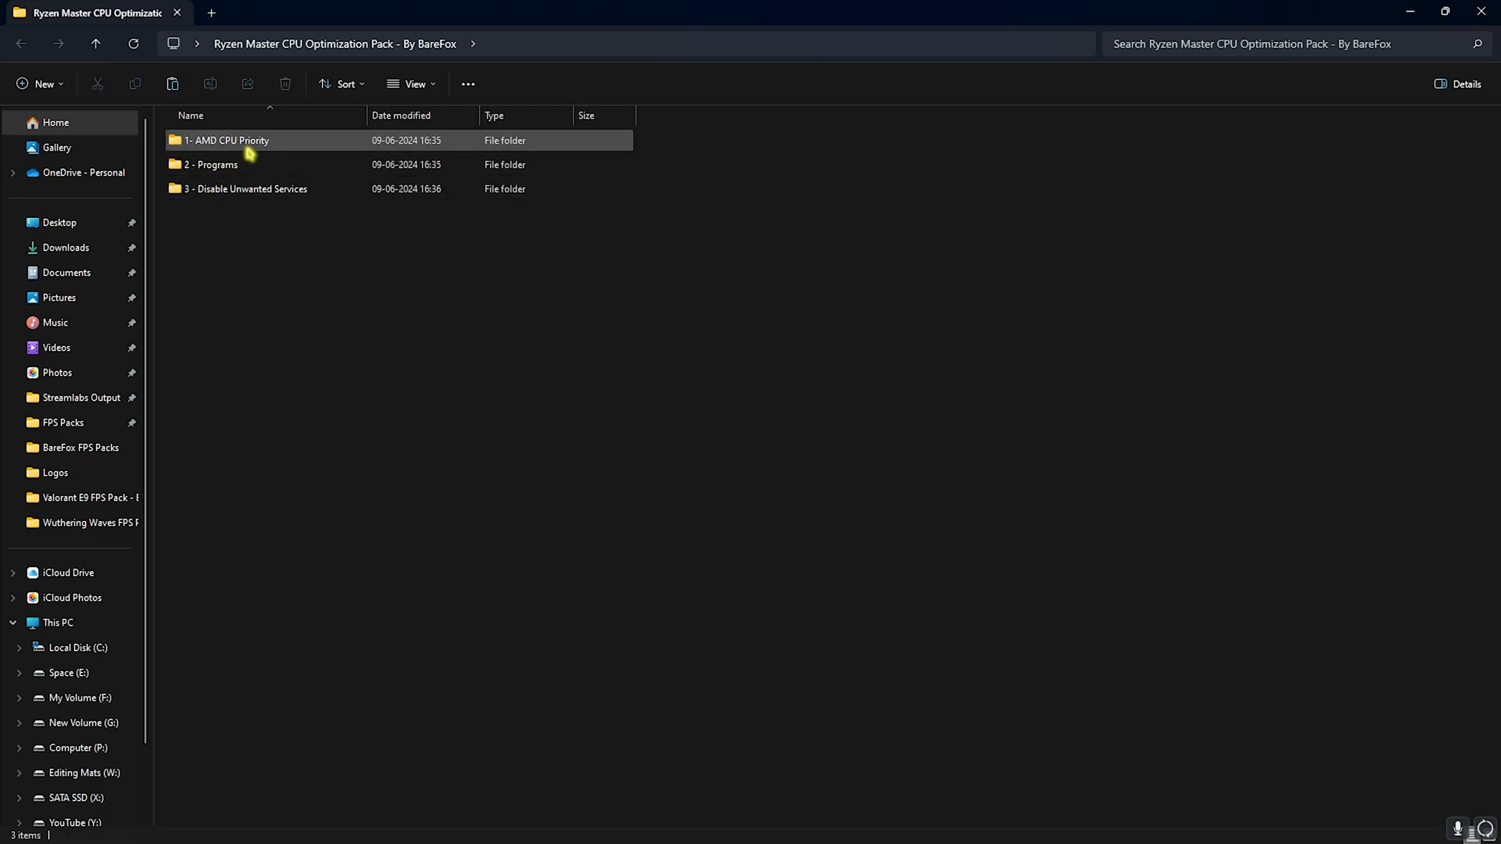
pyautogui.doubleClick(228, 139)
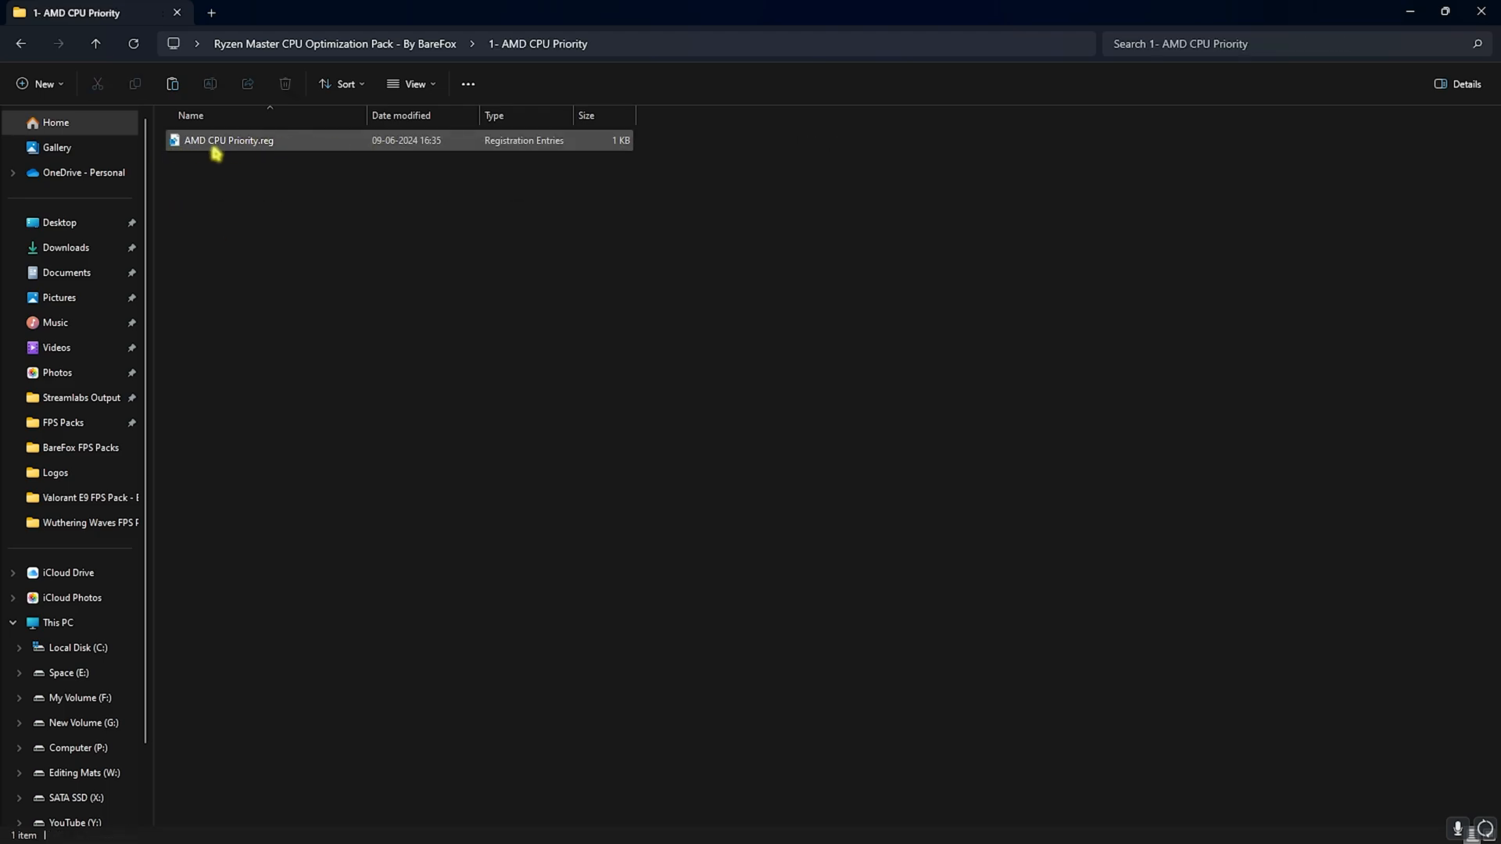
pyautogui.moveTo(240, 151)
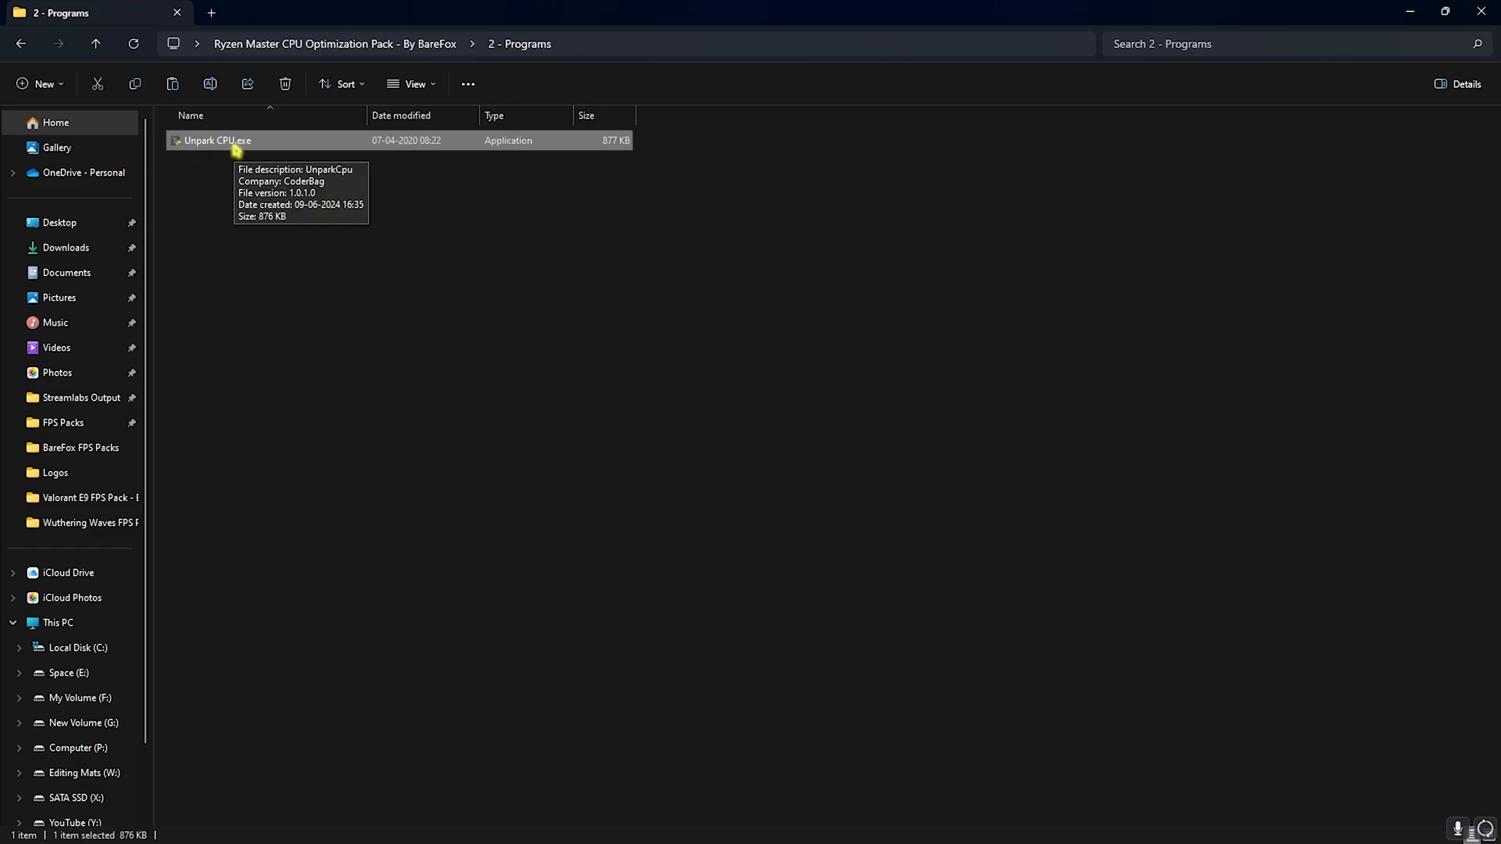
# Launch Unpark CPU.exe and make Ultimate Performance the active power plan
pyautogui.doubleClick(216, 139)
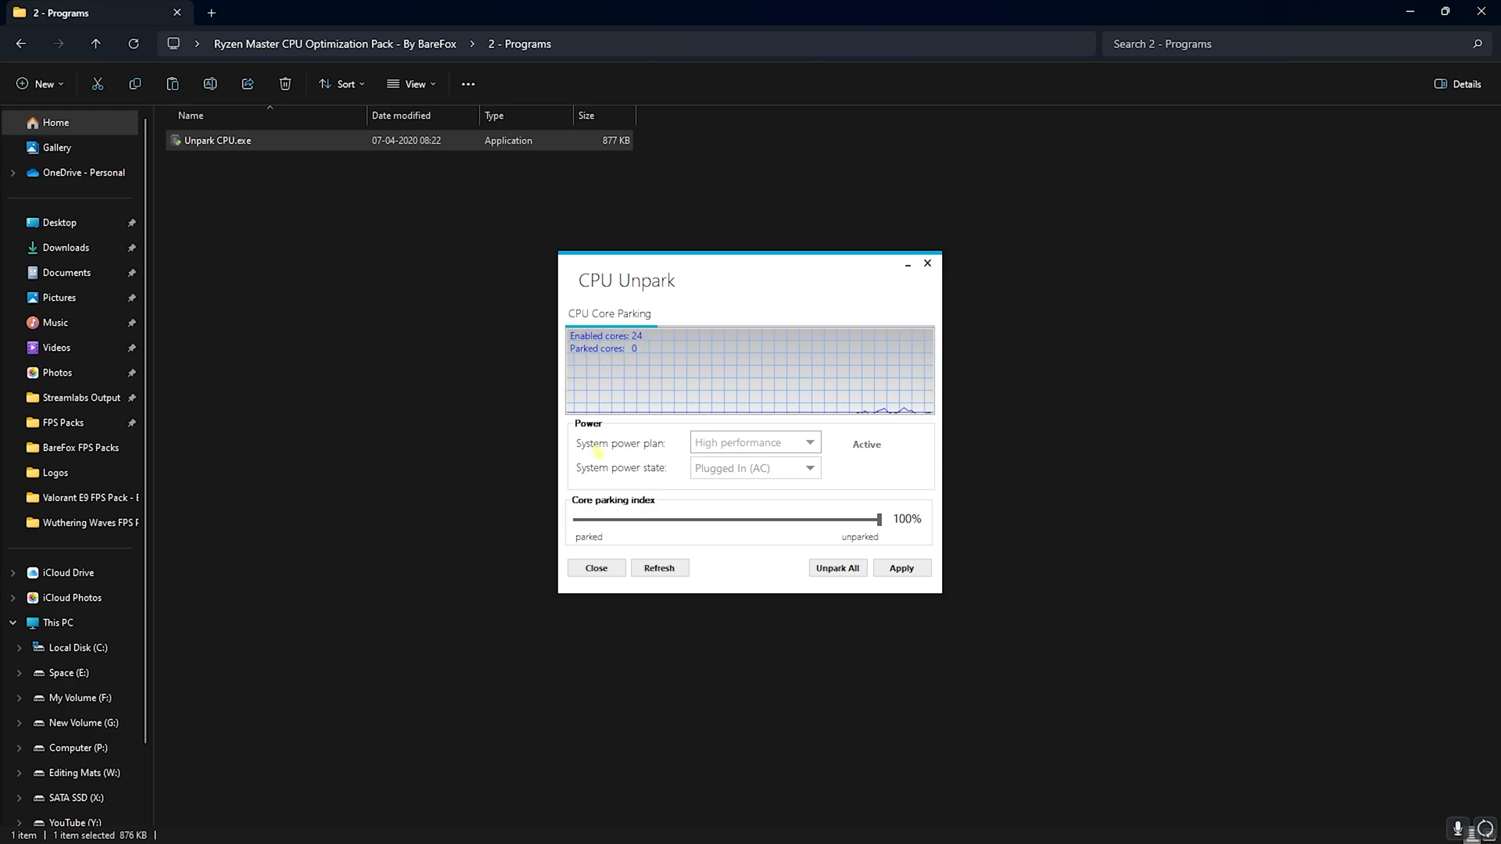
pyautogui.click(809, 443)
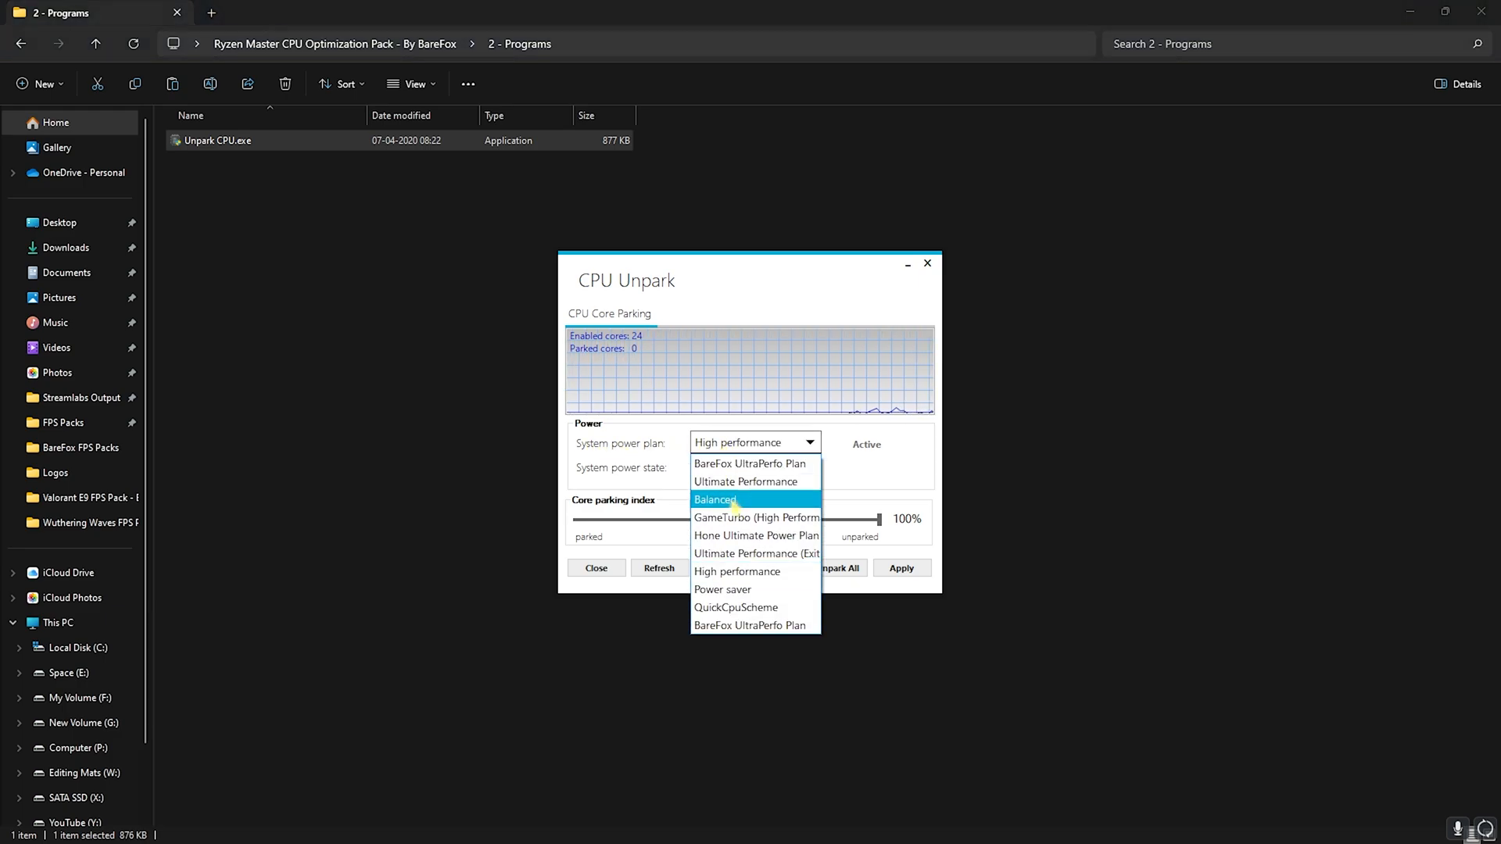
pyautogui.click(736, 573)
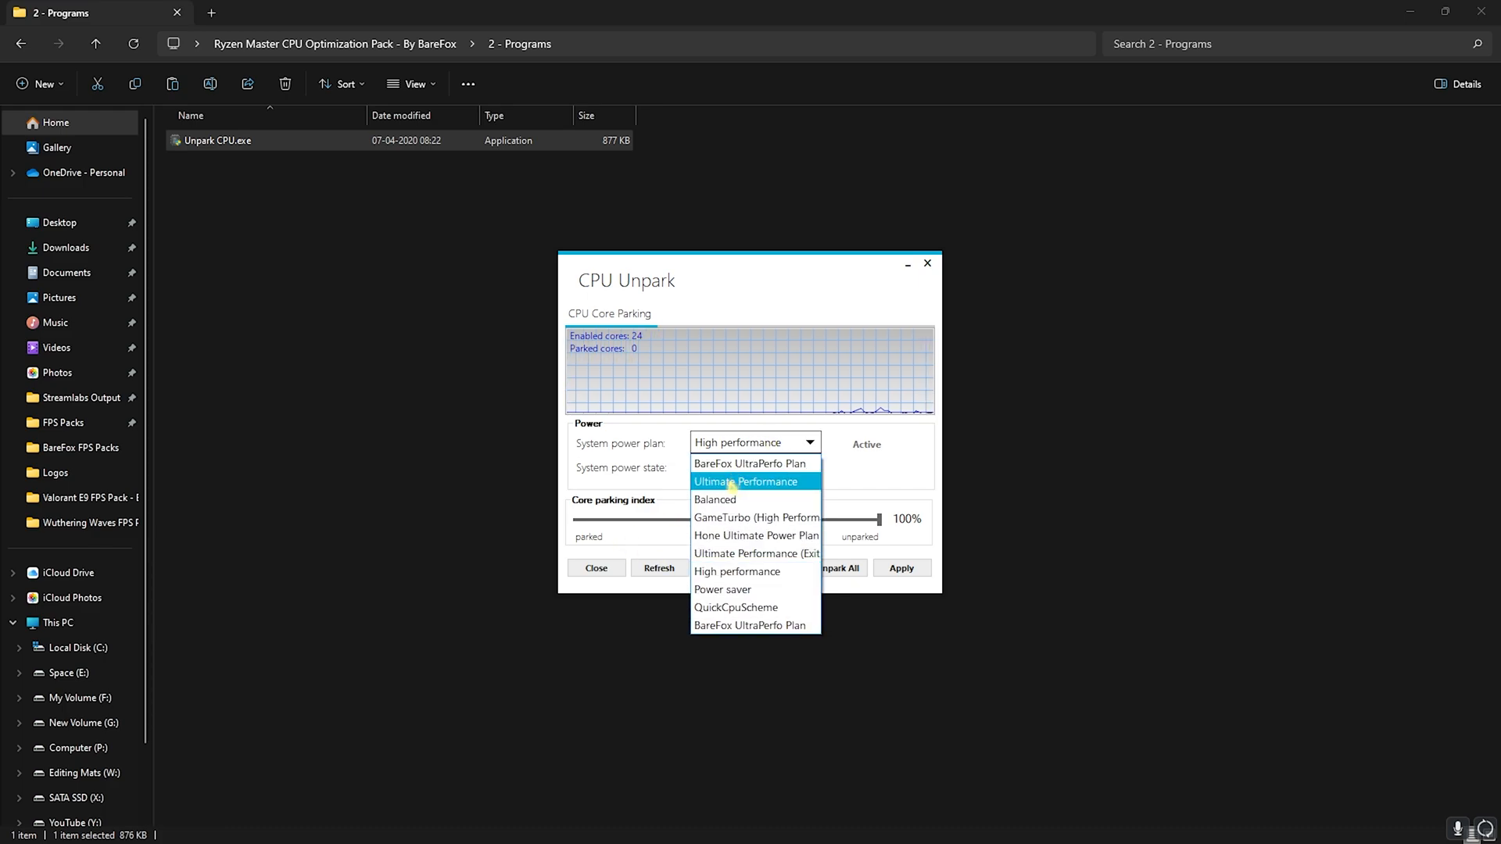
pyautogui.click(746, 482)
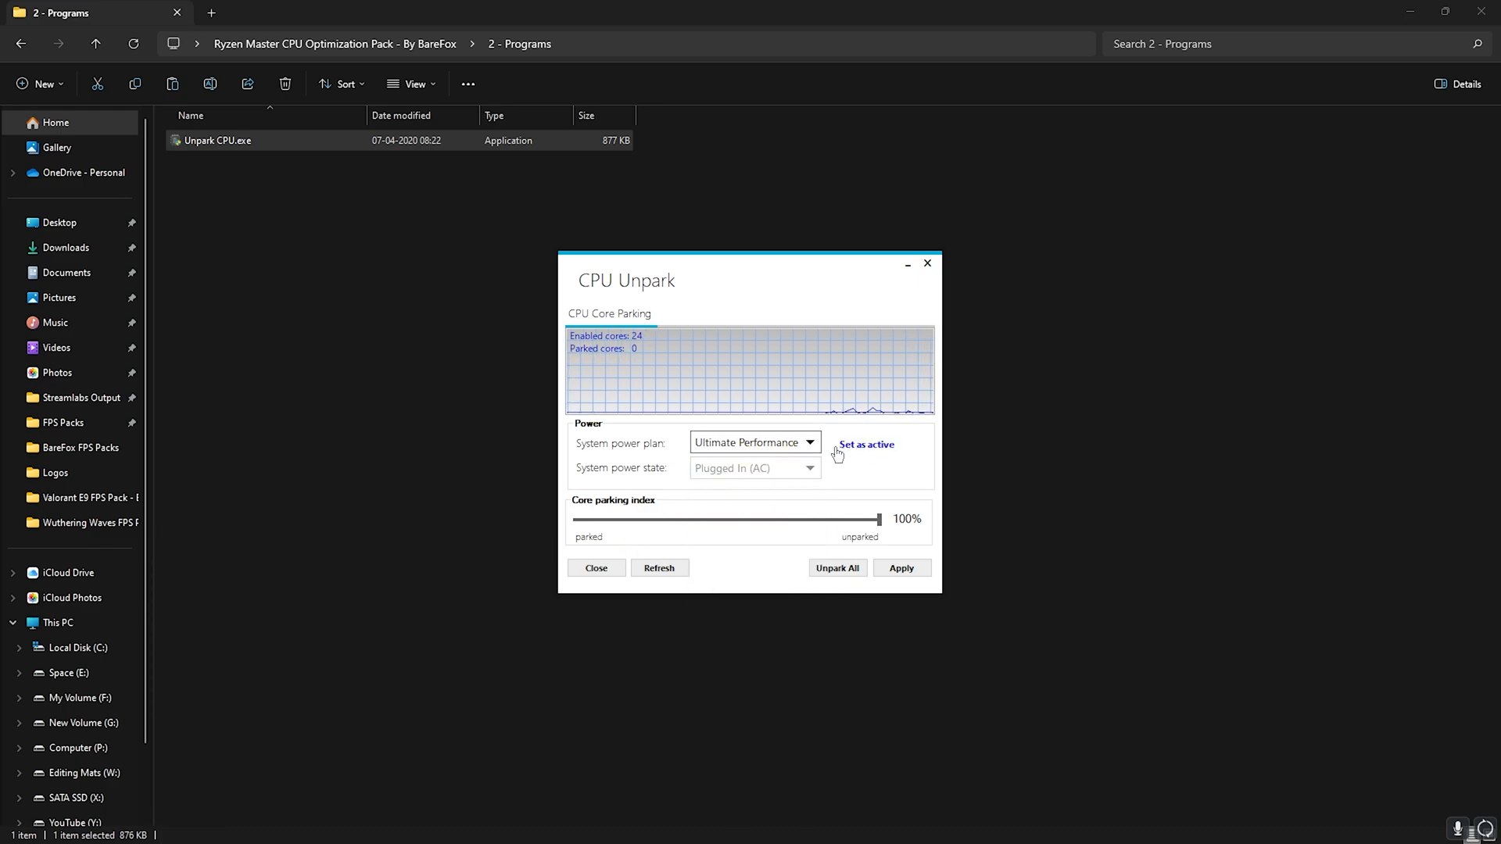
pyautogui.click(864, 444)
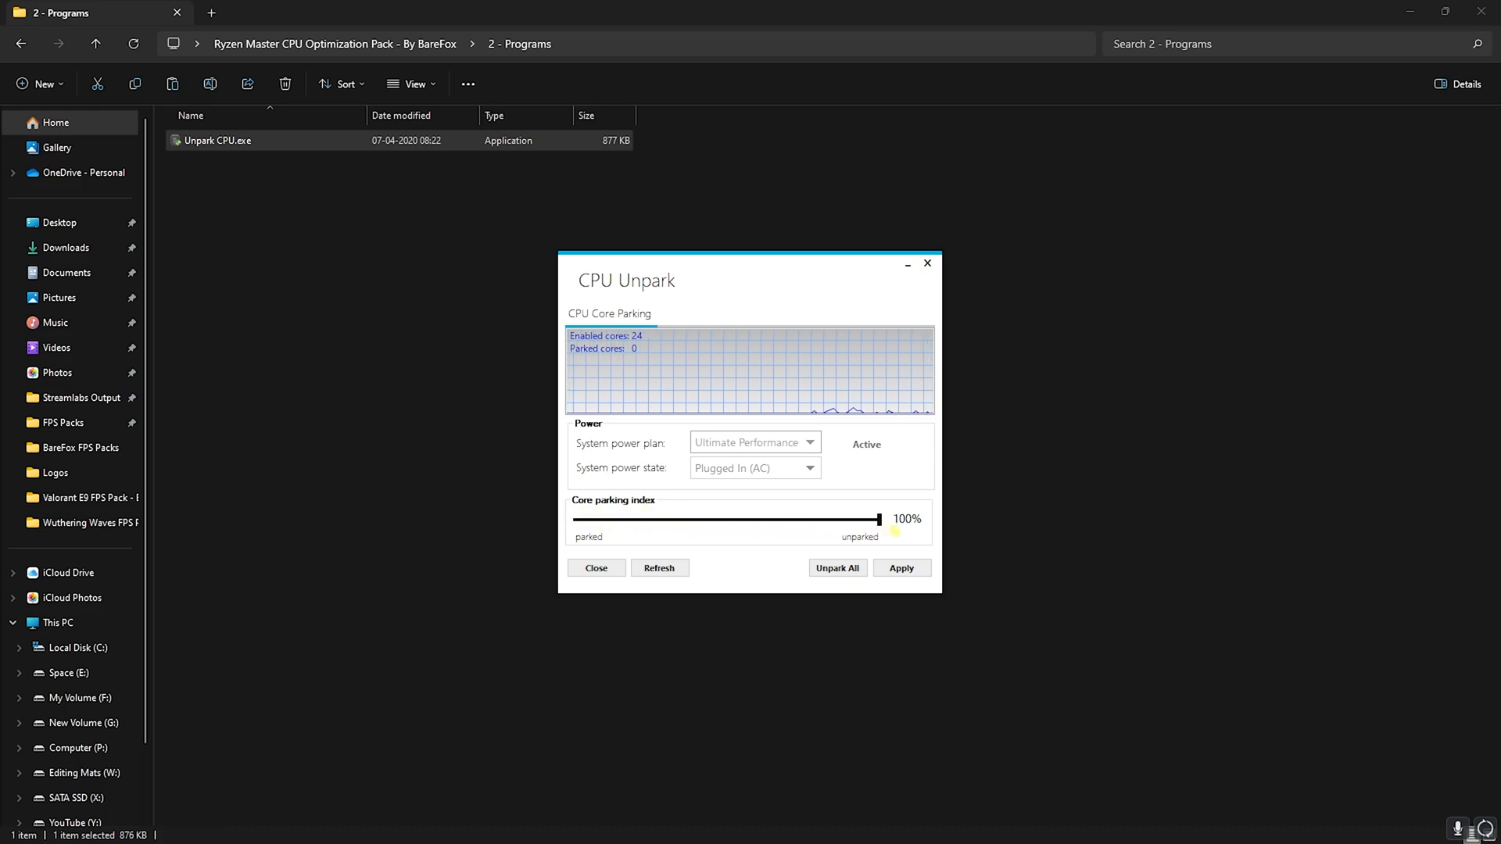
# Apply core parking settings with all cores unparked at 100%
pyautogui.click(901, 568)
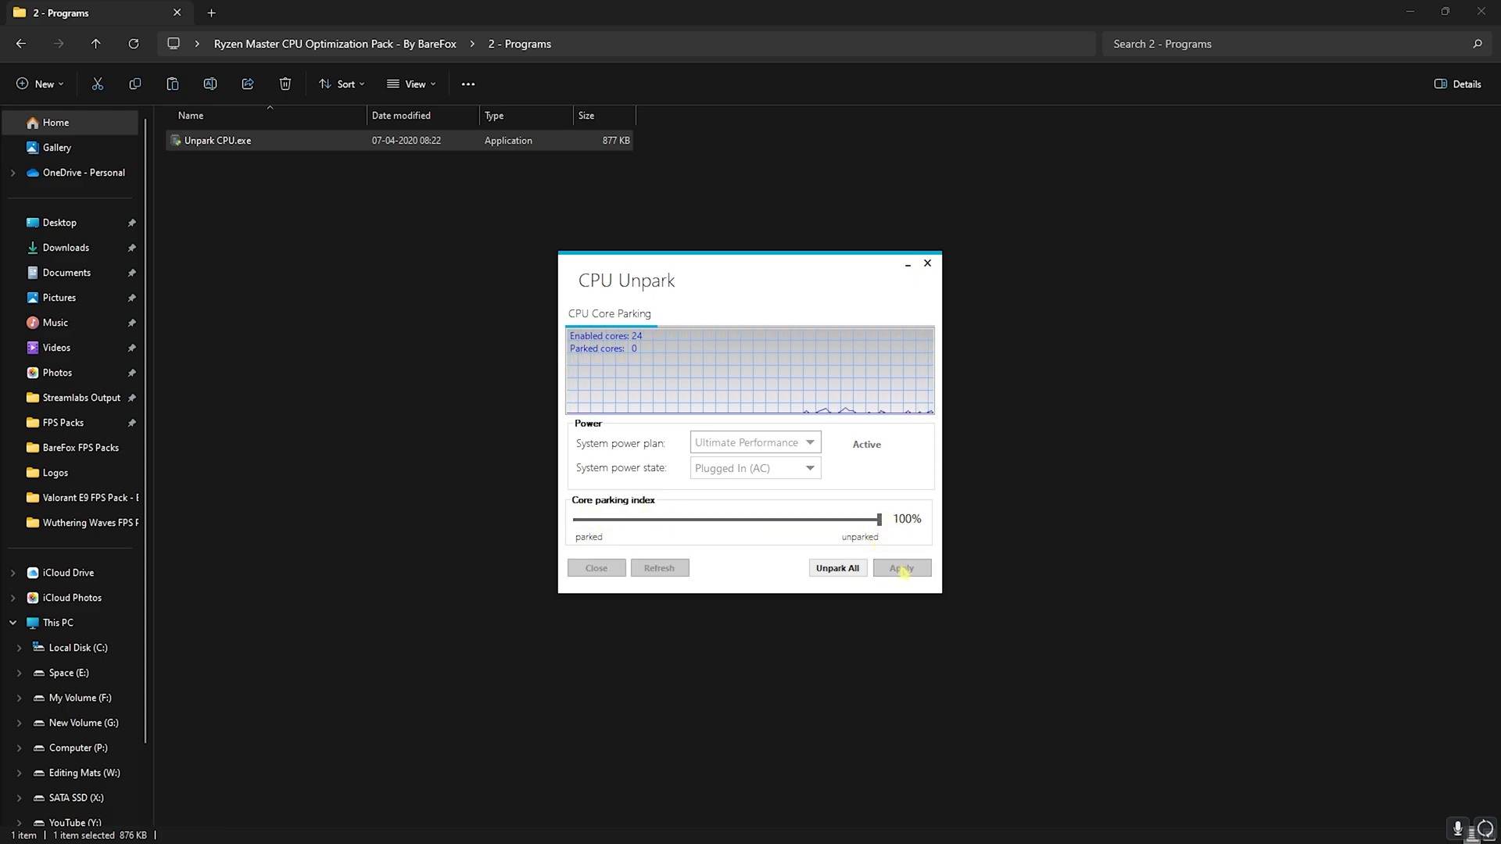
pyautogui.click(837, 567)
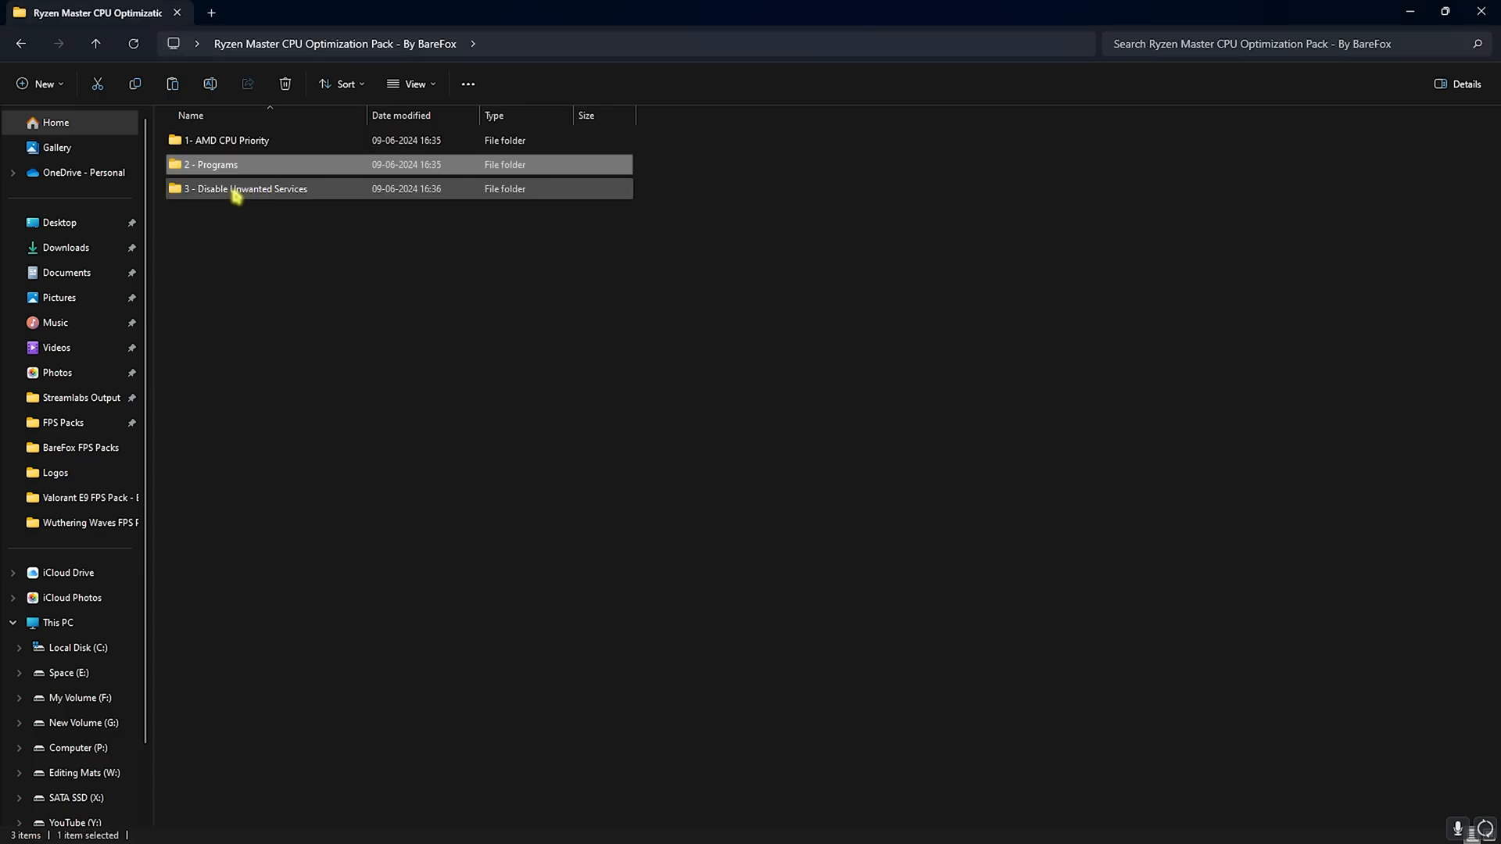
# Enter the 3 - Disable Unwanted Services folder and then its Revert Registries subfolder
pyautogui.doubleClick(254, 190)
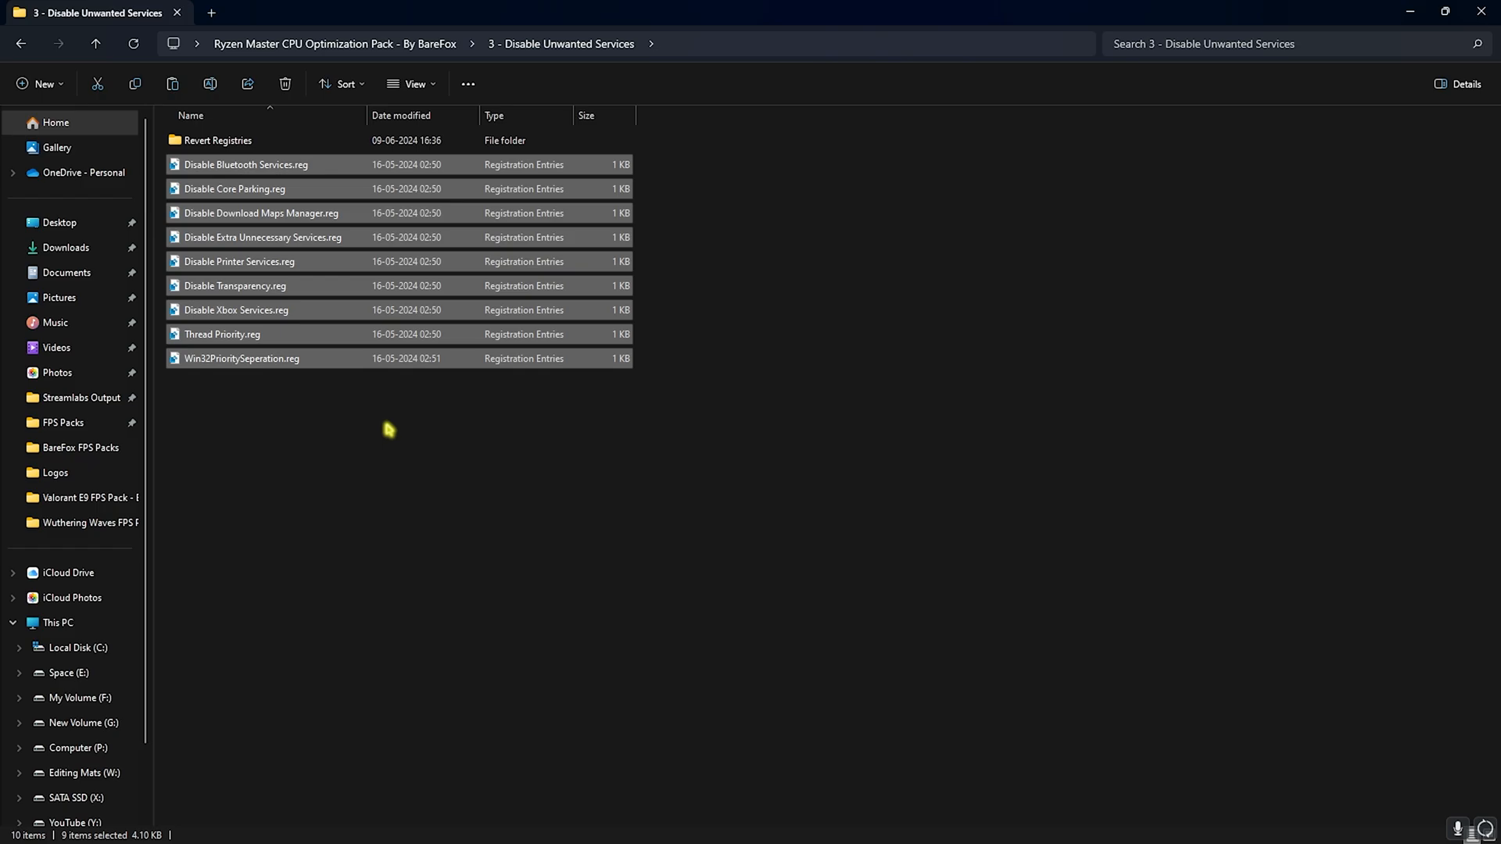
pyautogui.click(369, 438)
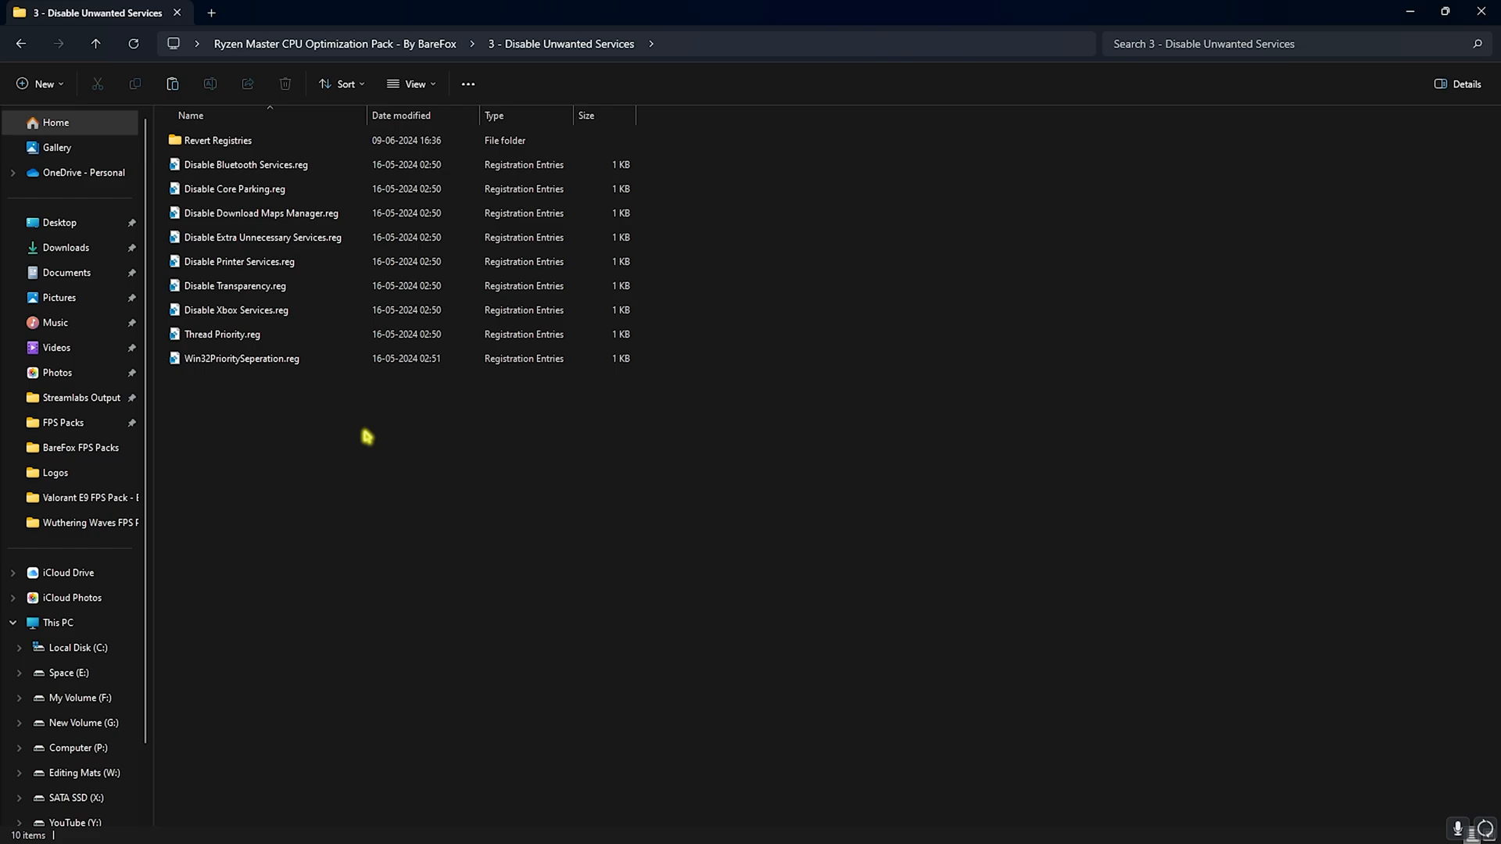
pyautogui.click(217, 140)
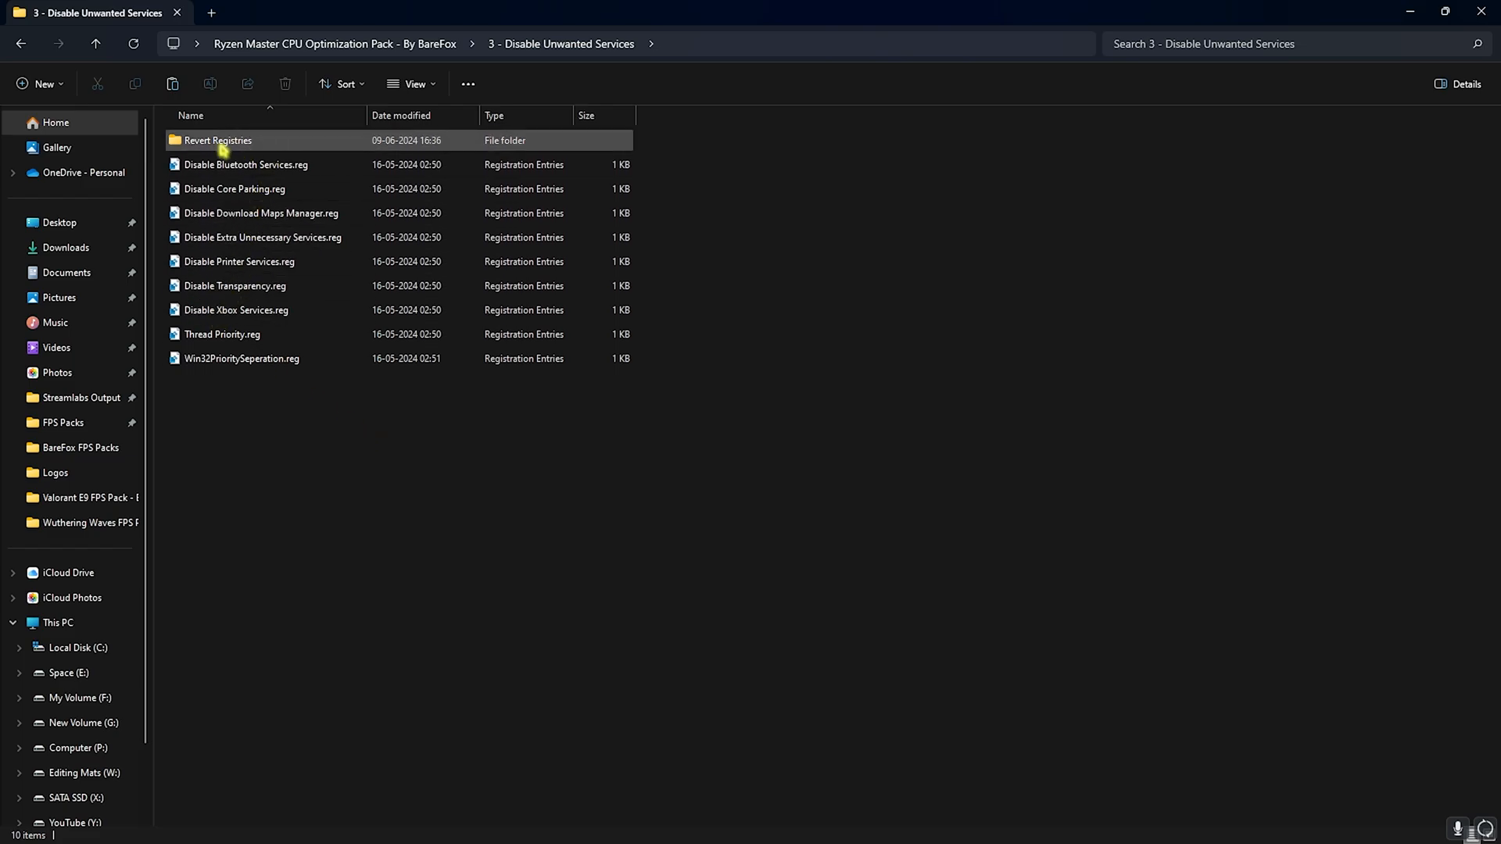
pyautogui.doubleClick(216, 139)
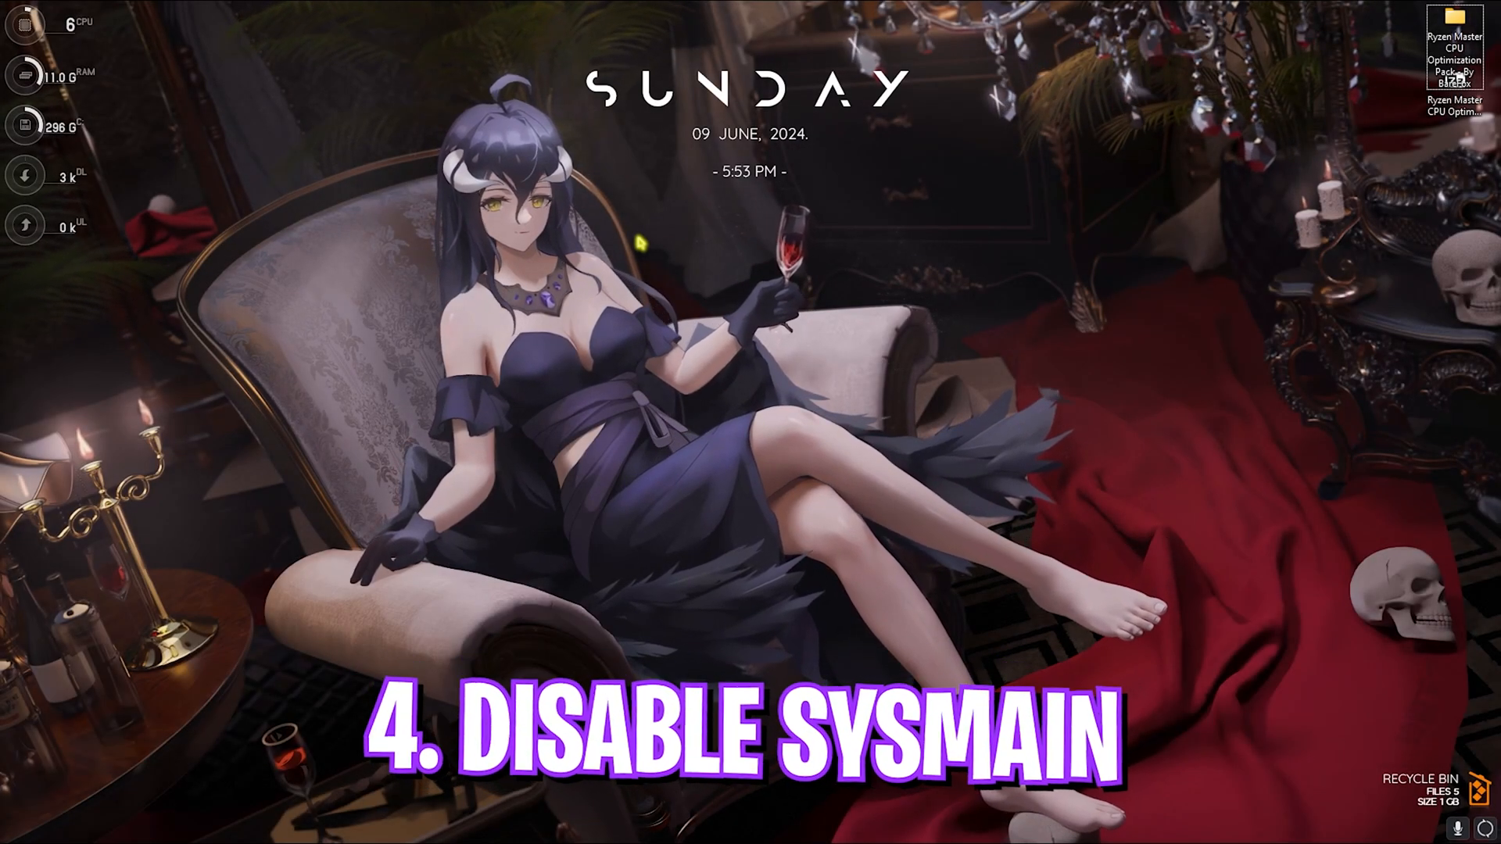
# Search Services, review SysMain's properties and confirm it as Disabled and Stopped with OK
pyautogui.write('se')
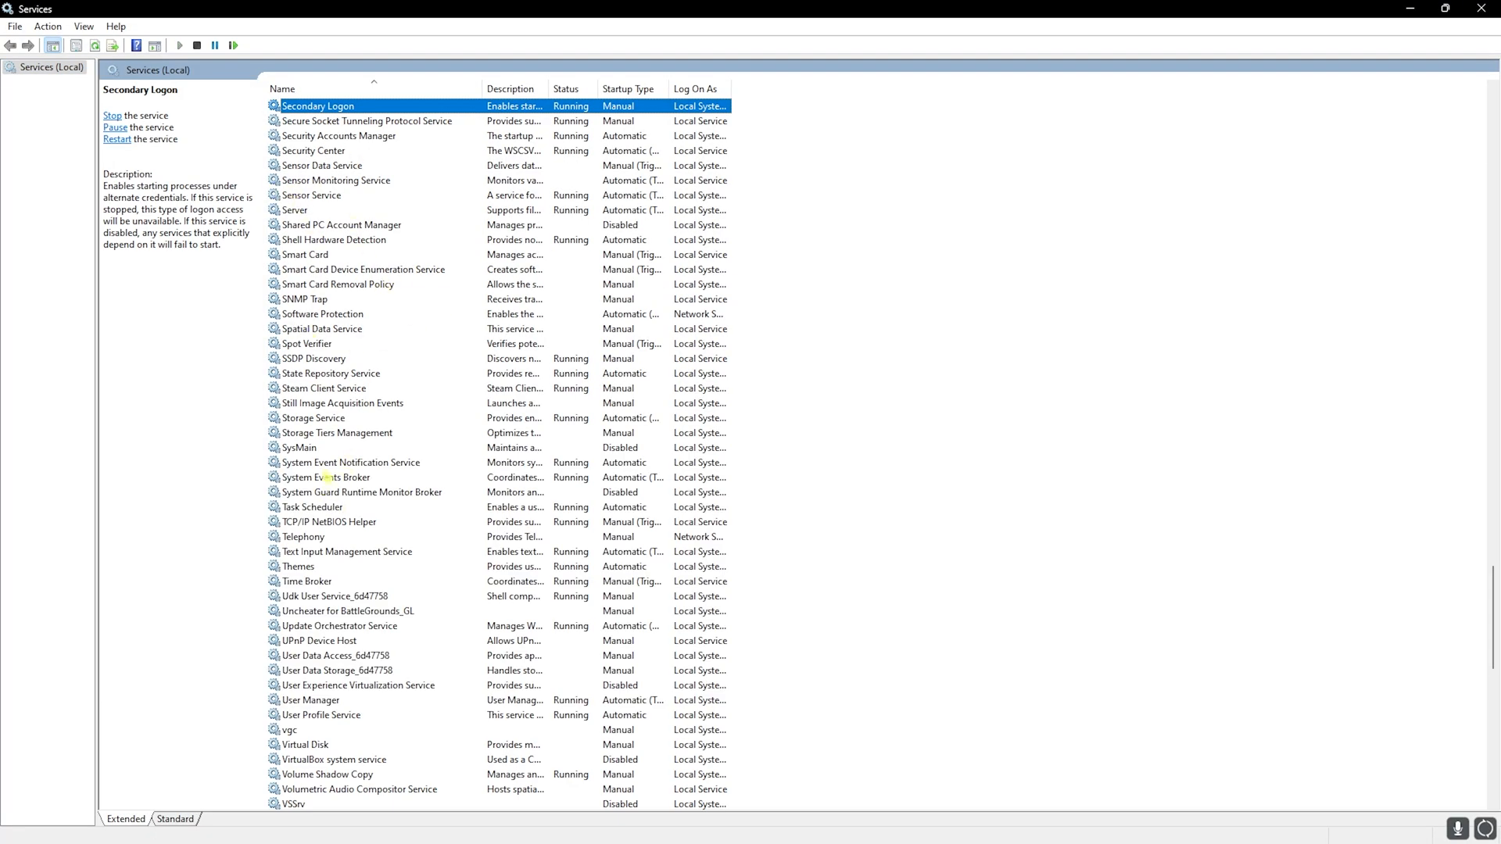
pyautogui.rightClick(297, 447)
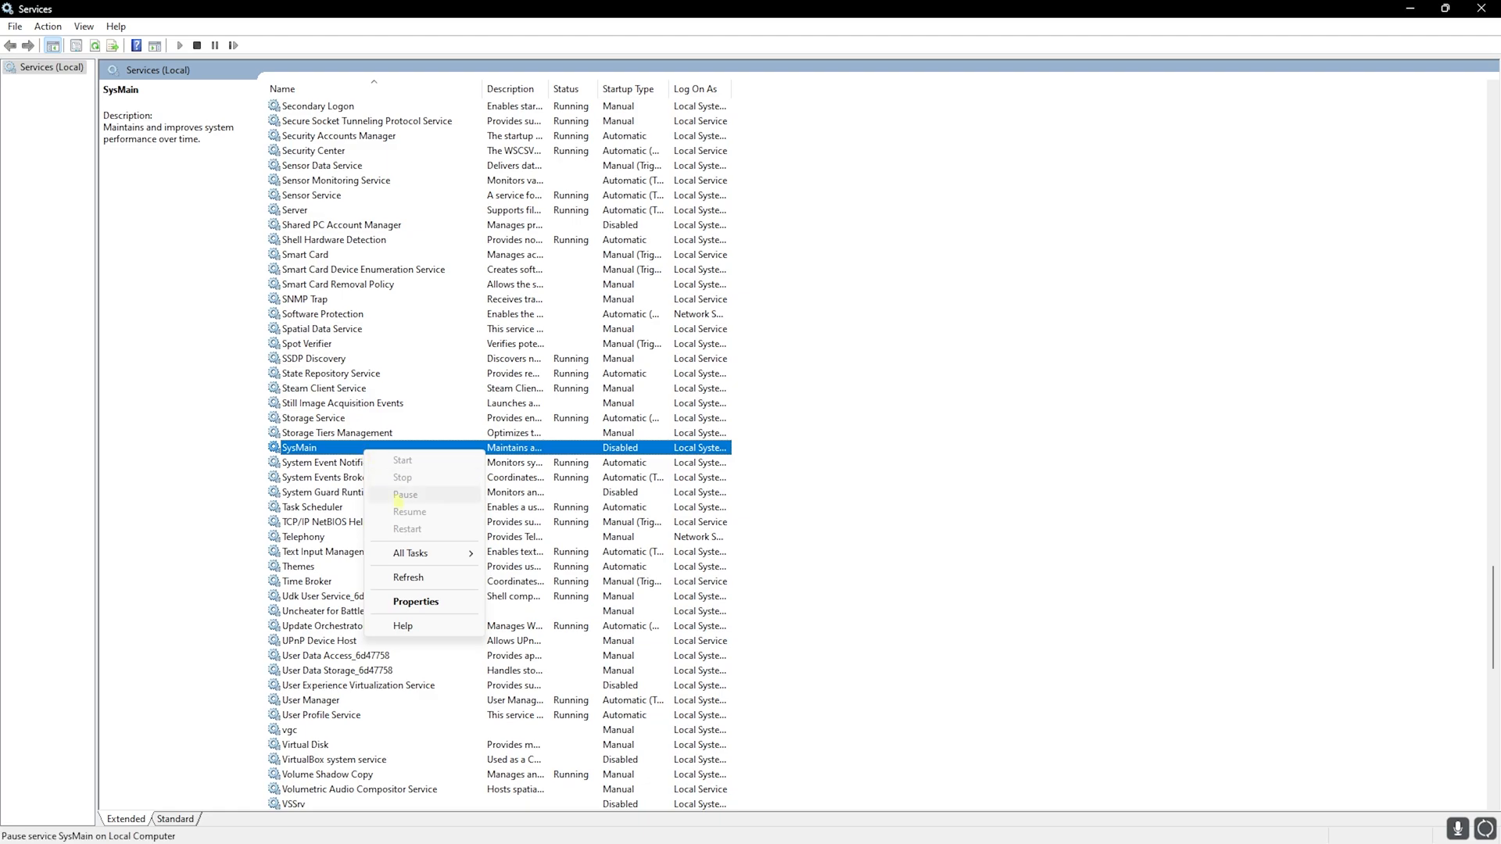
pyautogui.click(416, 601)
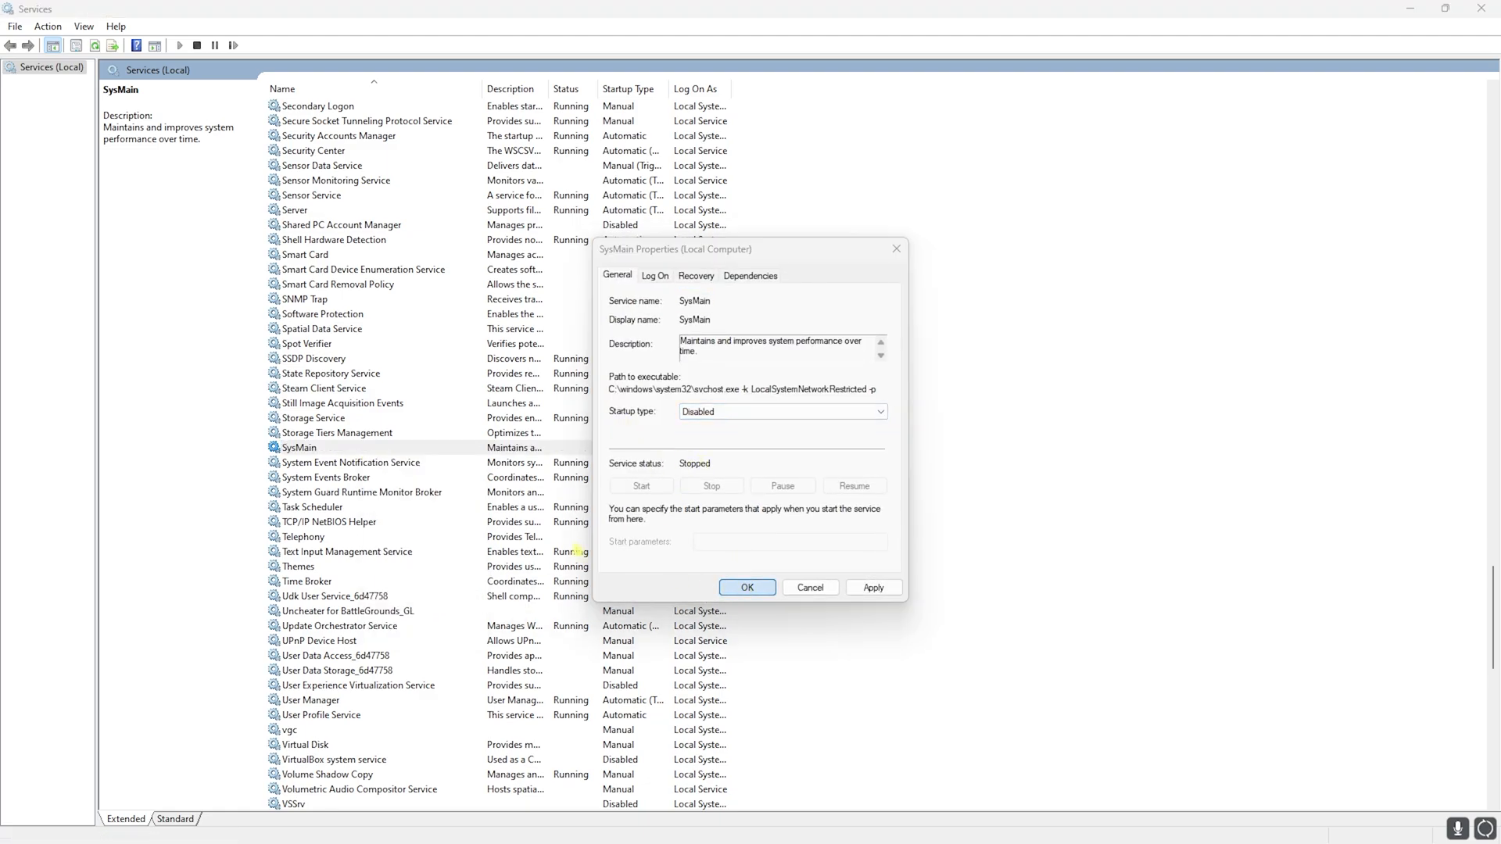
pyautogui.click(747, 587)
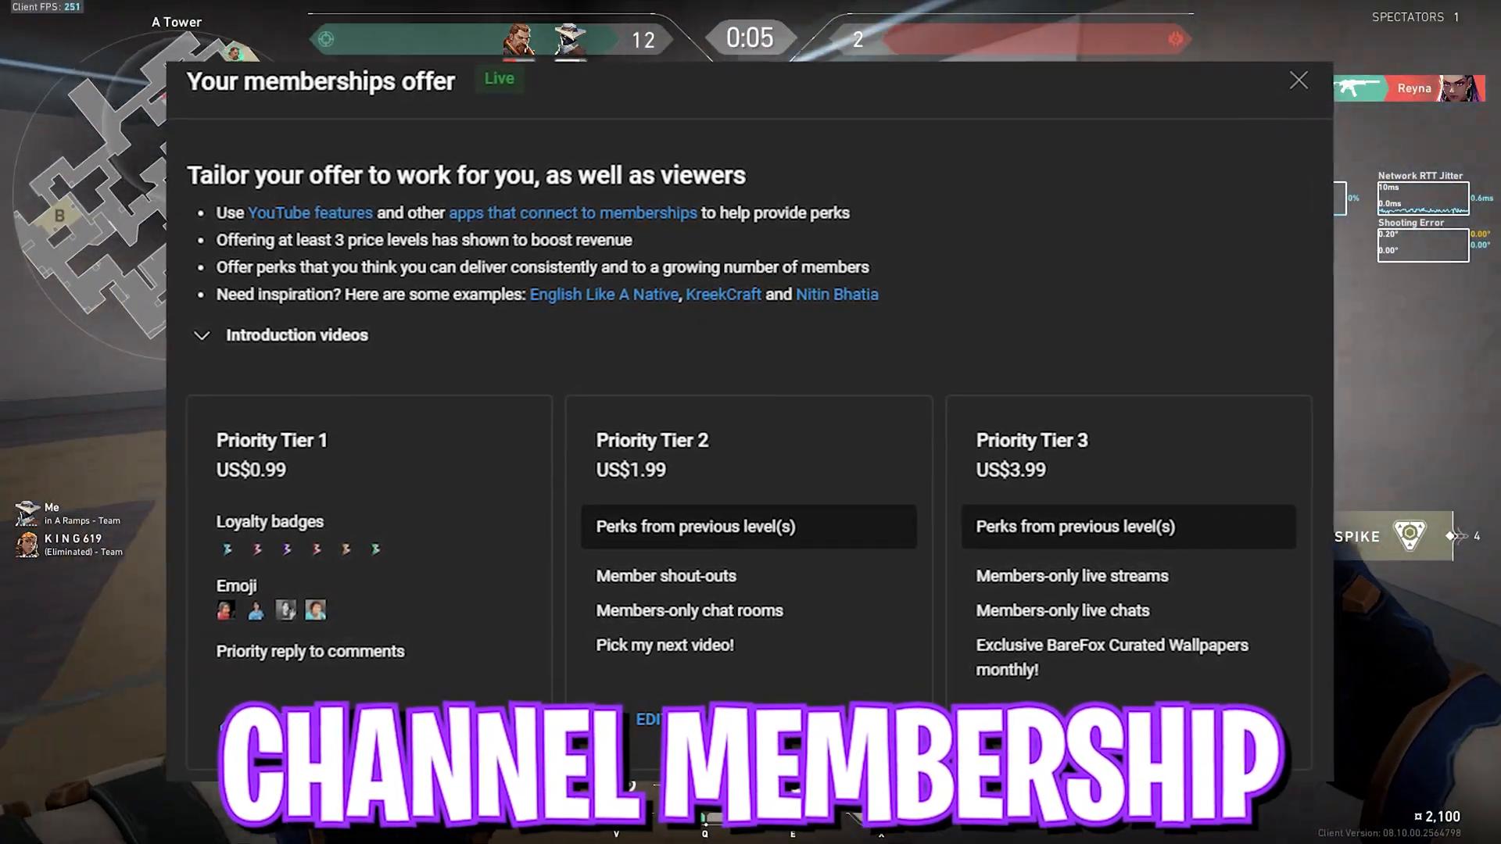
pyautogui.click(1298, 80)
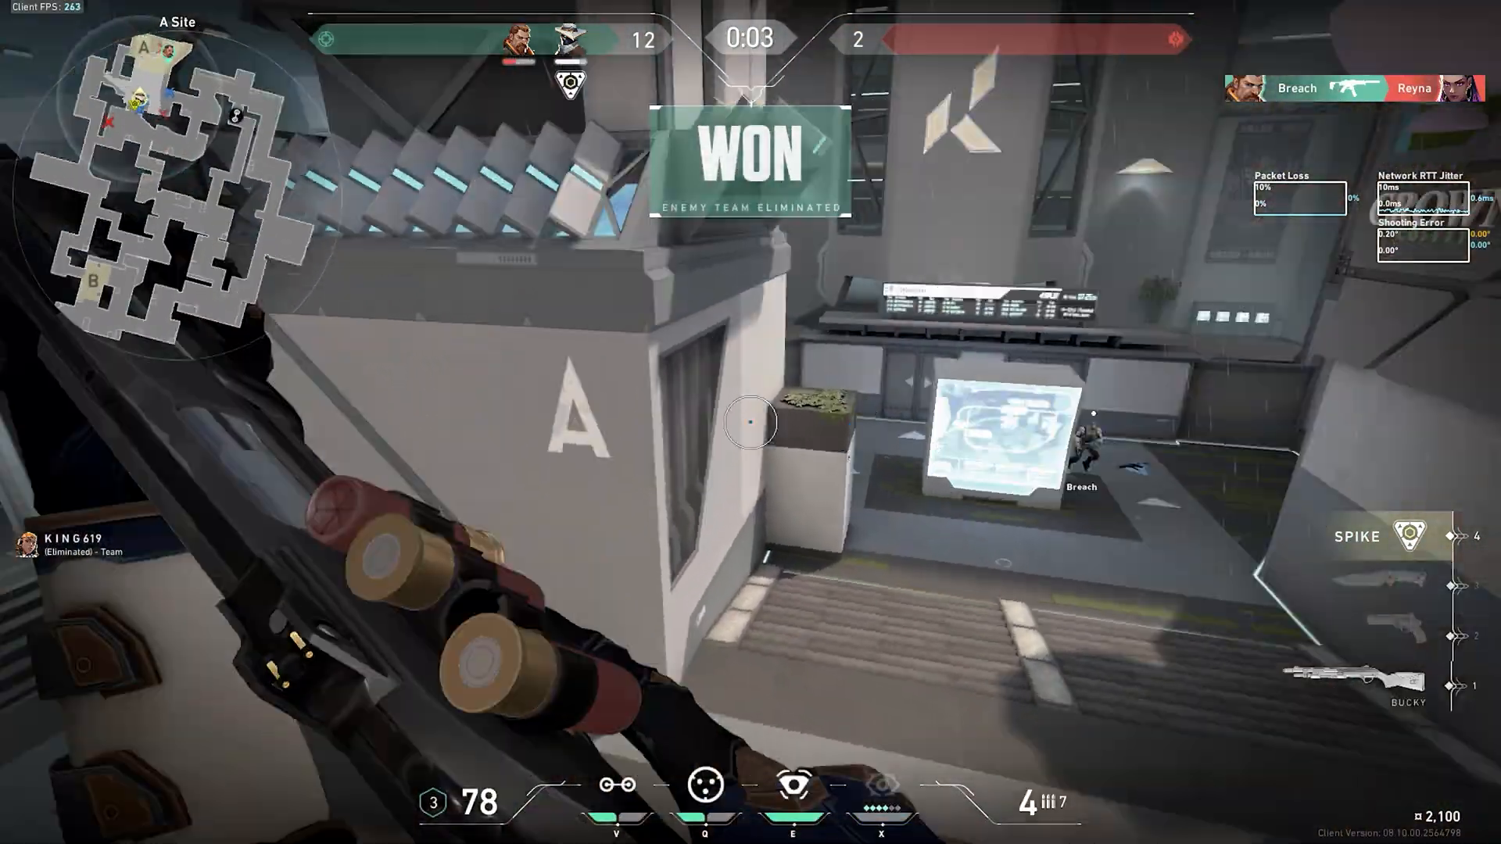